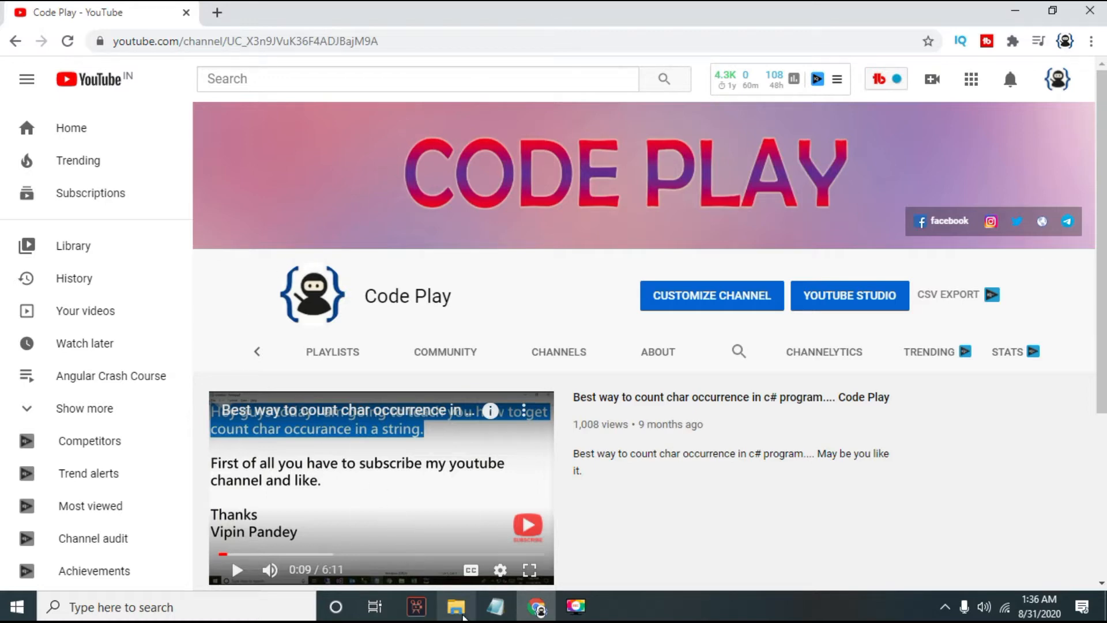
Step: Leave the YouTube channel page and bring up File Explorer from the taskbar
left_click(456, 608)
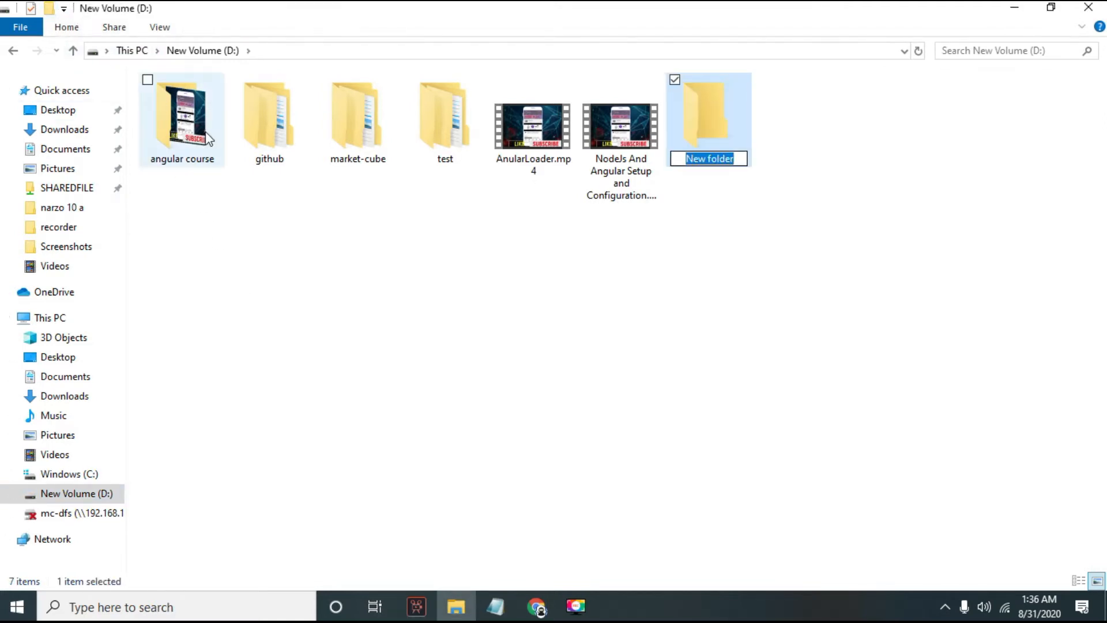
Step: Name the new D: folder 'angular crash course' and open a Command Prompt inside it
type("angular crash c")
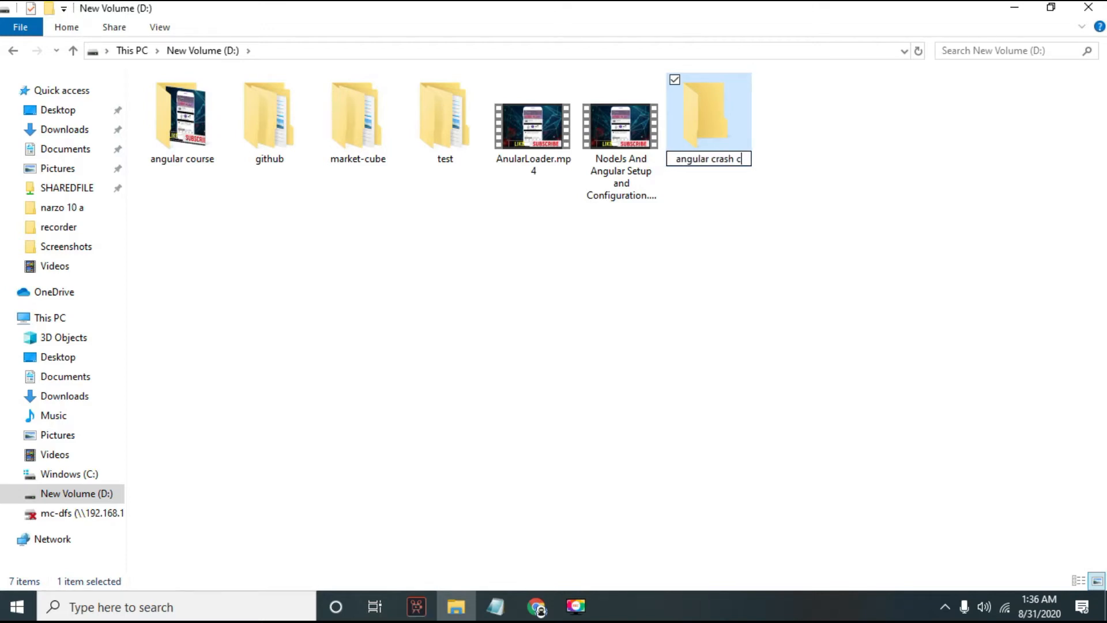
type("orse")
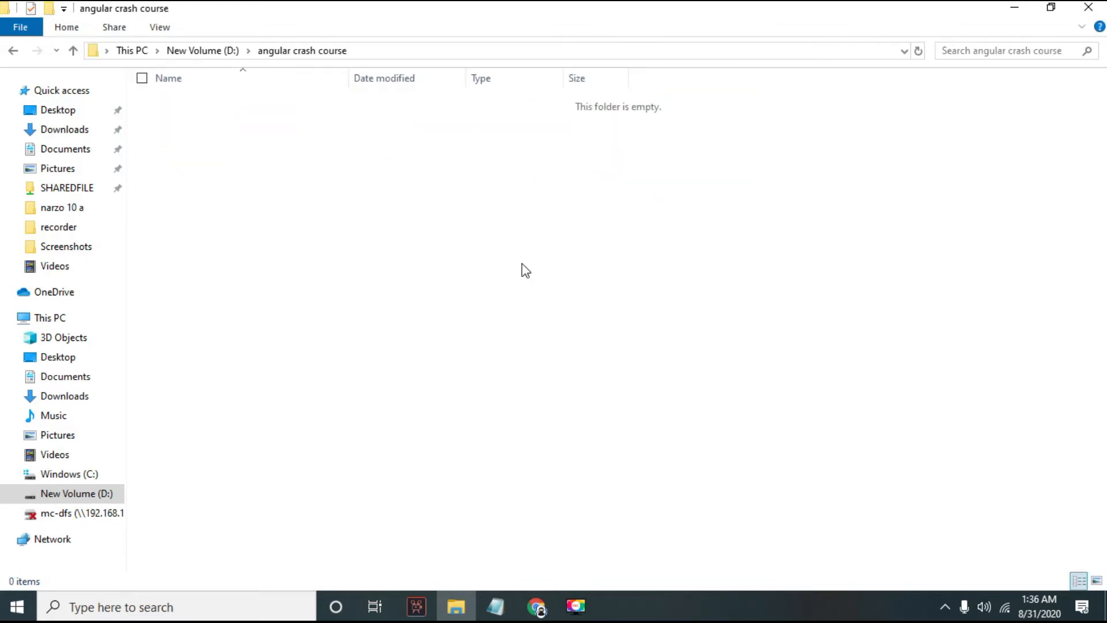
mouse_move(726, 60)
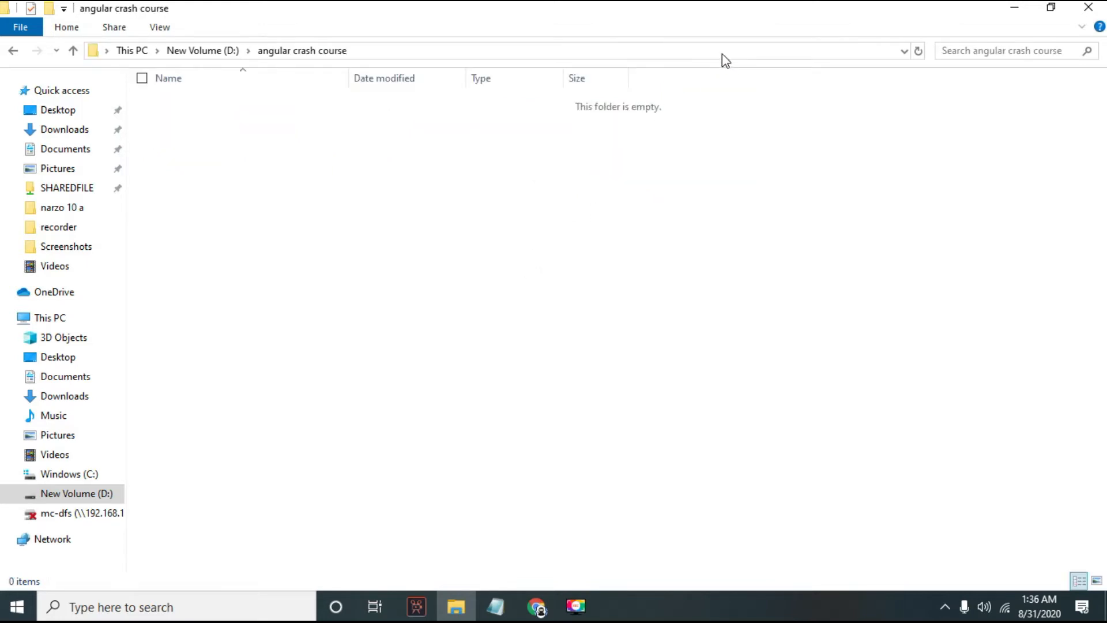
type("cmd")
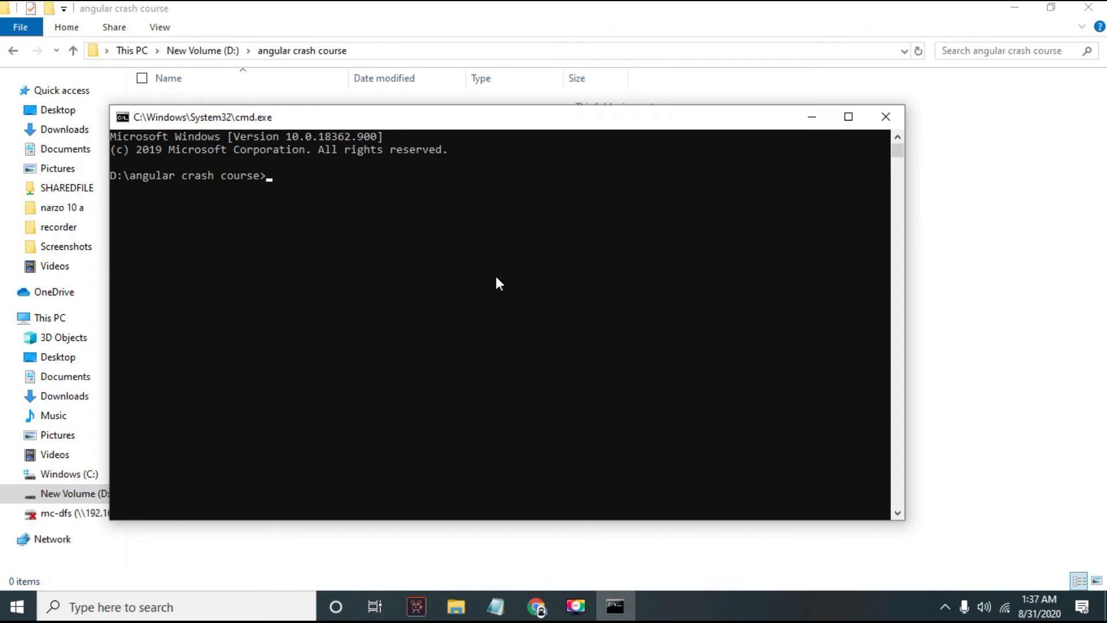
Step: Run 'ng new HelloWorld' to generate the Angular project, then search for VS Code
type("ng n")
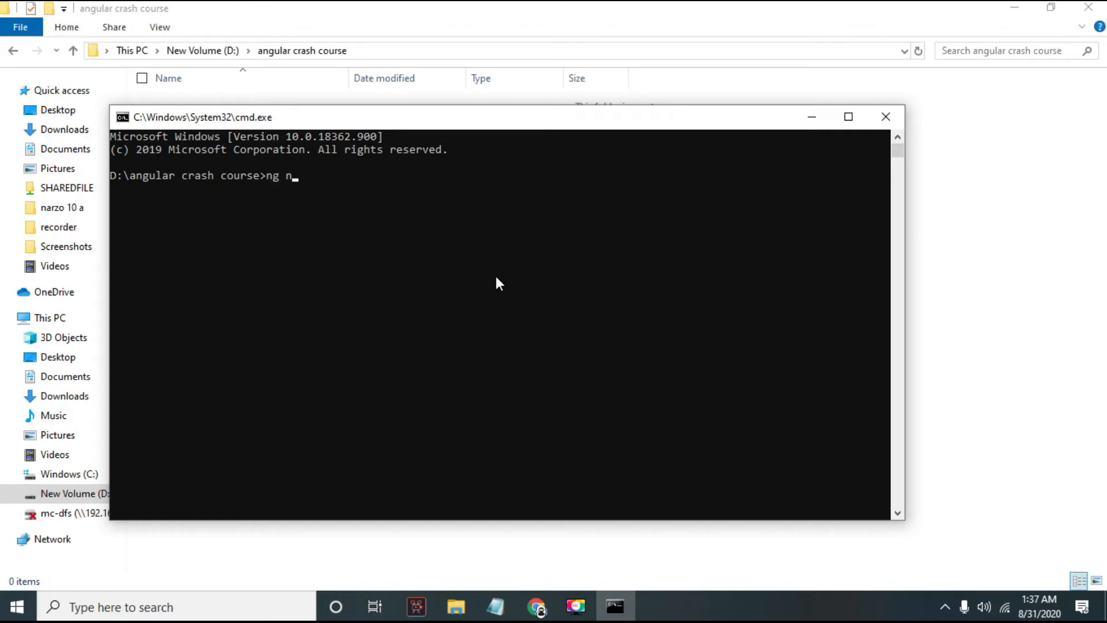
type("ew")
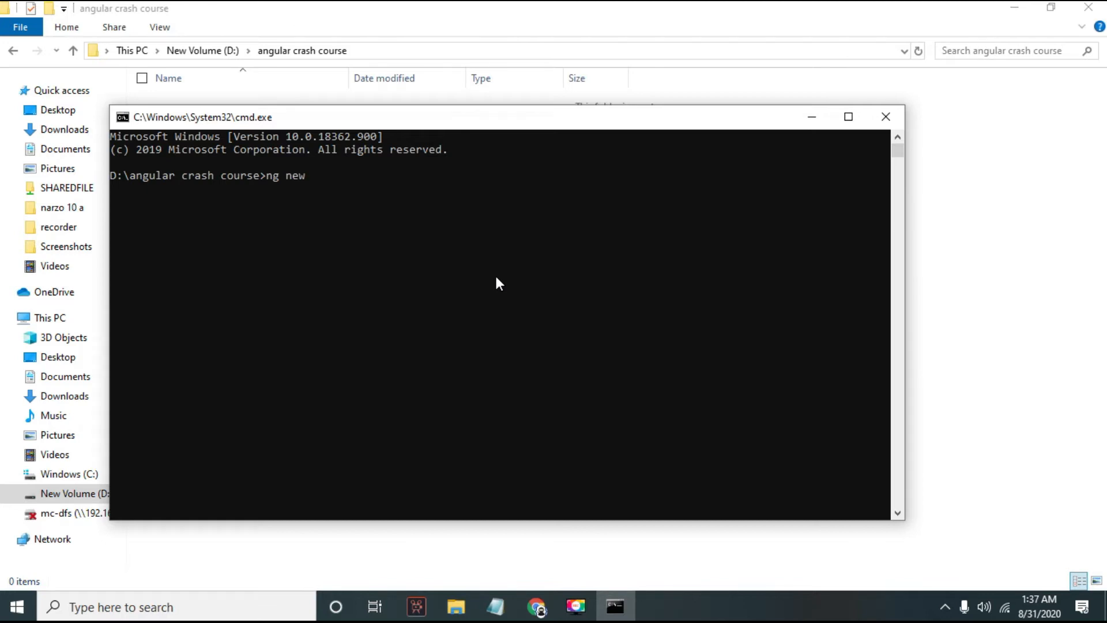
type("He")
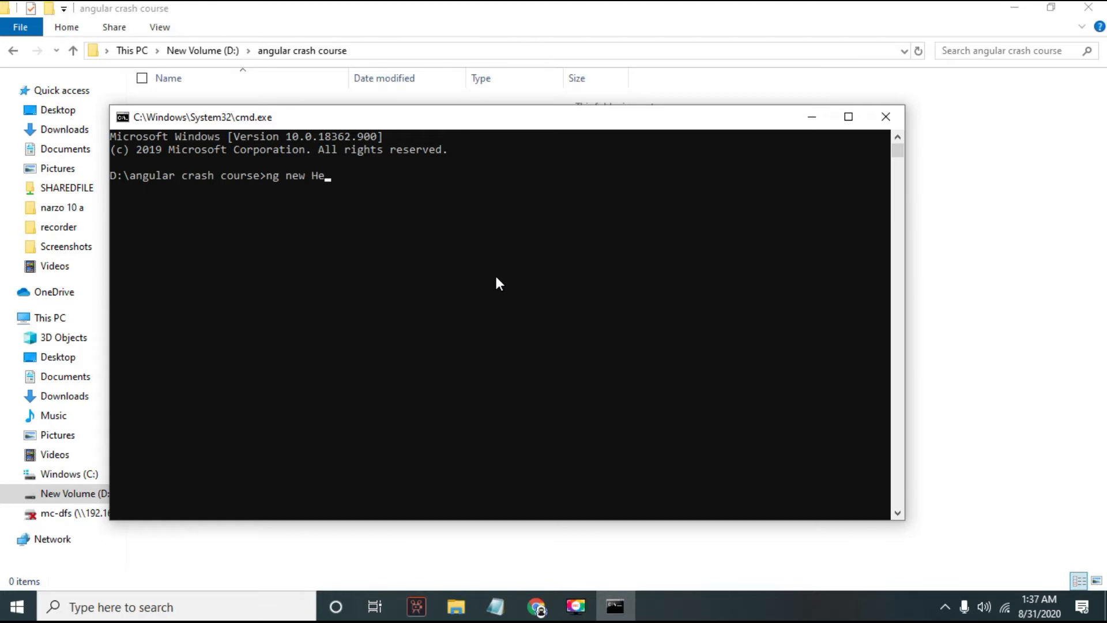
type("lloWorld")
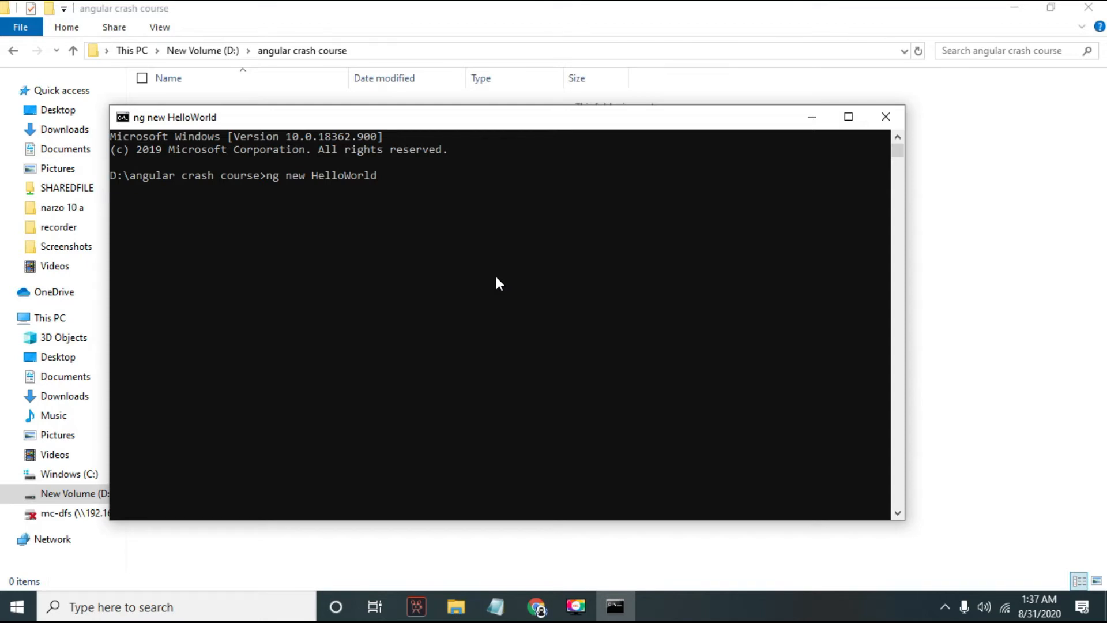
key("Enter")
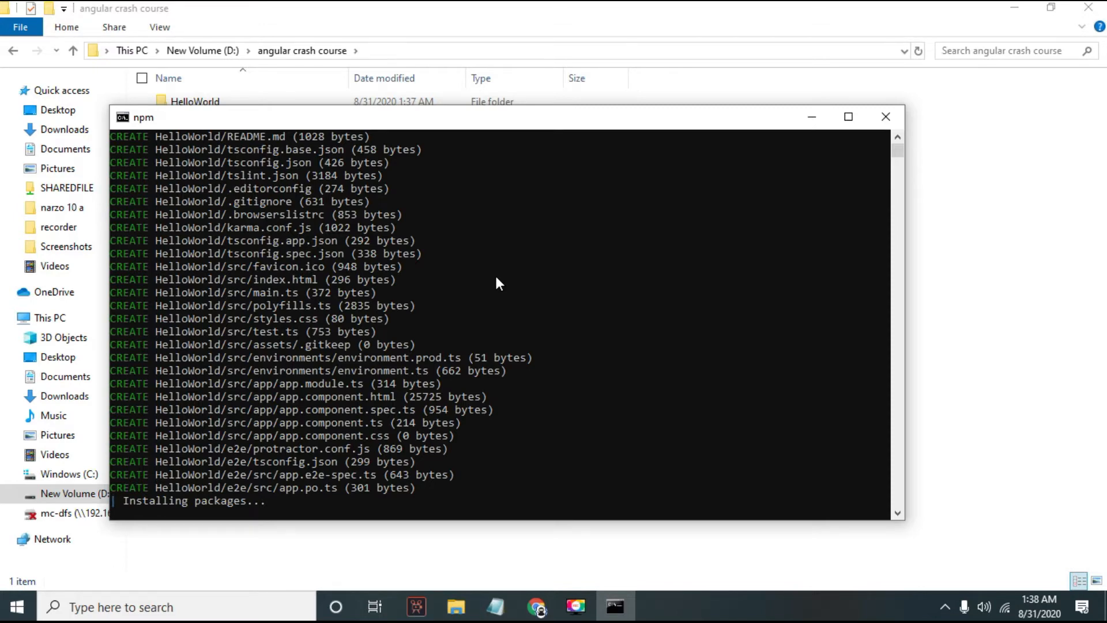
mouse_move(277, 574)
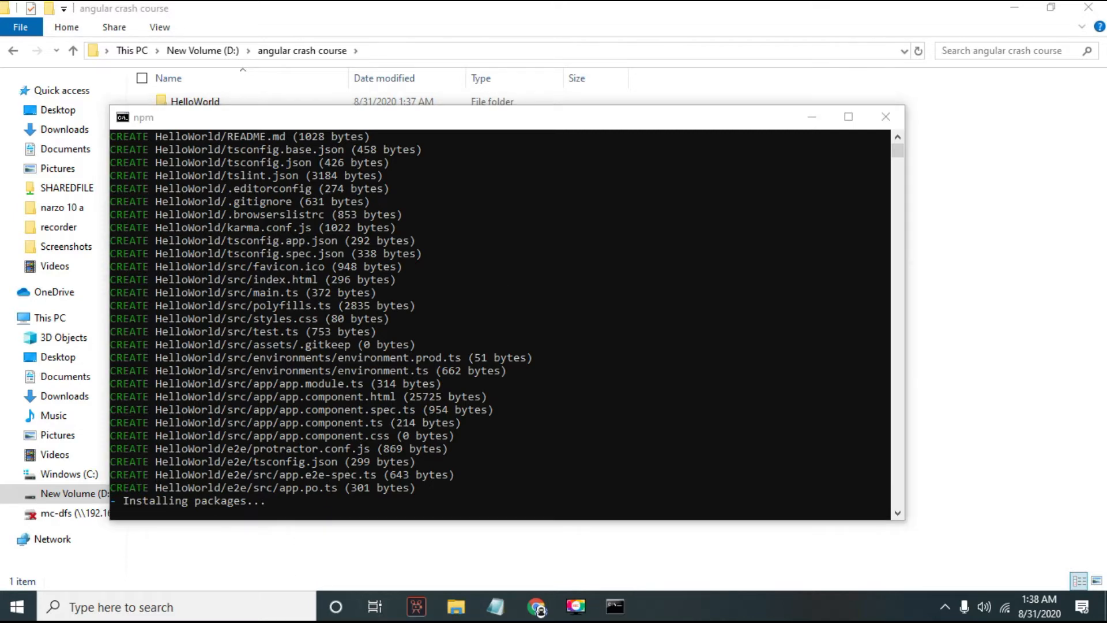
type("vs code")
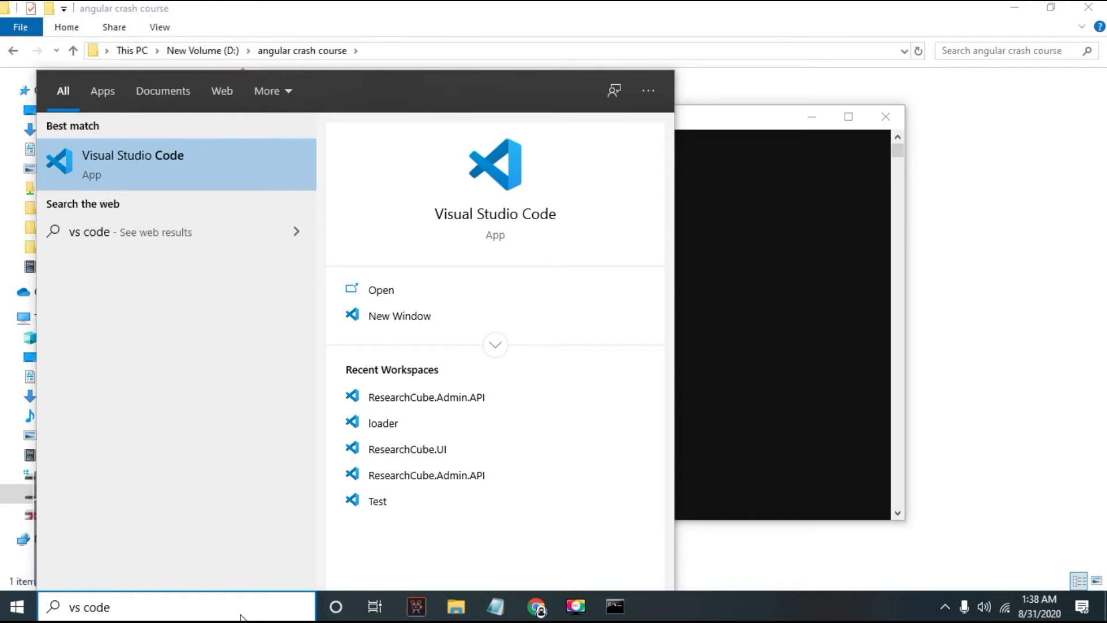
Step: Launch Visual Studio Code from the Windows search results
left_click(132, 163)
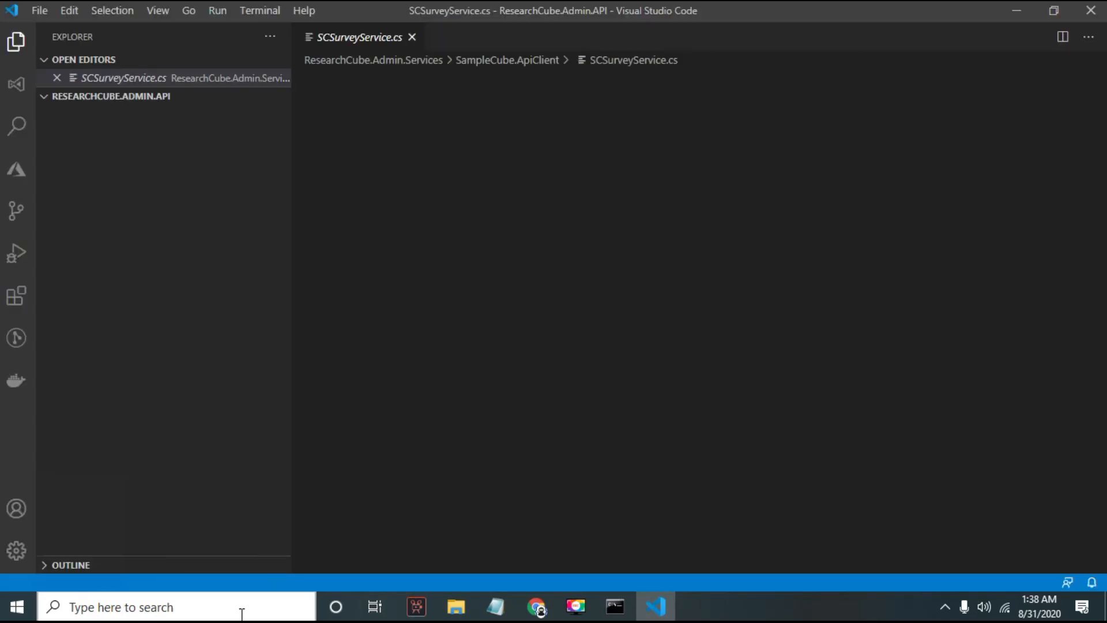
left_click(120, 313)
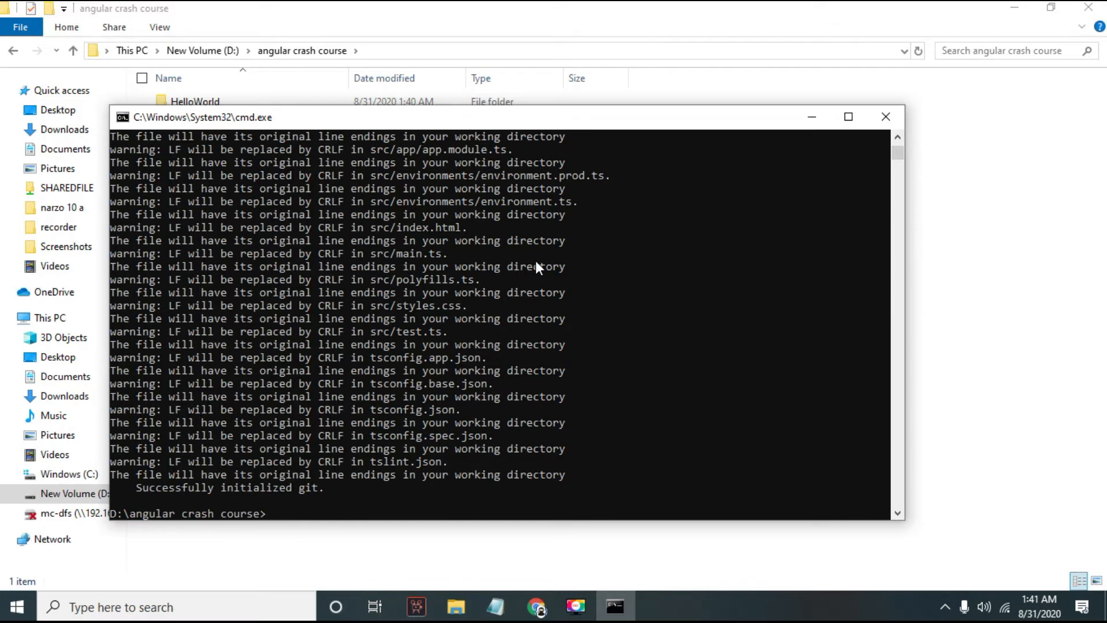
Step: Change into the HelloWorld folder and run 'ng serve' to start the dev server
type("cd")
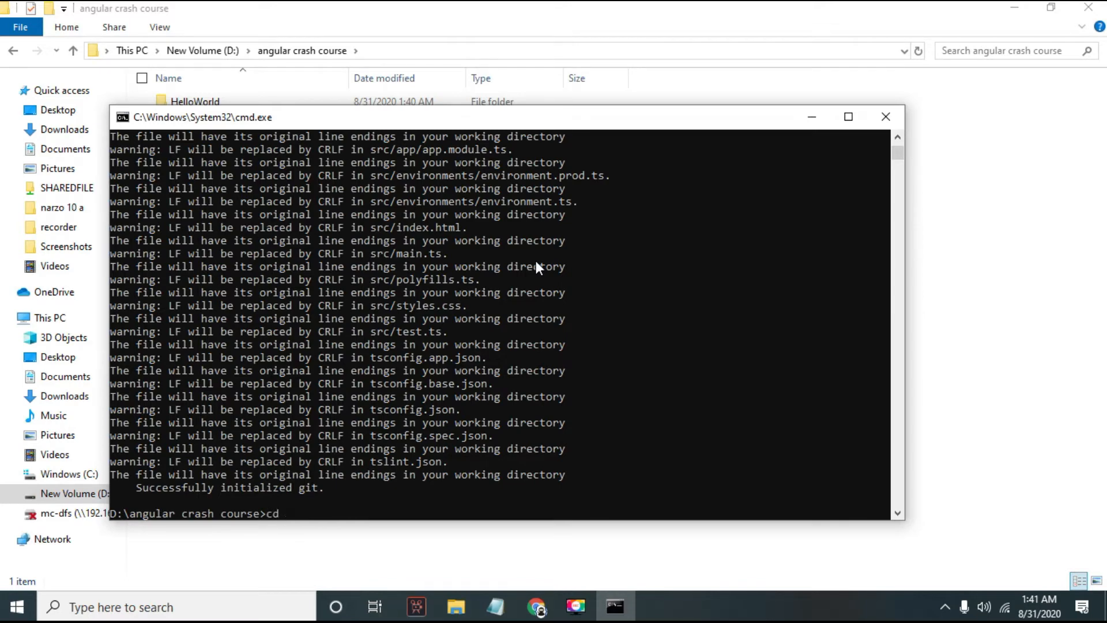
type("HelloWorld")
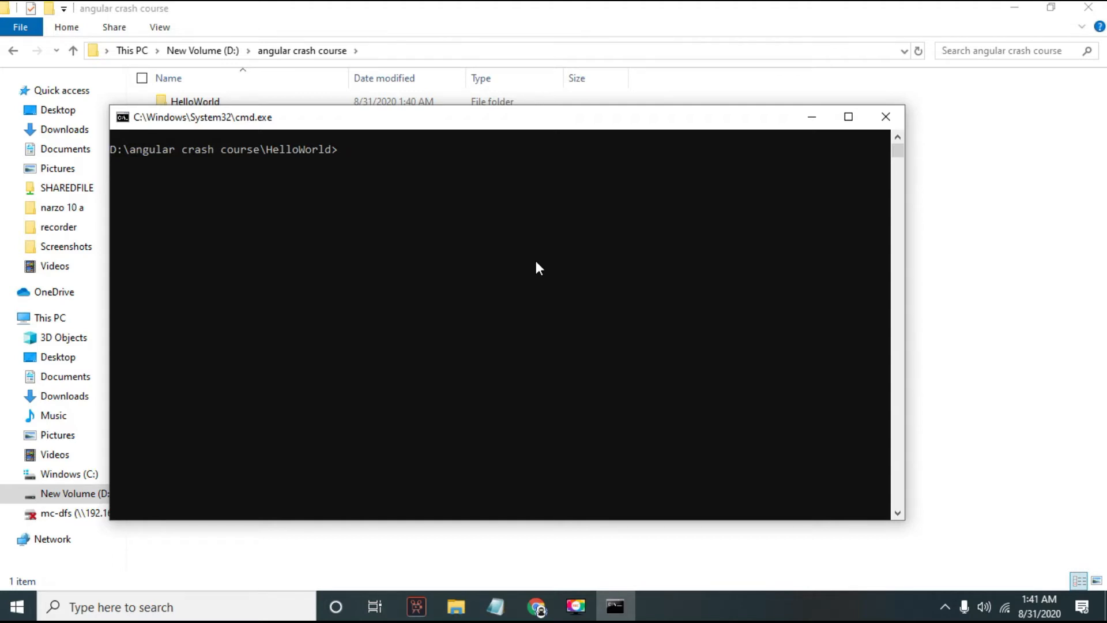
type("ng serve")
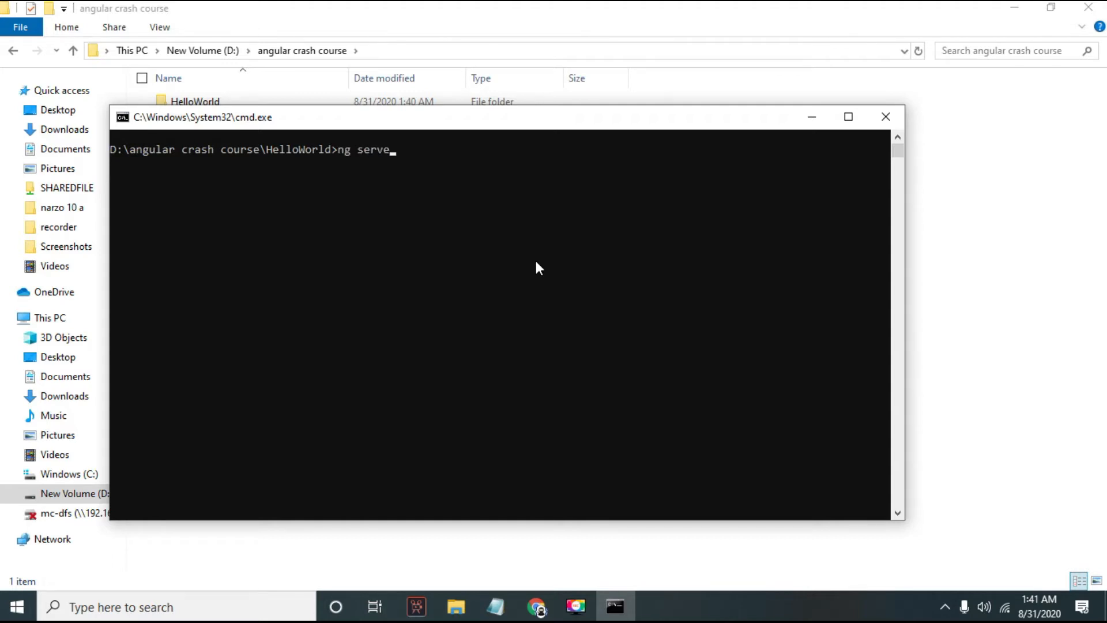
key("enter")
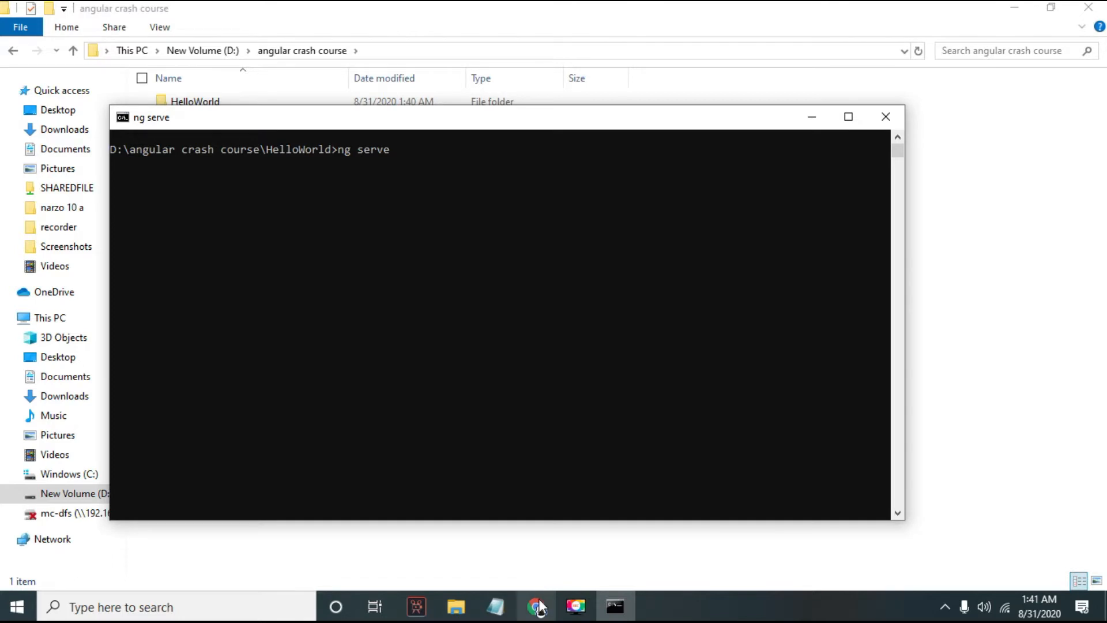
Step: In Chrome, add a new tab and close the YouTube tab, then return to Command Prompt
left_click(537, 607)
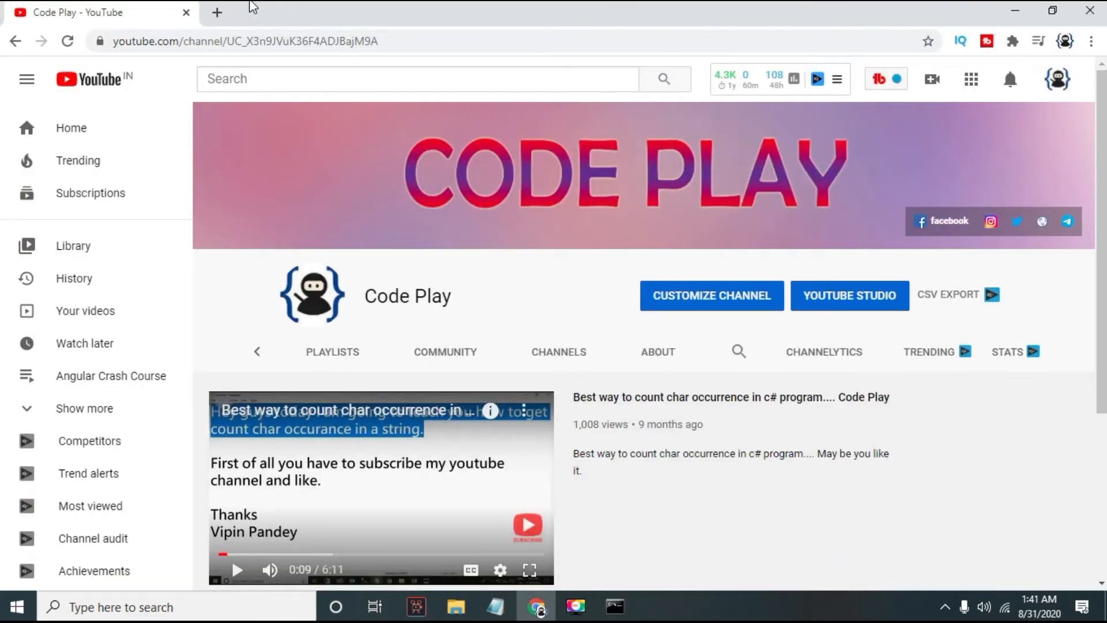
left_click(216, 12)
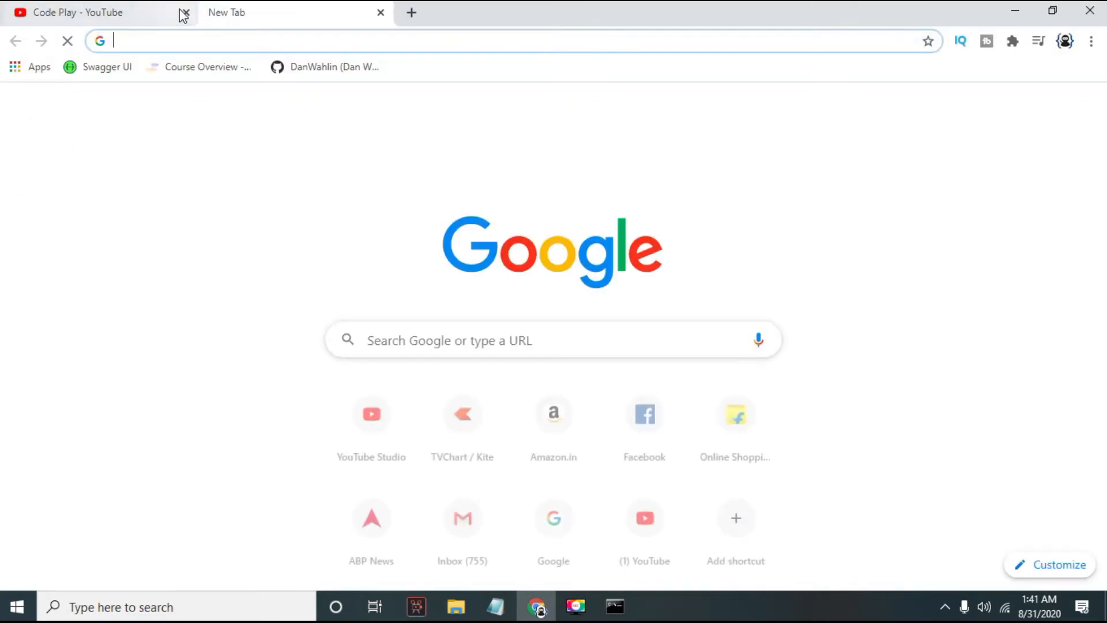
left_click(183, 12)
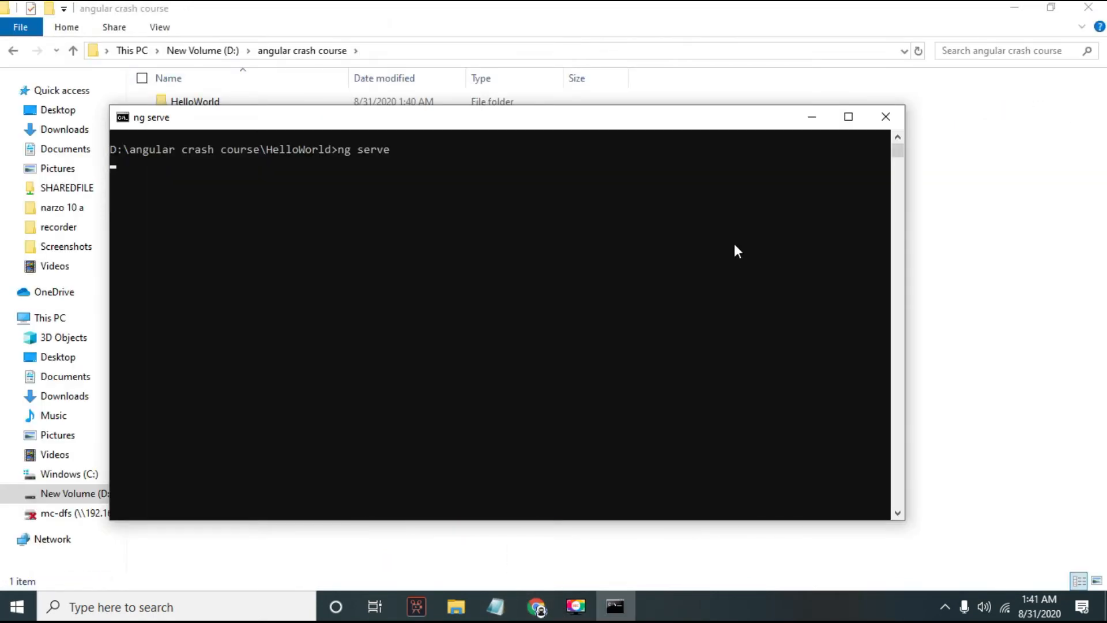
left_click(848, 116)
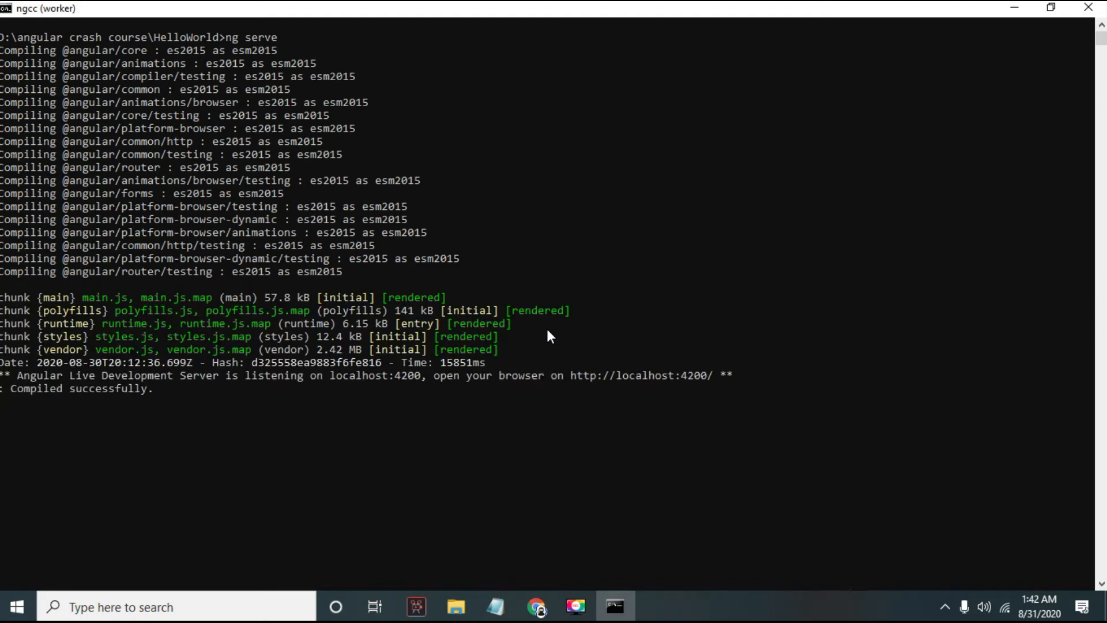
mouse_move(399, 394)
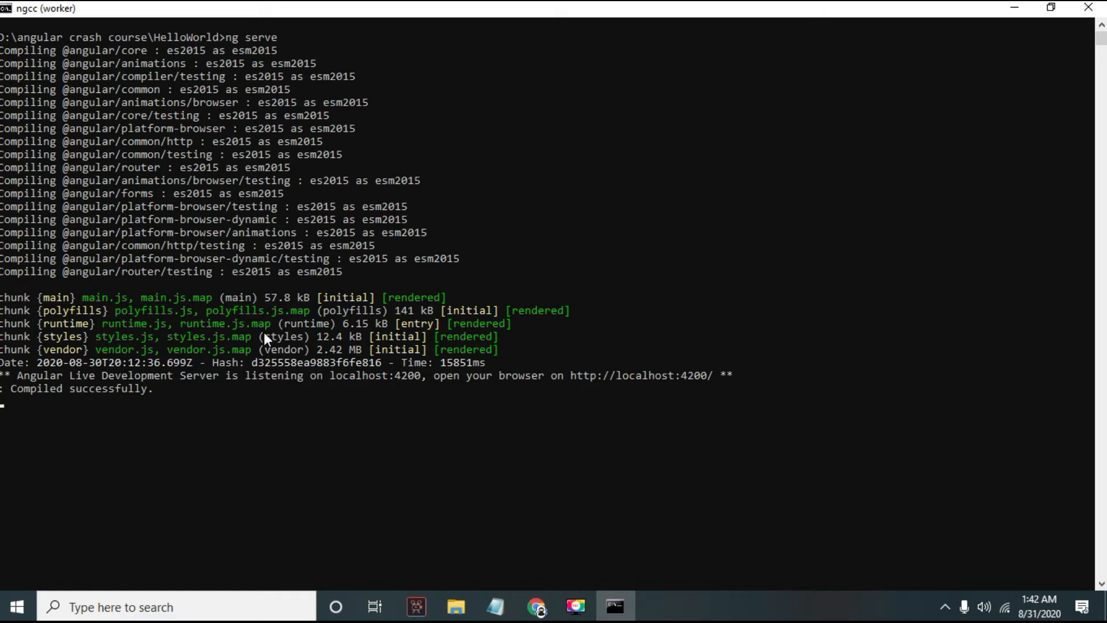
mouse_move(355, 405)
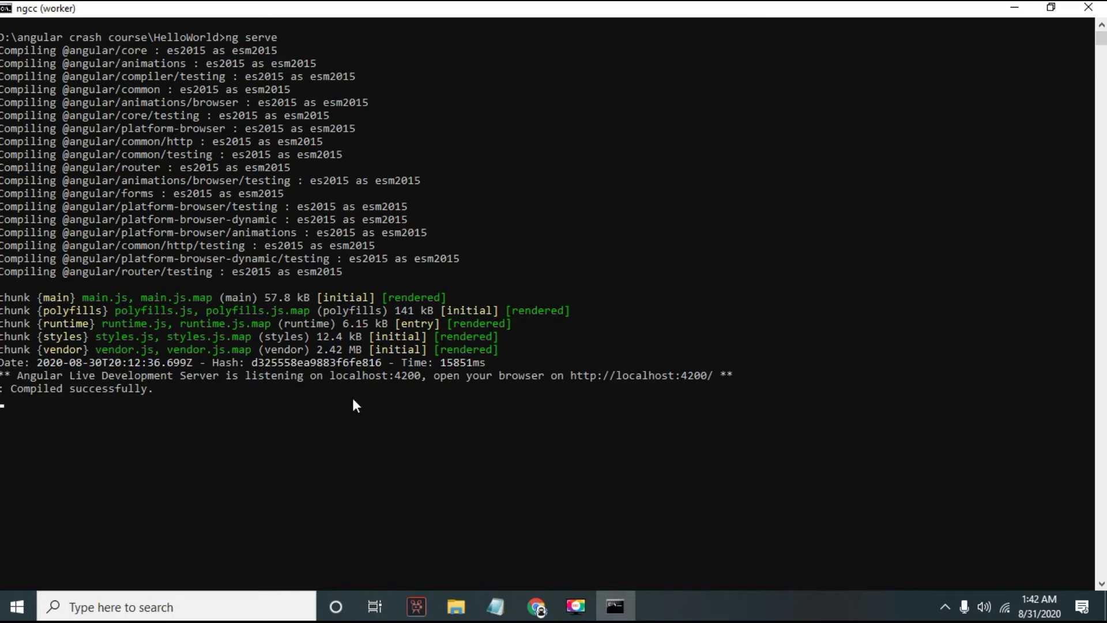
mouse_move(570, 380)
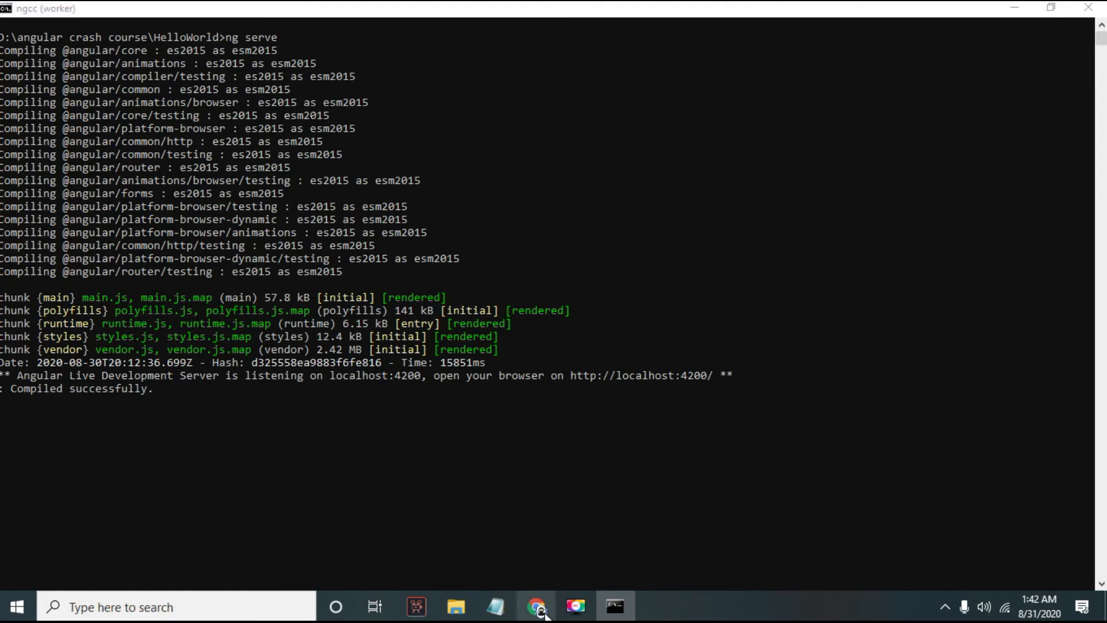
Step: View the HelloWorld app in Chrome and preview the New Component and production build commands
left_click(538, 606)
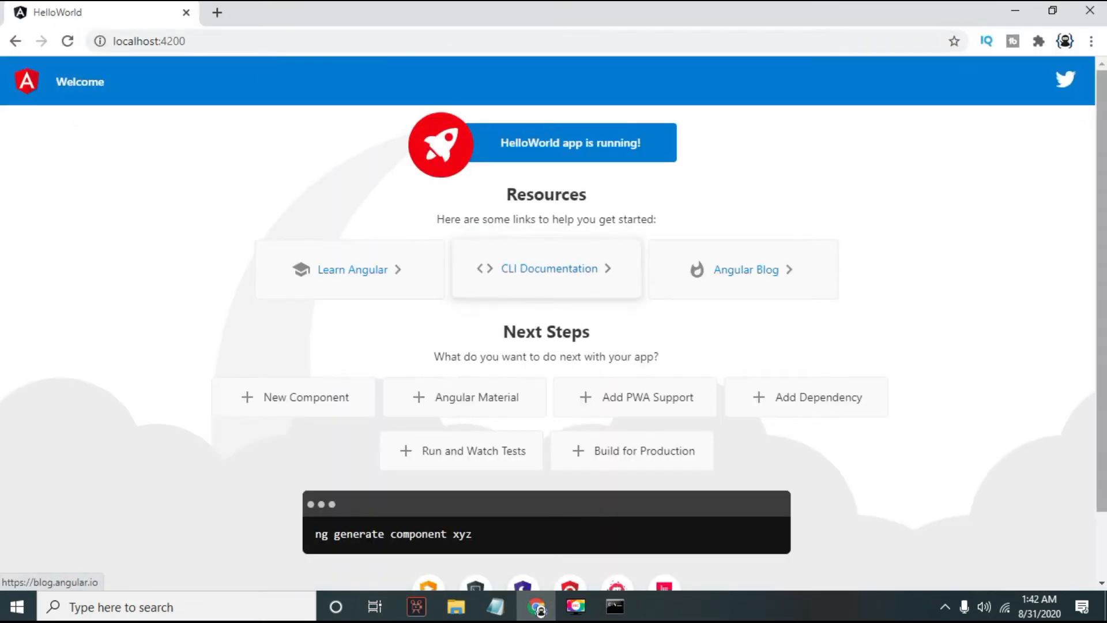
scroll("down", 3)
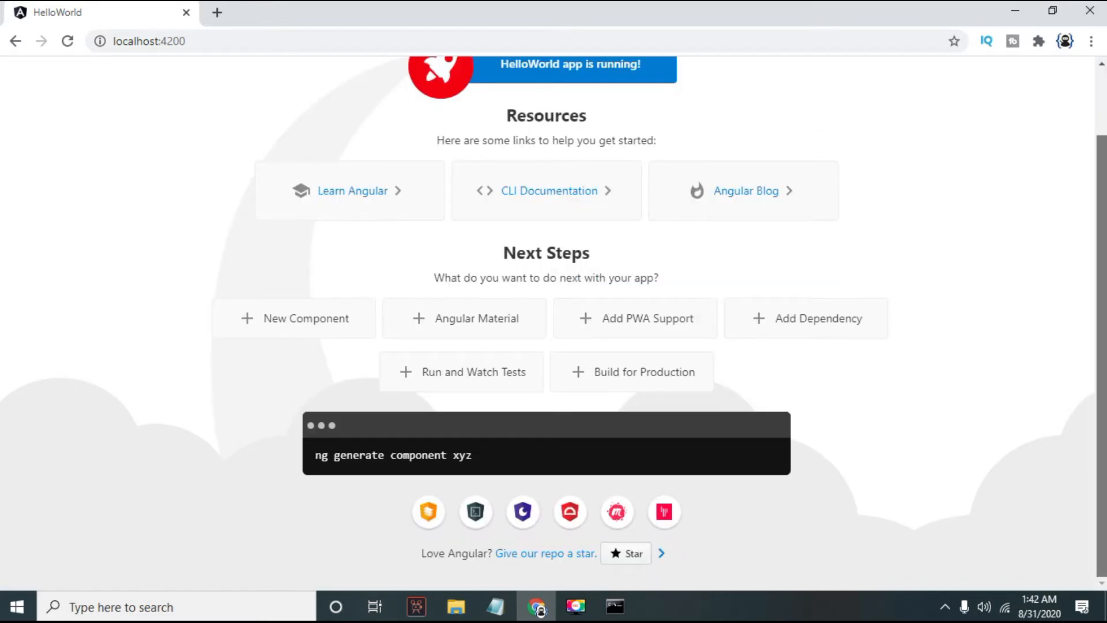
mouse_move(551, 348)
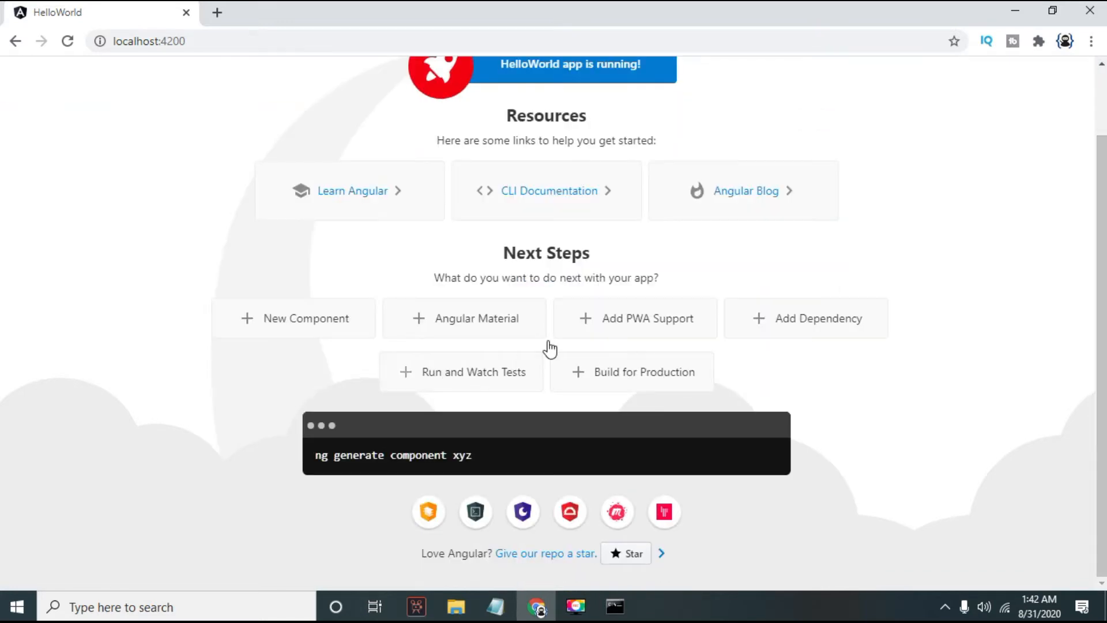
mouse_move(456, 352)
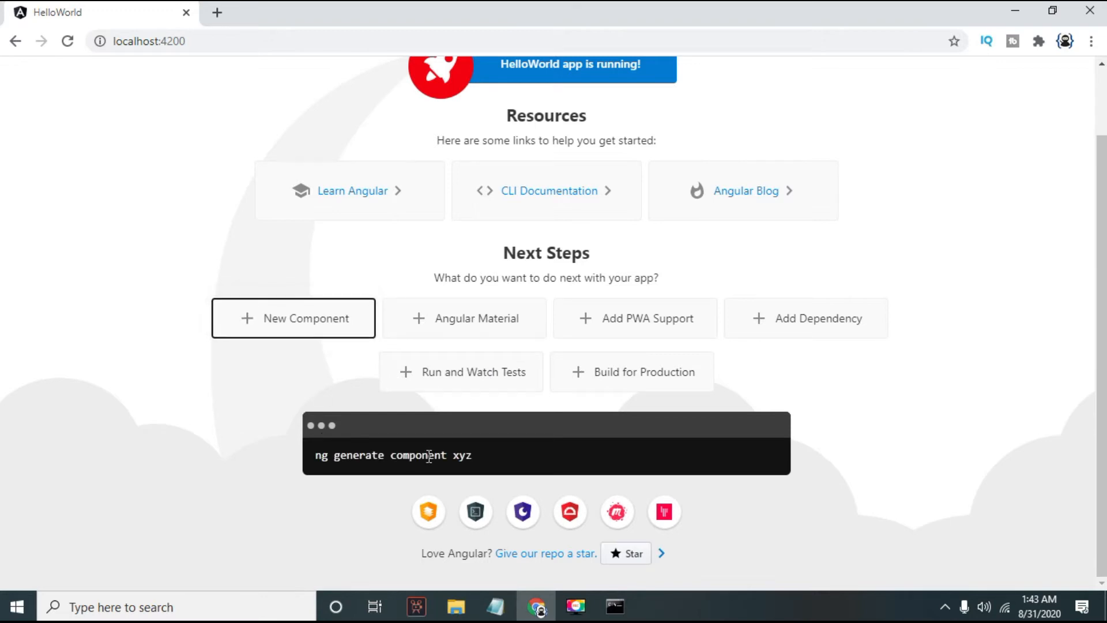
left_click(477, 317)
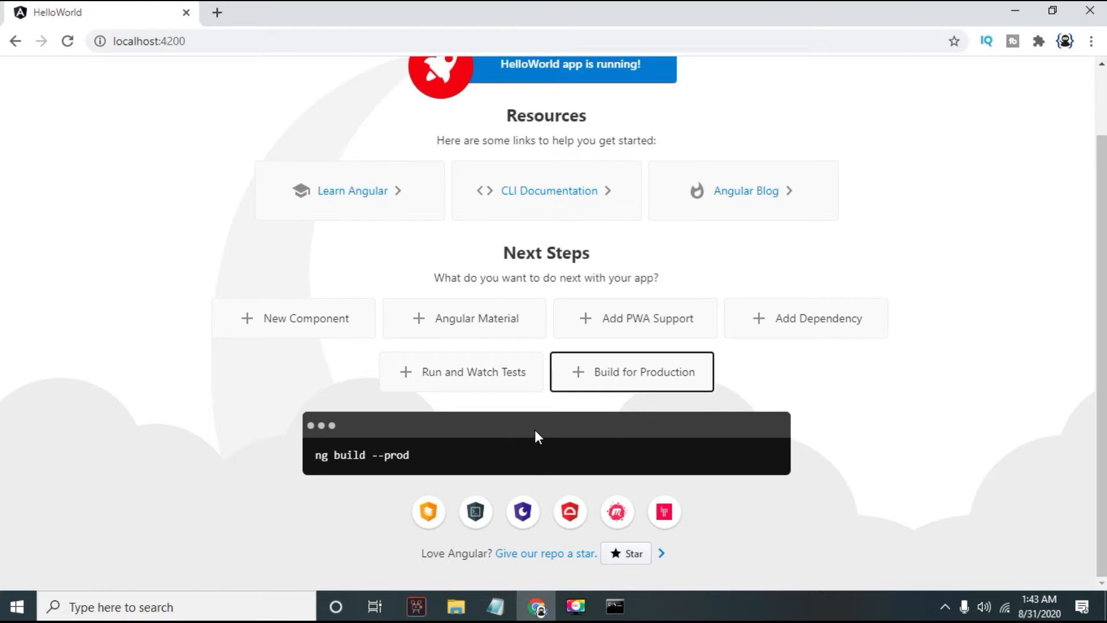
mouse_move(589, 569)
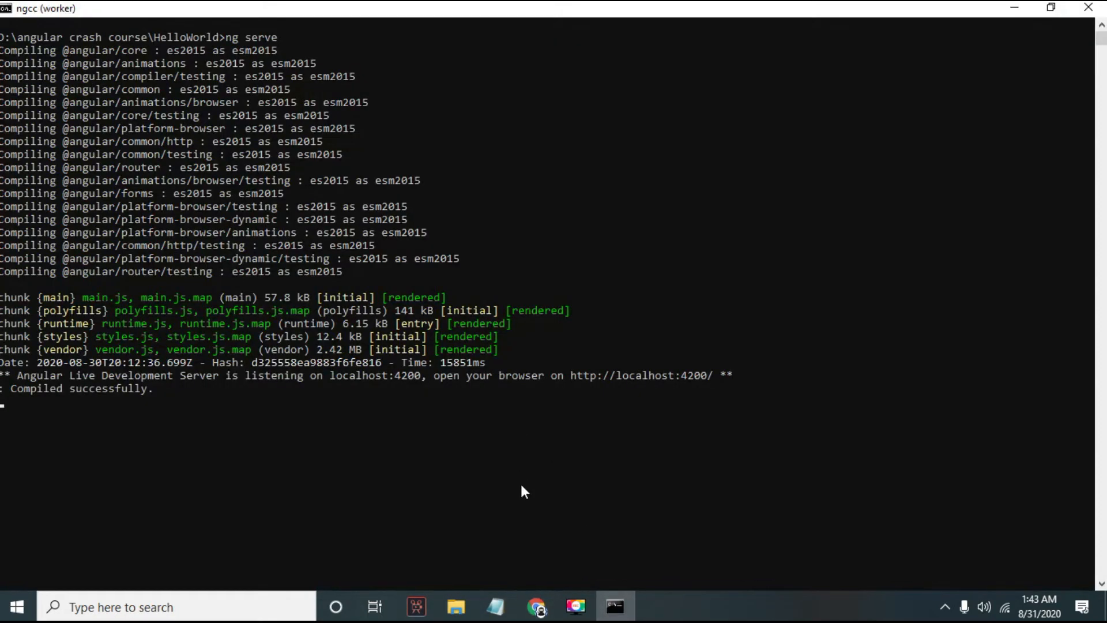
Step: Stop ng serve with Ctrl+C, clear the console with cls, and run 'code .'
key("Ctrl+c")
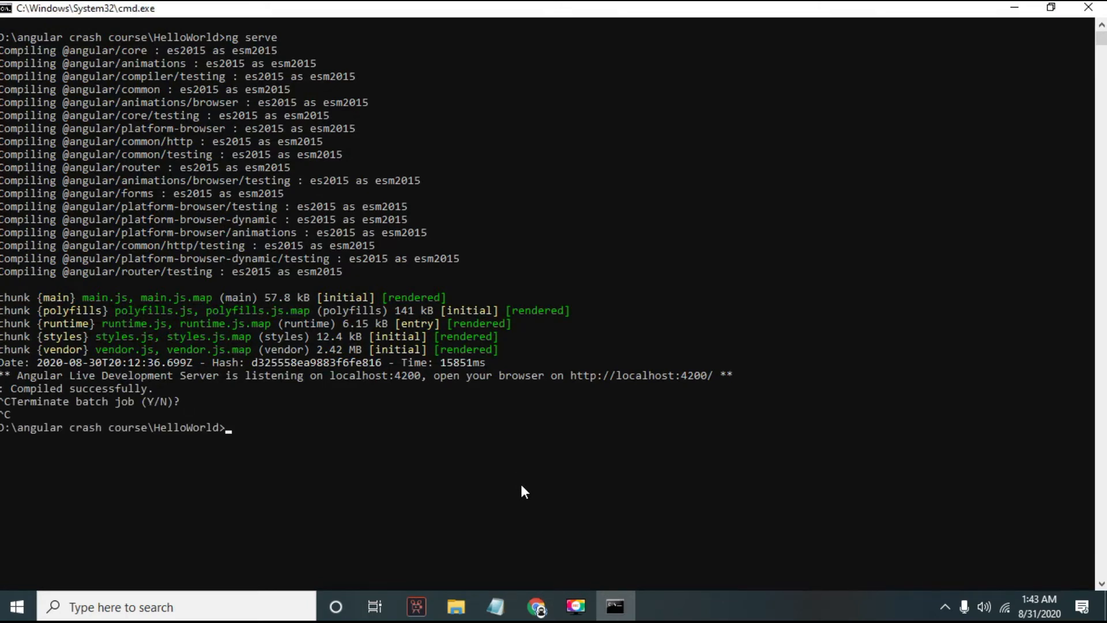
type("cls")
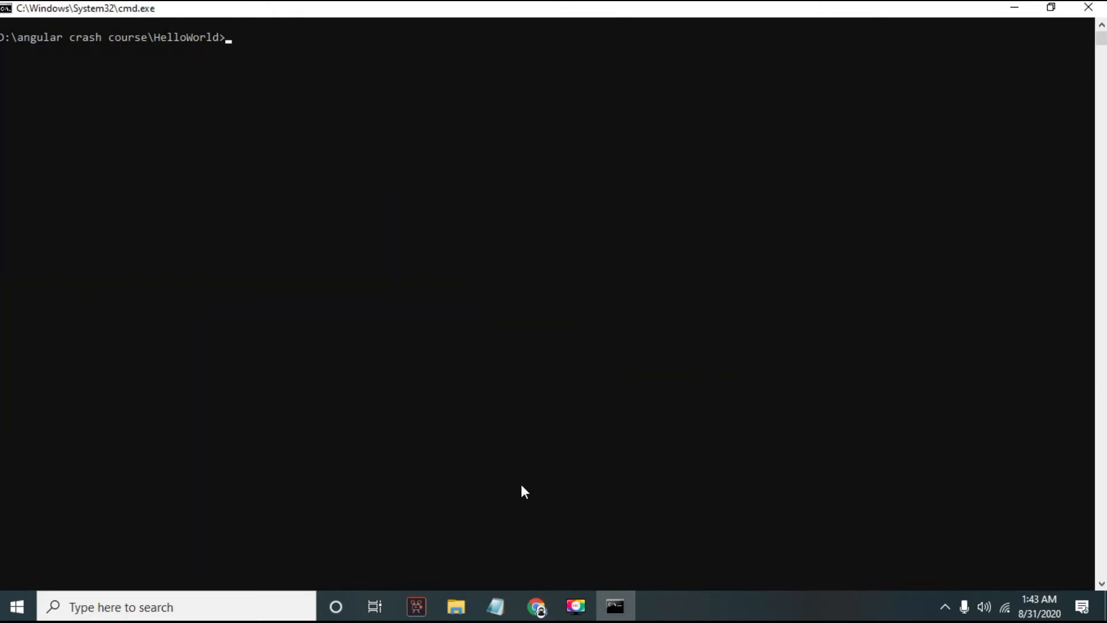
type("code .")
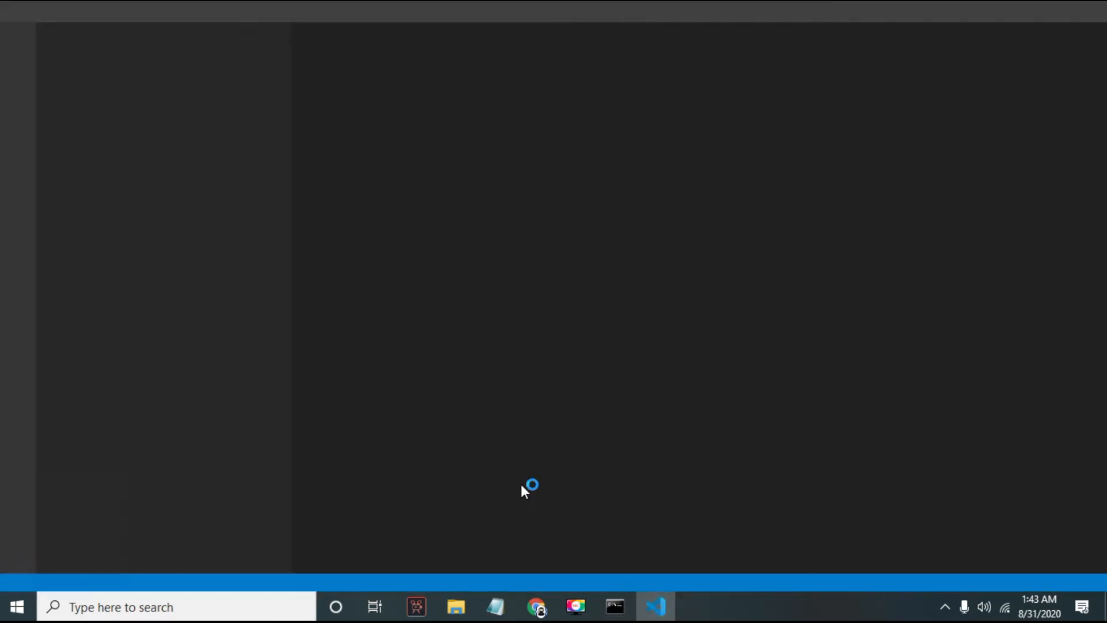
Step: Close the Welcome page and open src/app/app.component.html
left_click(654, 606)
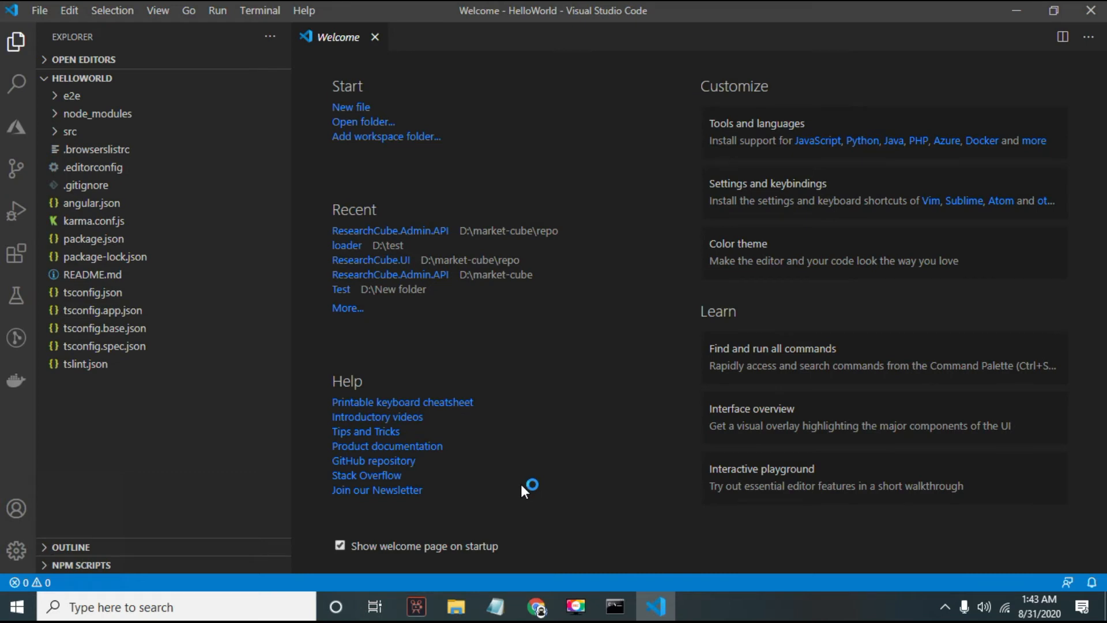
left_click(376, 37)
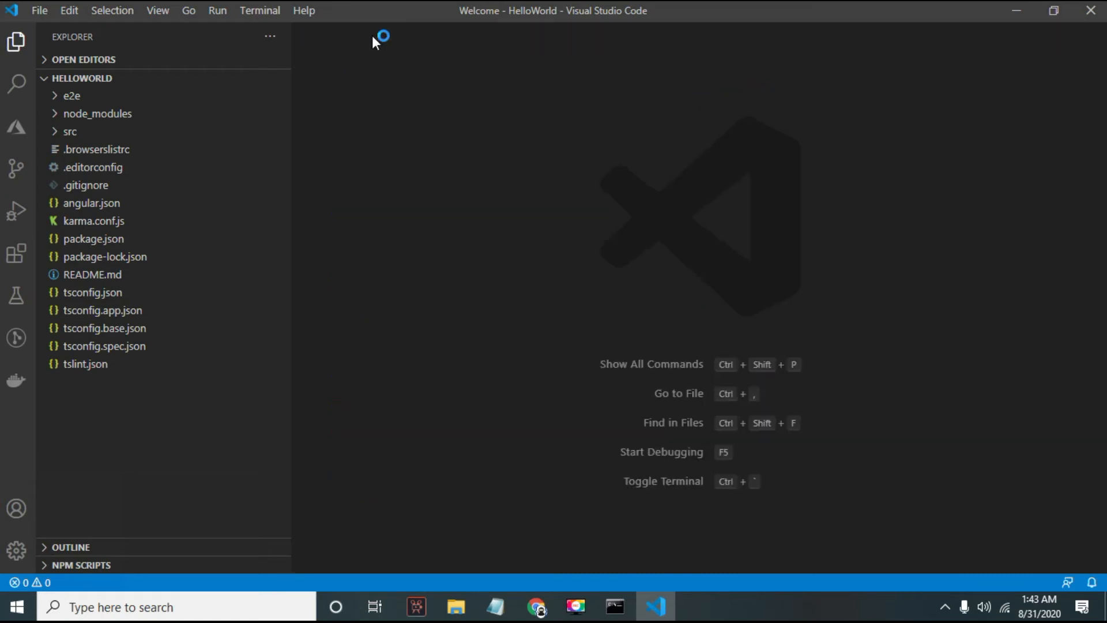
left_click(69, 132)
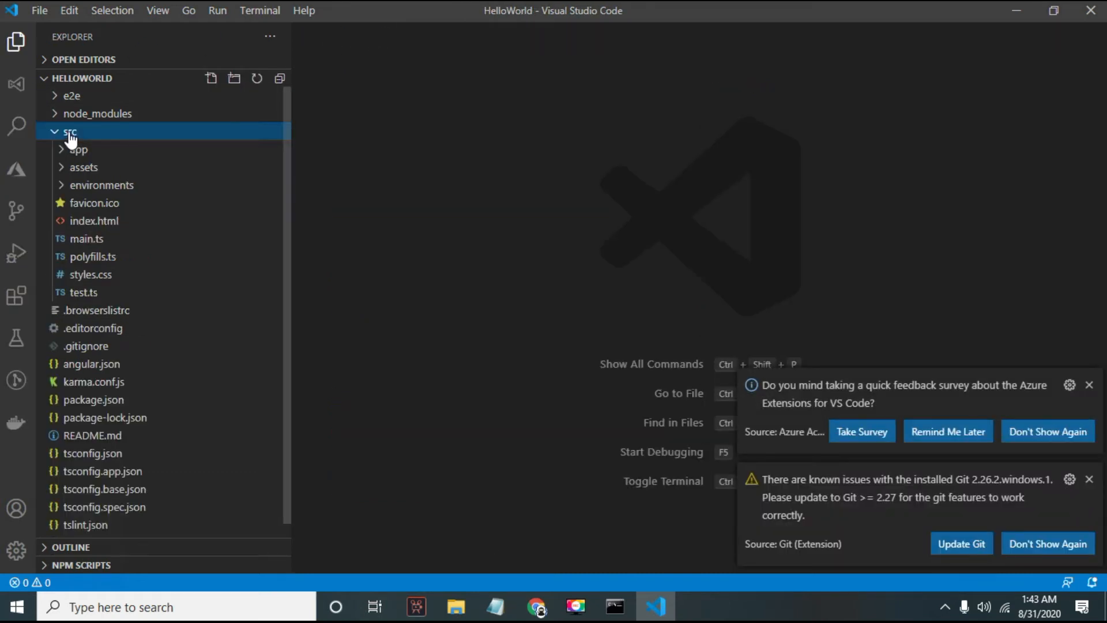
left_click(79, 148)
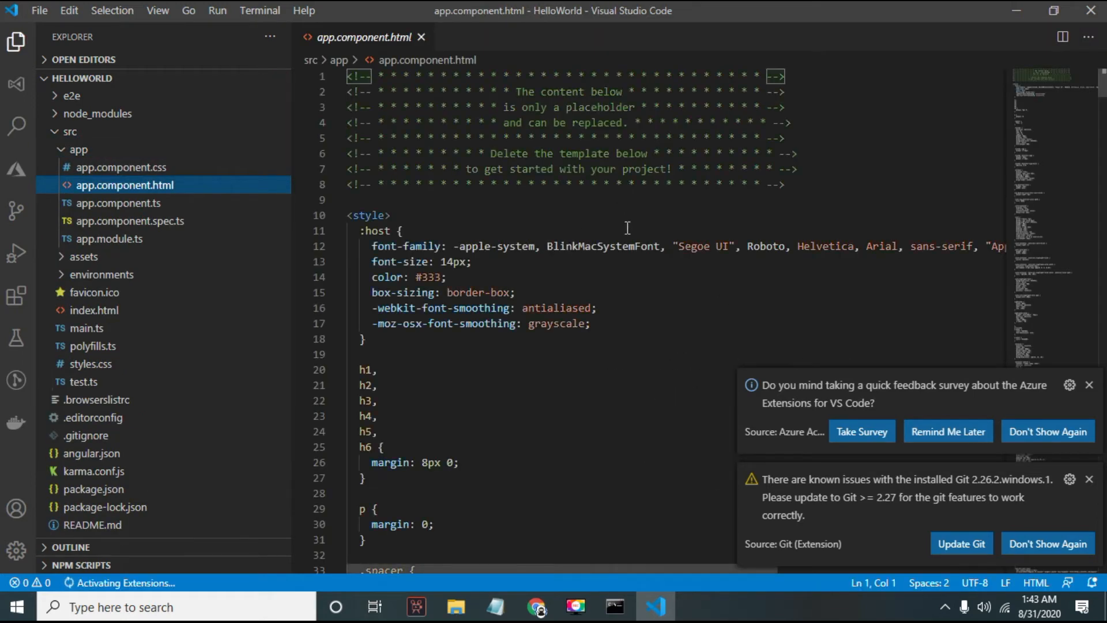
Step: Replace the template contents with 'Hello World', then open main.ts
key("ctrl+a")
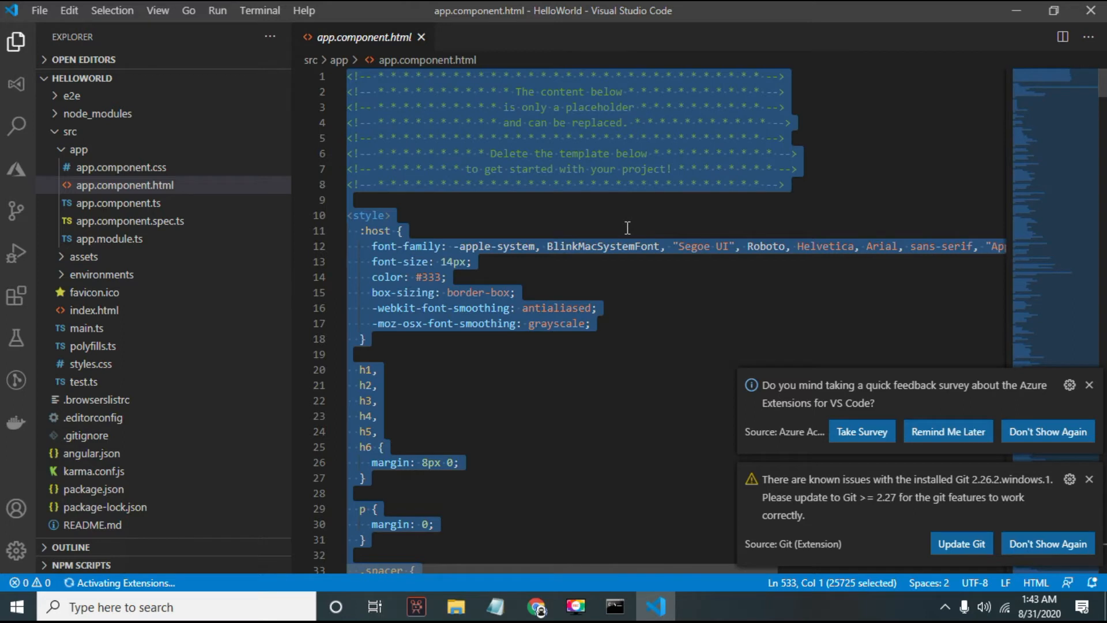
key("Delete")
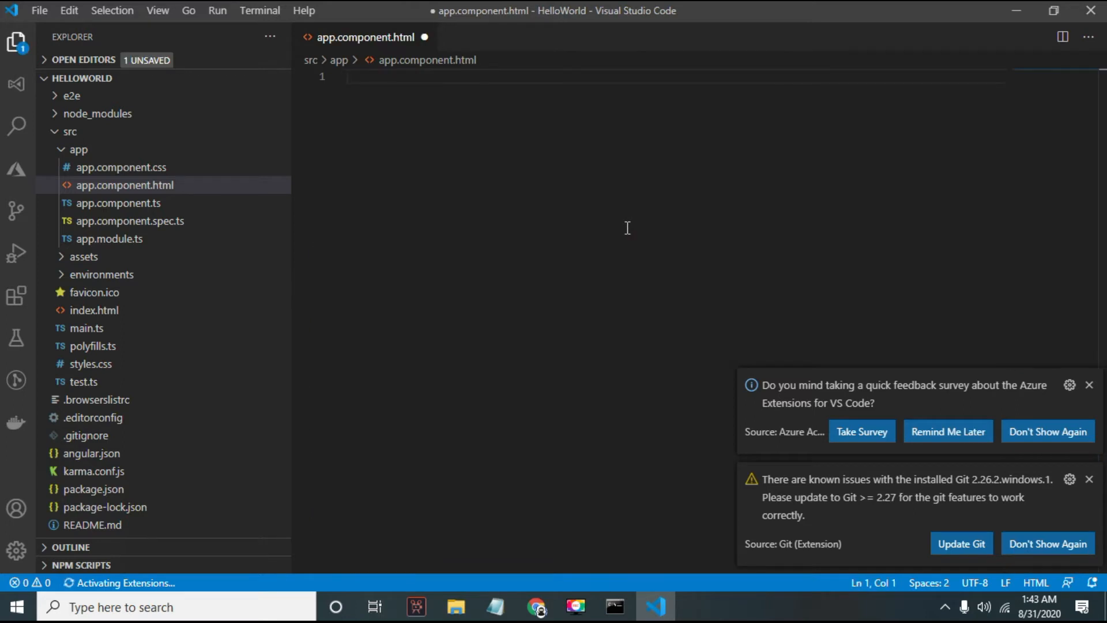
type("Hello")
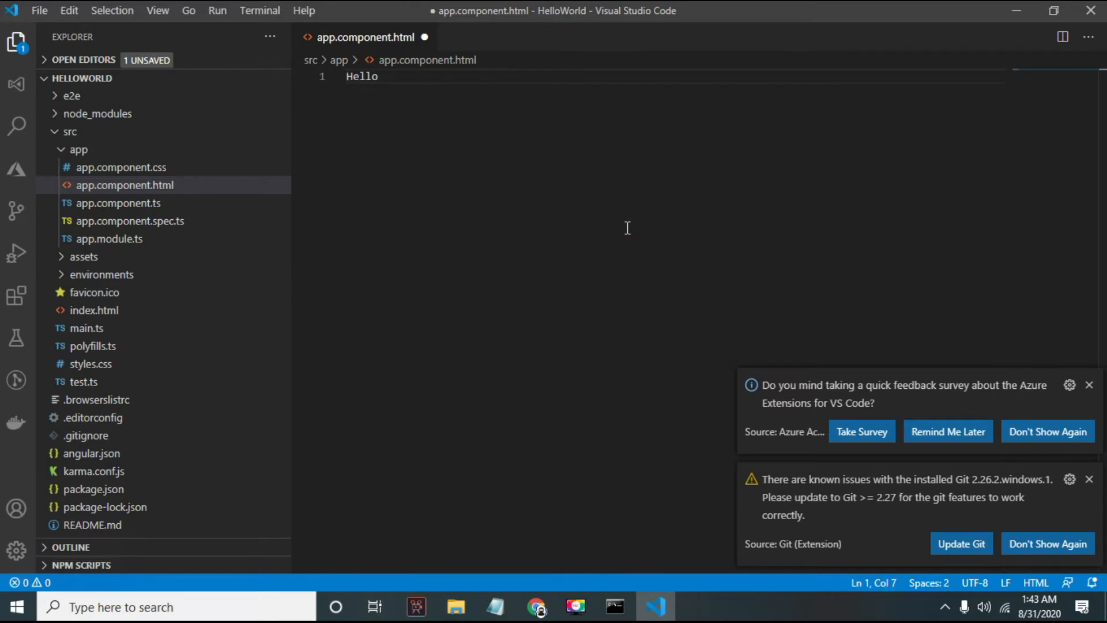
type("World")
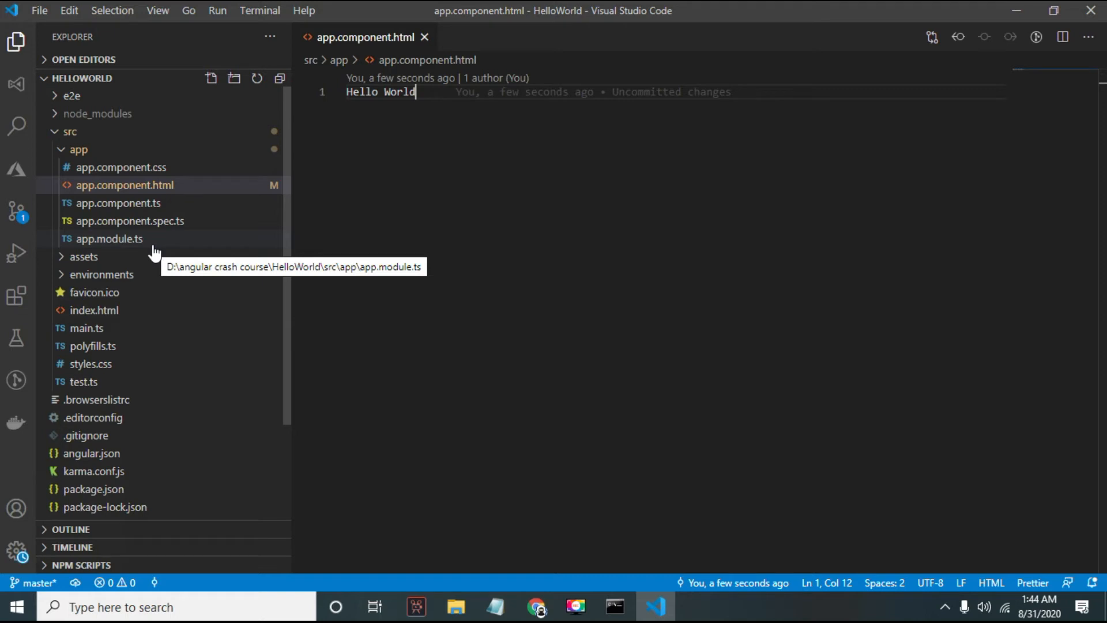
left_click(86, 328)
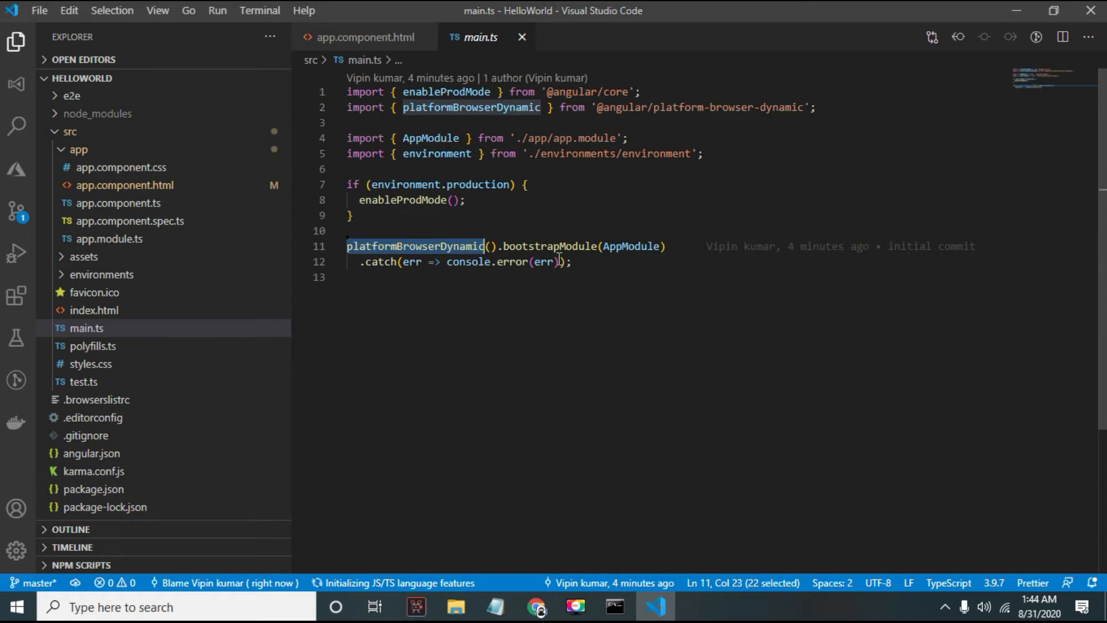
Step: Highlight platformBrowserDynamic in main.ts, then view the app-root element in index.html
double_click(632, 246)
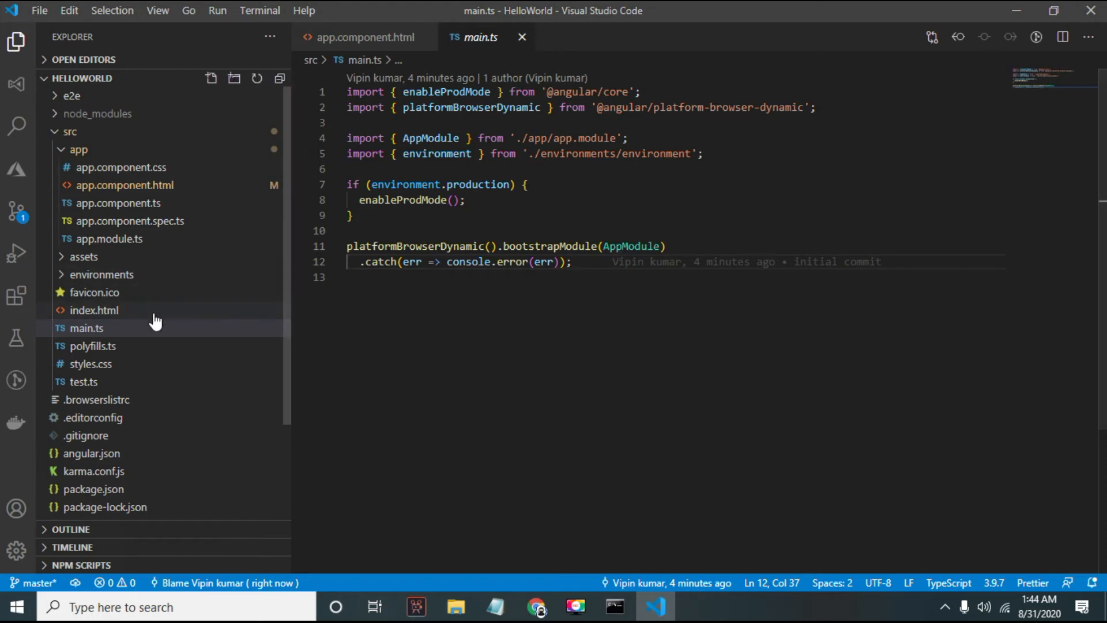
left_click(94, 310)
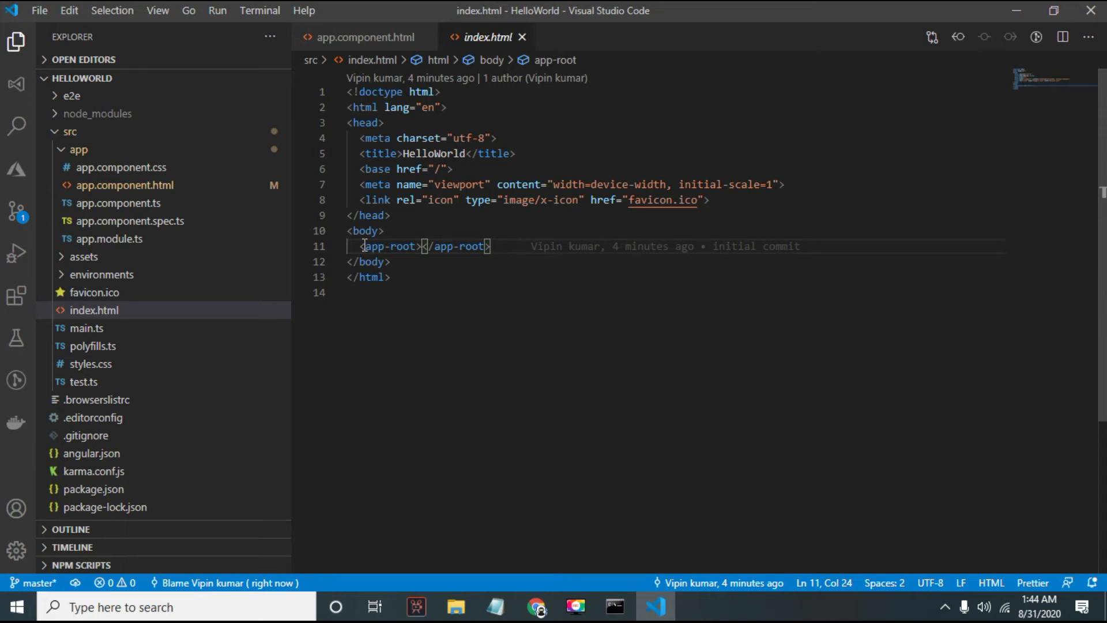
mouse_move(511, 255)
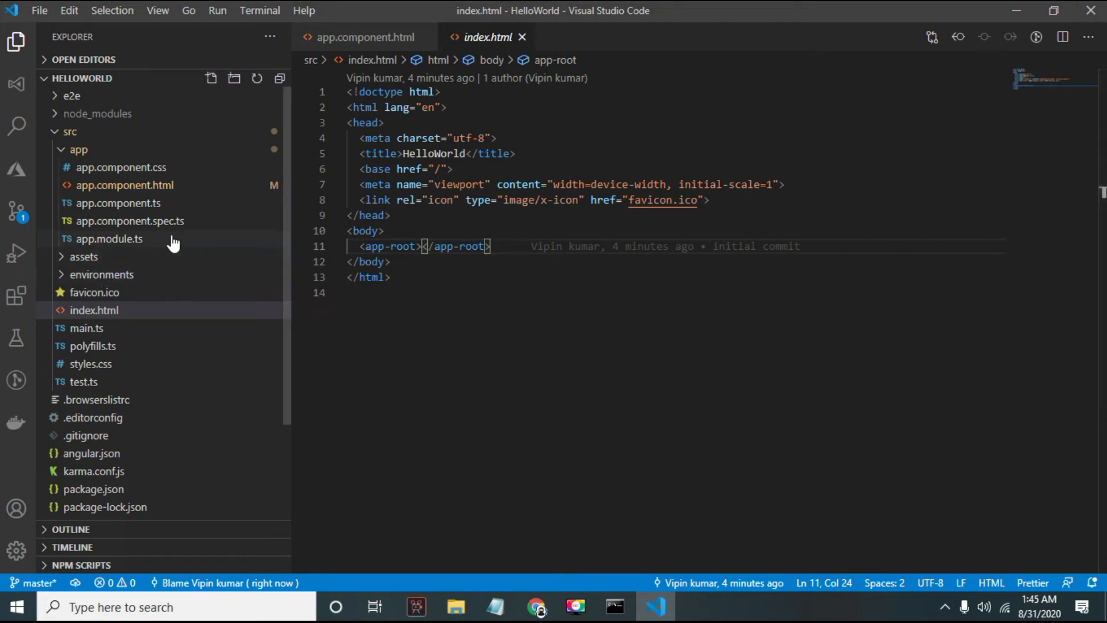
Step: Open app.module.ts to view AppComponent's declaration and bootstrap setting
left_click(110, 239)
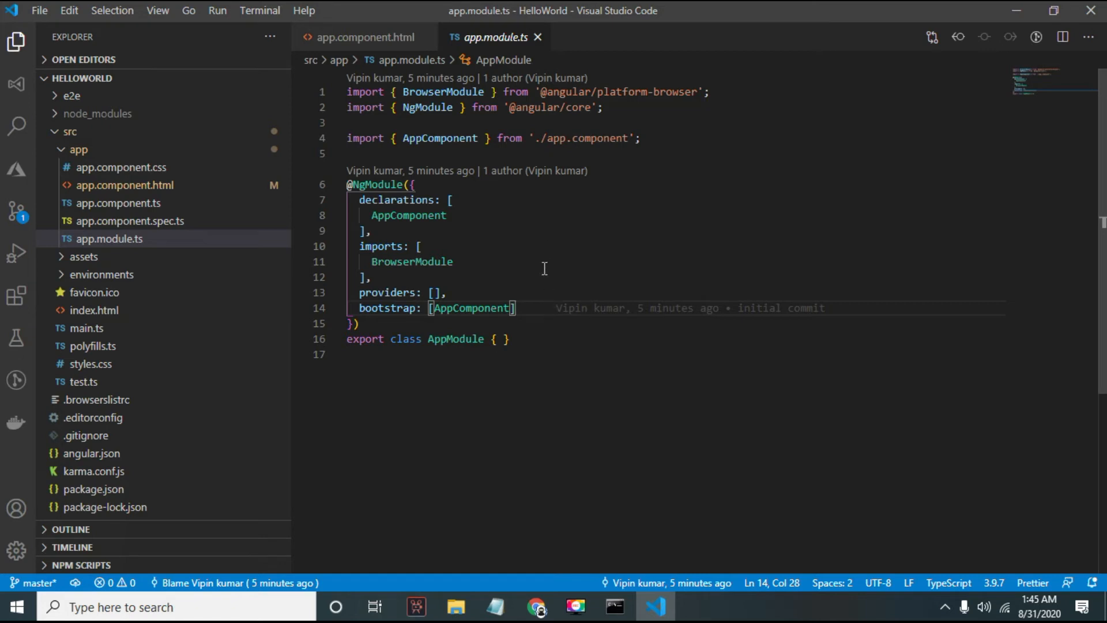
Step: Revisit AppComponent in the declarations and the HTML template, then open app.component.spec.ts
double_click(409, 215)
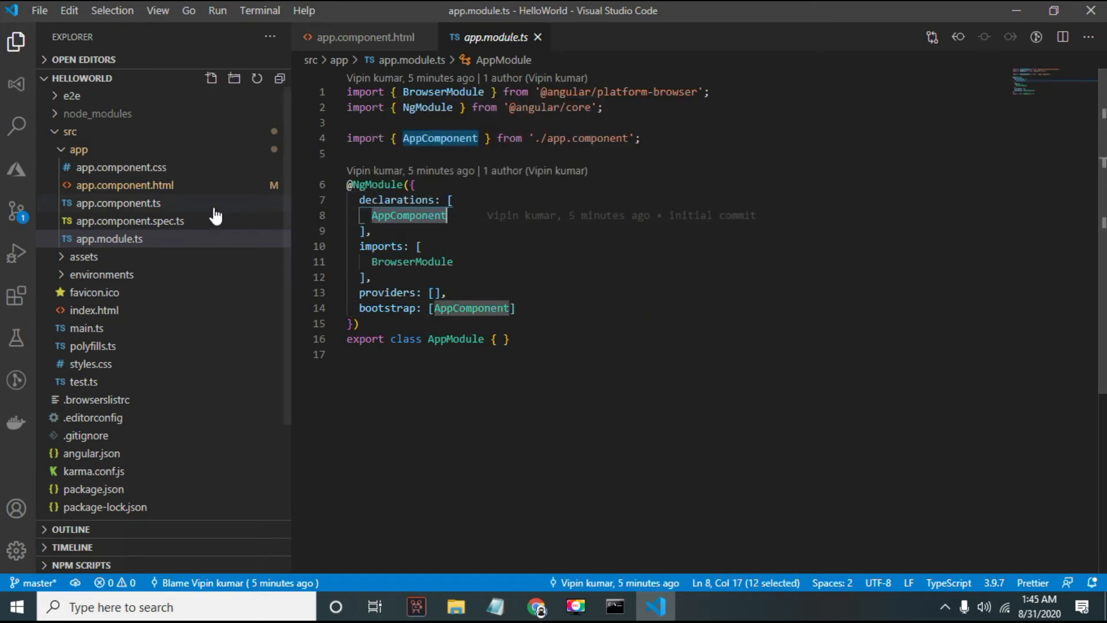
left_click(124, 185)
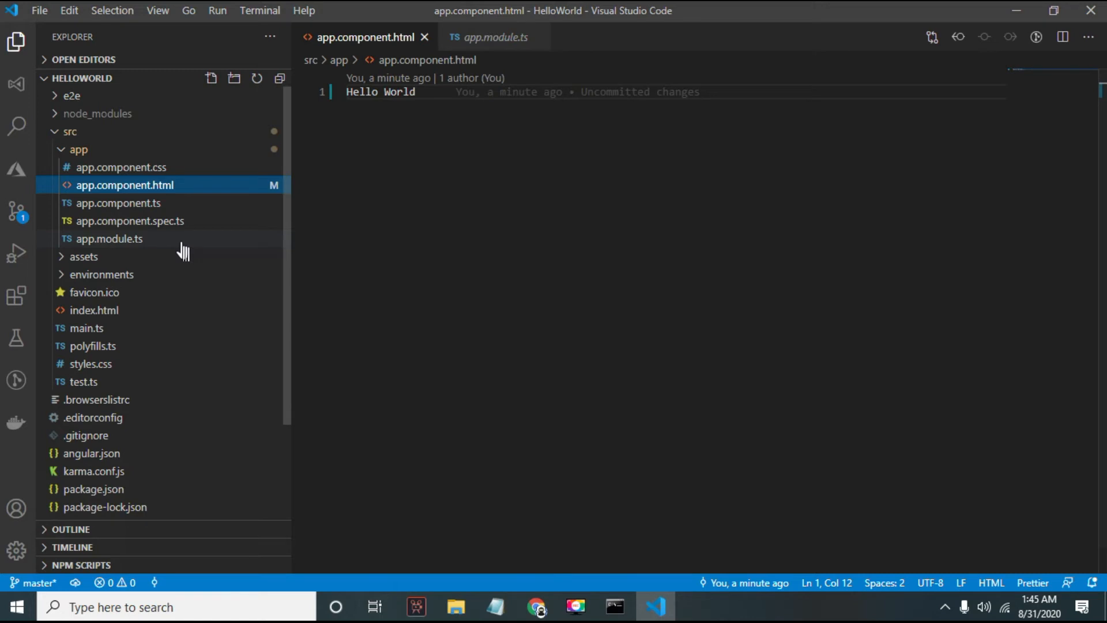
left_click(110, 238)
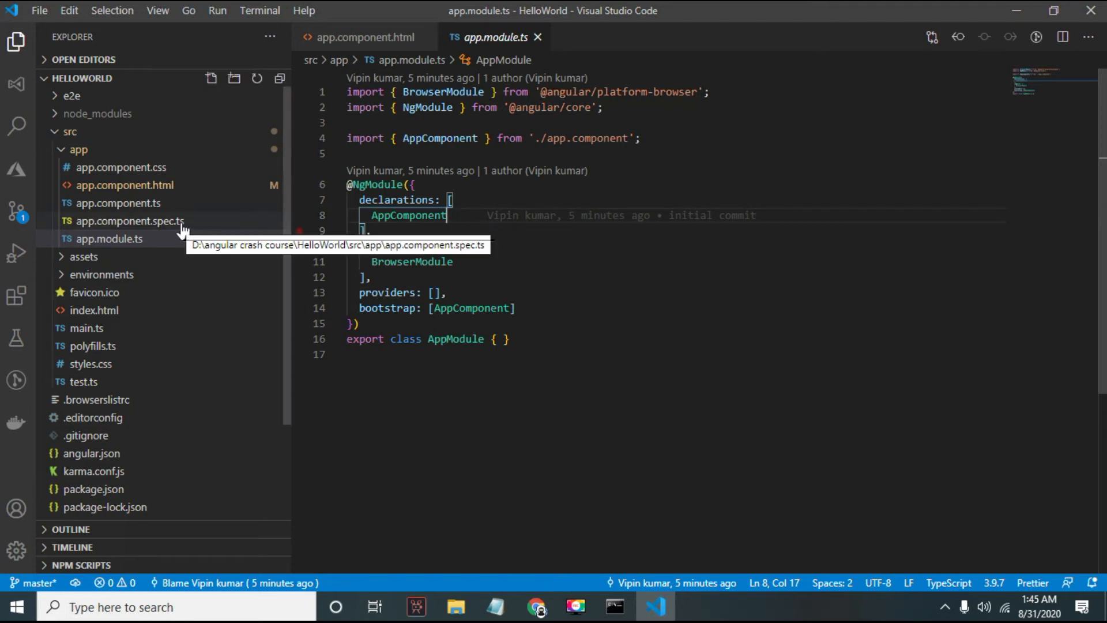
left_click(129, 221)
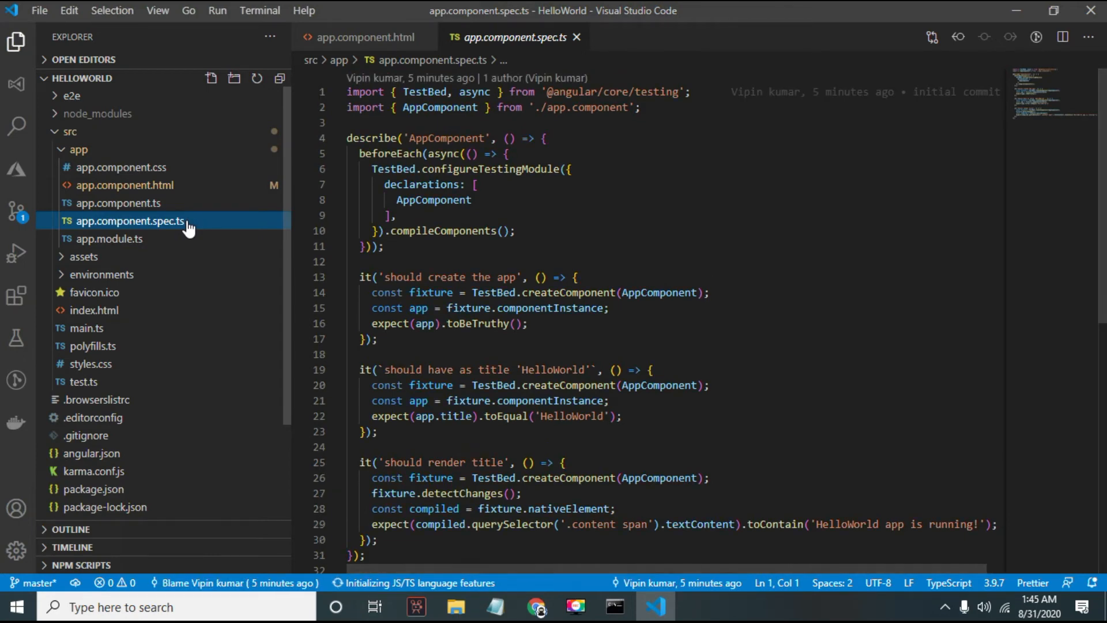
Step: Change the title property in app.component.ts to 'Hello World'
left_click(118, 202)
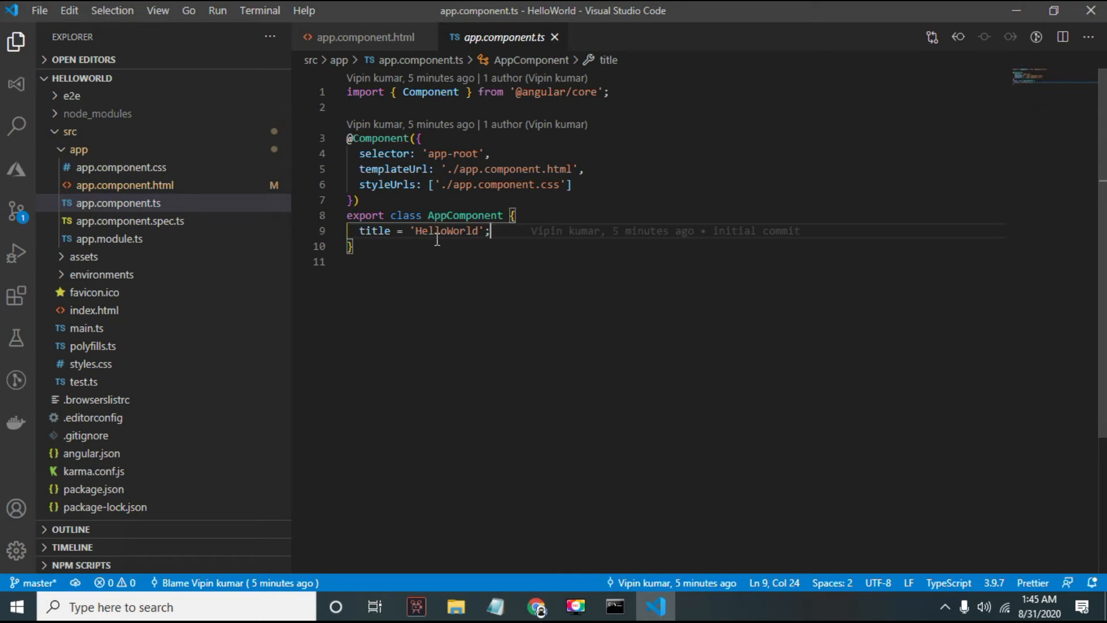
double_click(447, 230)
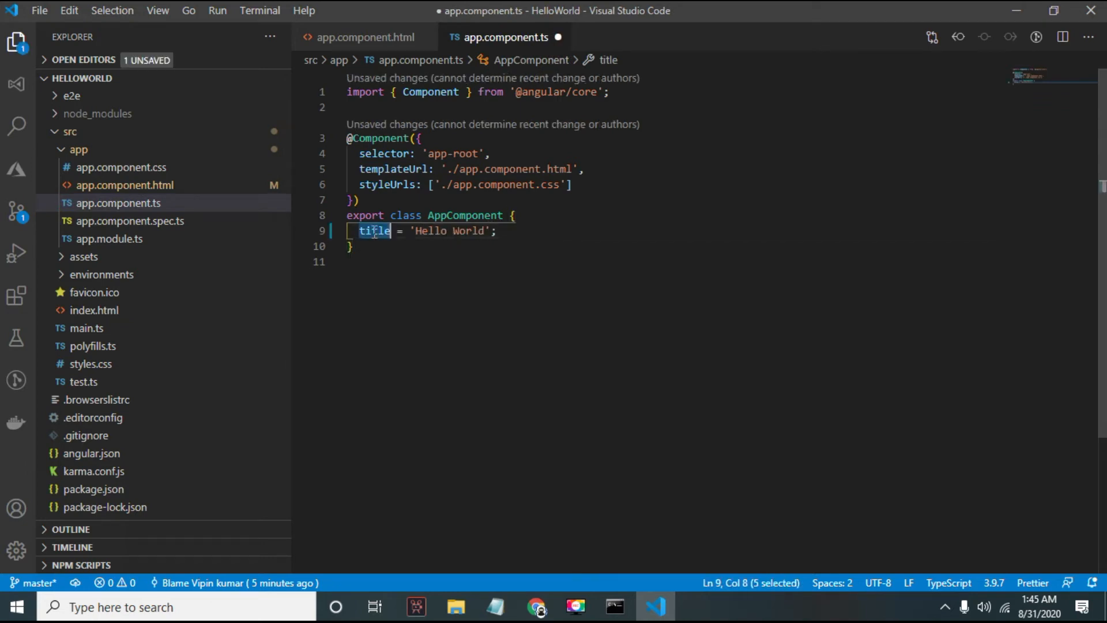
left_click(119, 203)
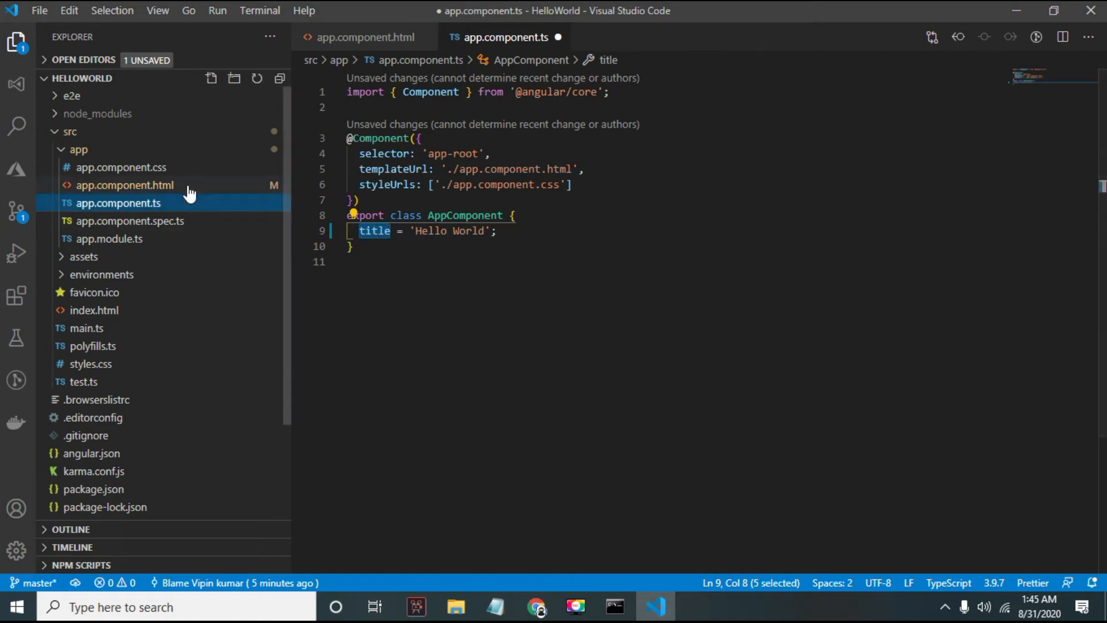
Step: Make app.component.html display {{title}} instead of fixed text, then open app.component.css
left_click(125, 186)
type("{{Hello World")
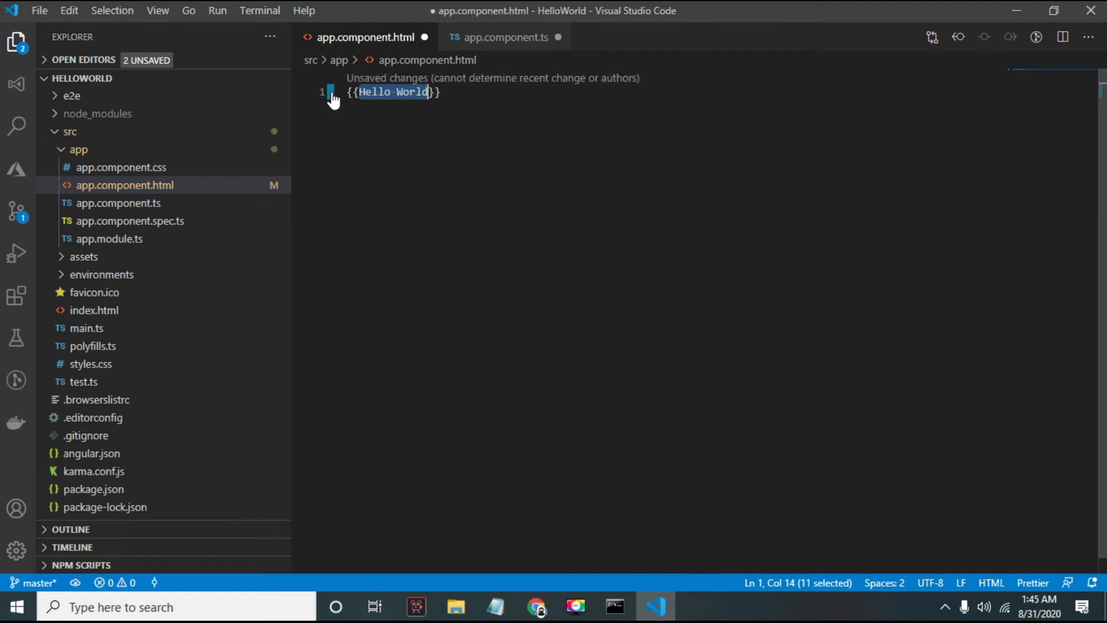
type("title}}")
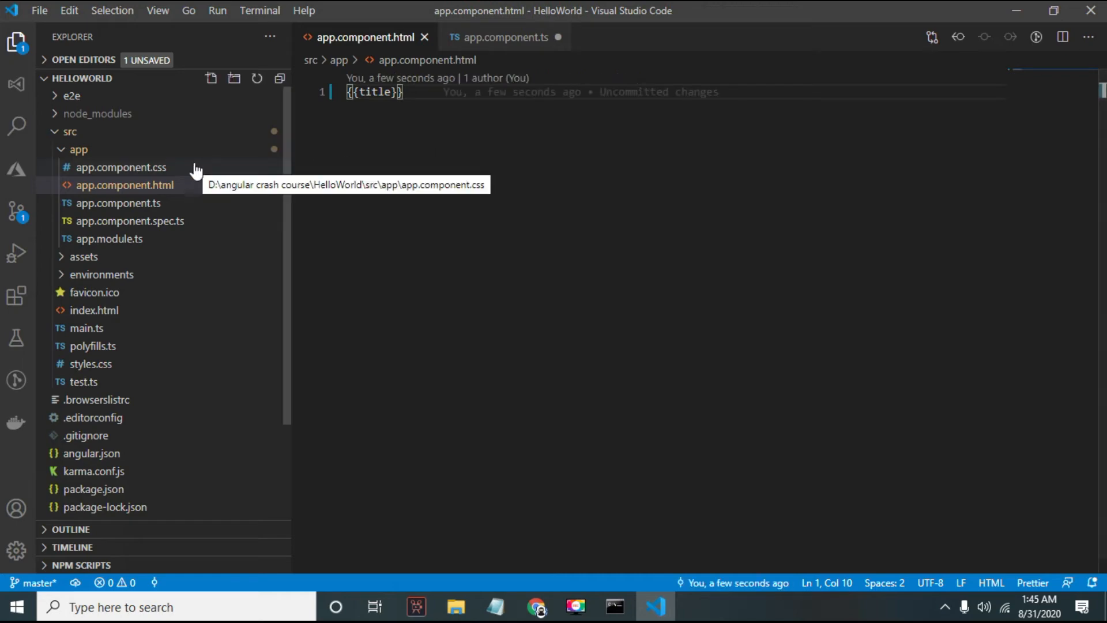
left_click(504, 37)
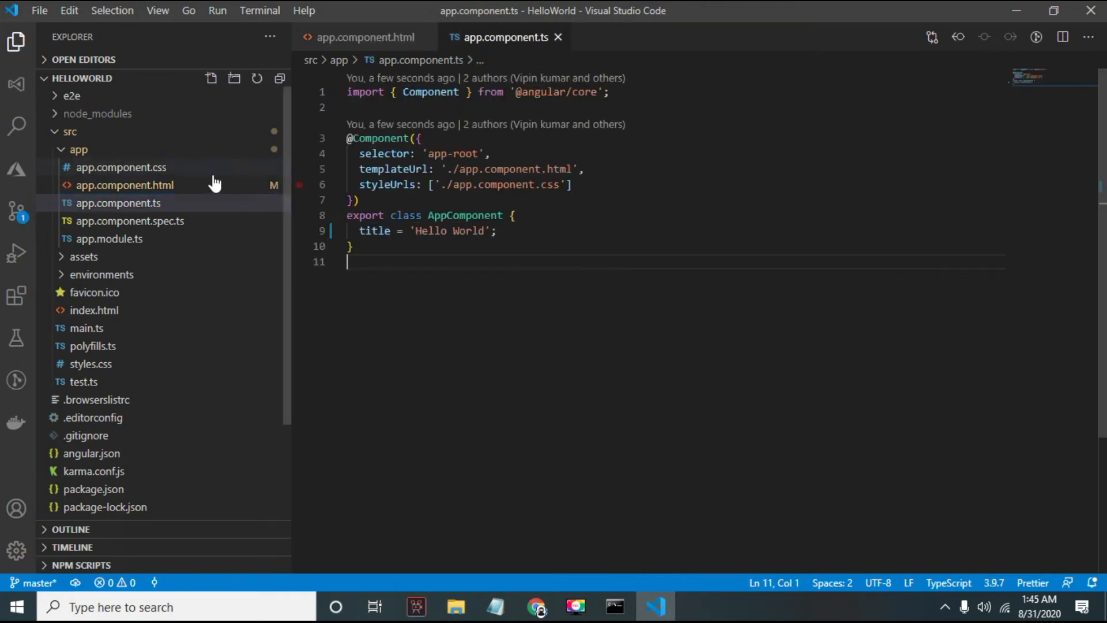
double_click(120, 167)
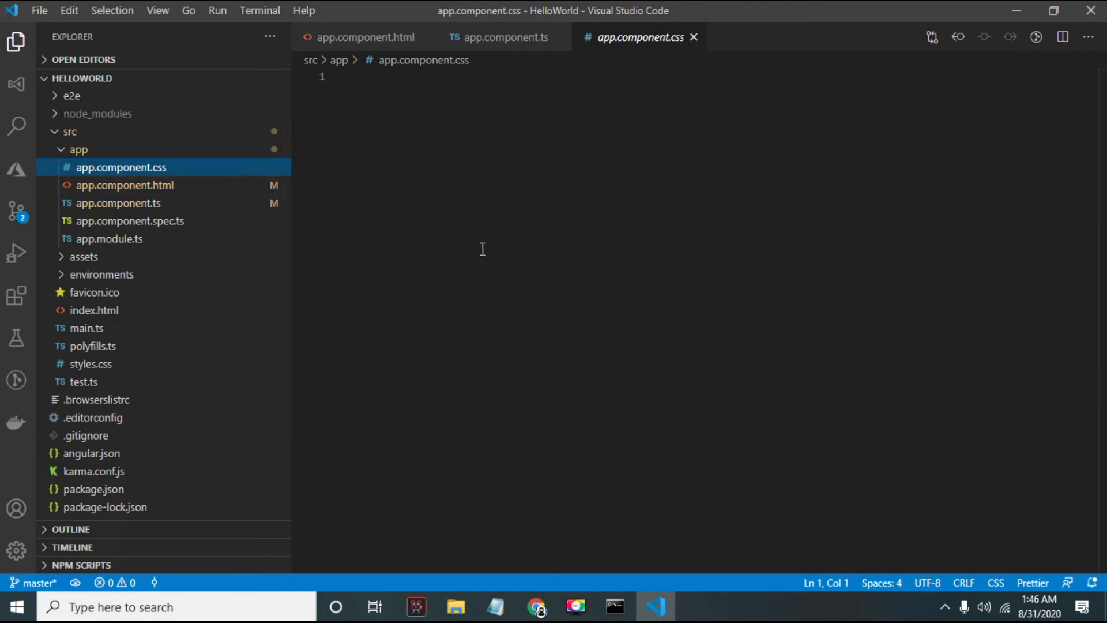
Step: Glance at styles.css, then view package.json's npm scripts and Angular dependencies
left_click(91, 363)
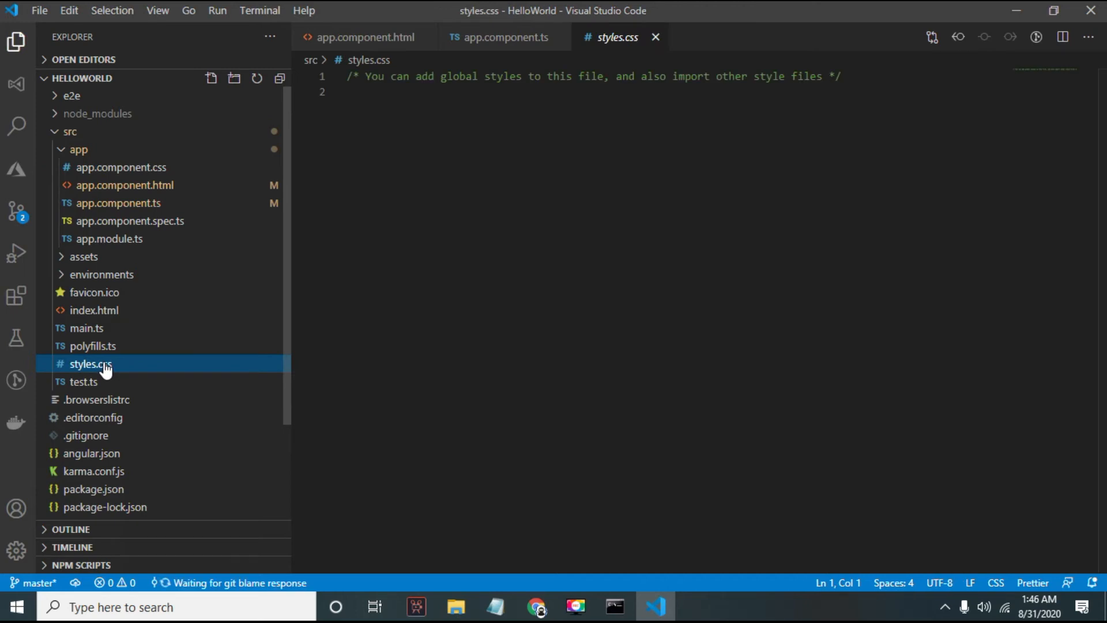
left_click(662, 106)
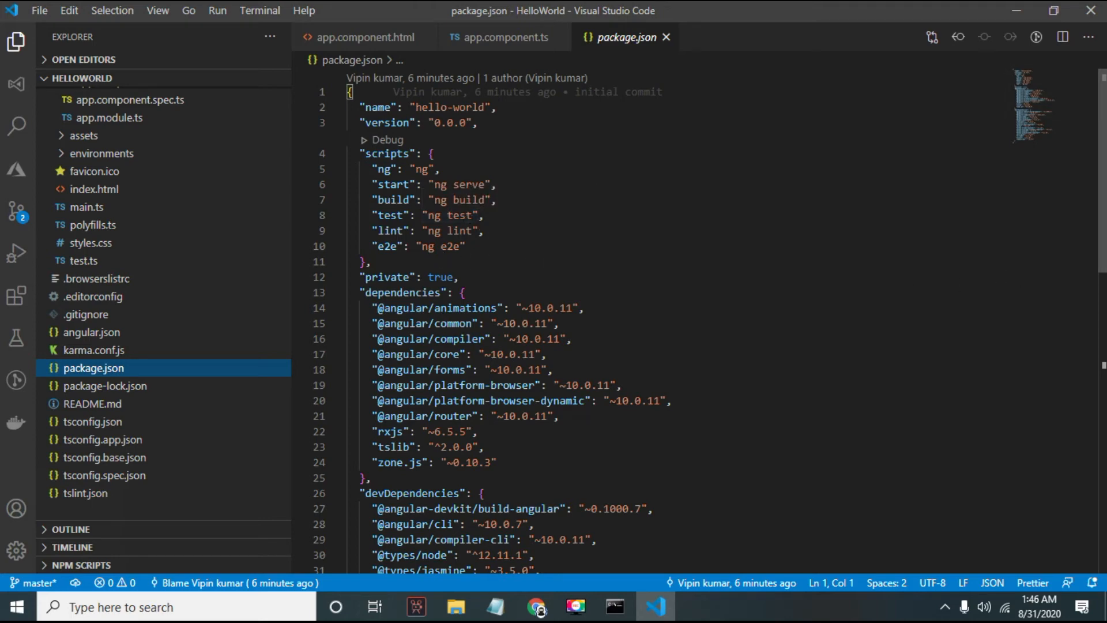
Step: Scroll through package.json's devDependencies, then open the angular.json workspace configuration
scroll("down", 3)
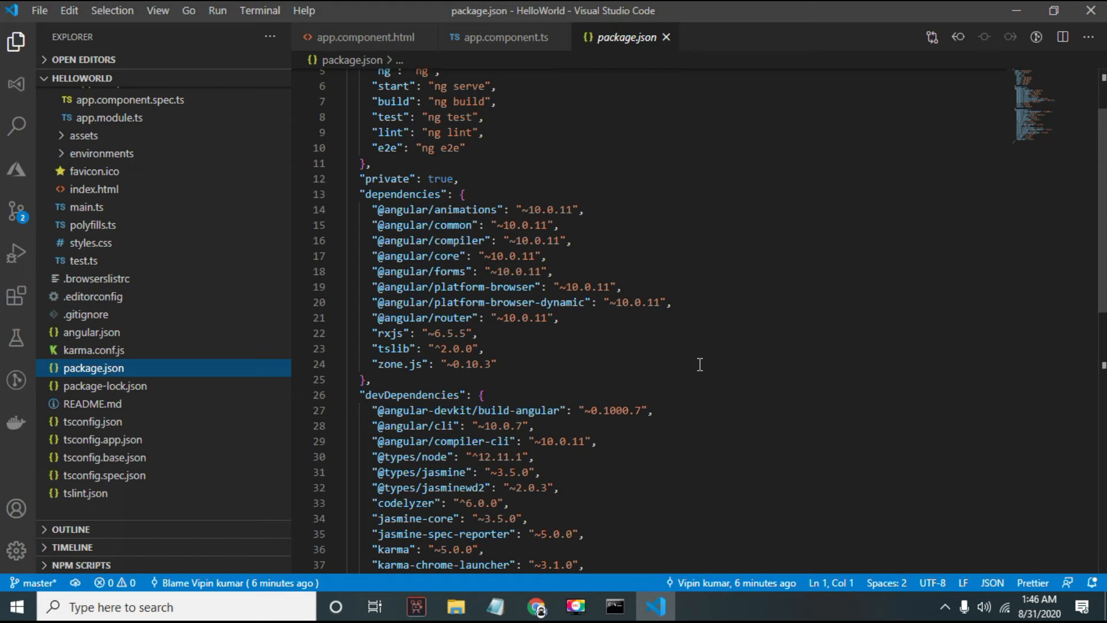
mouse_move(570, 367)
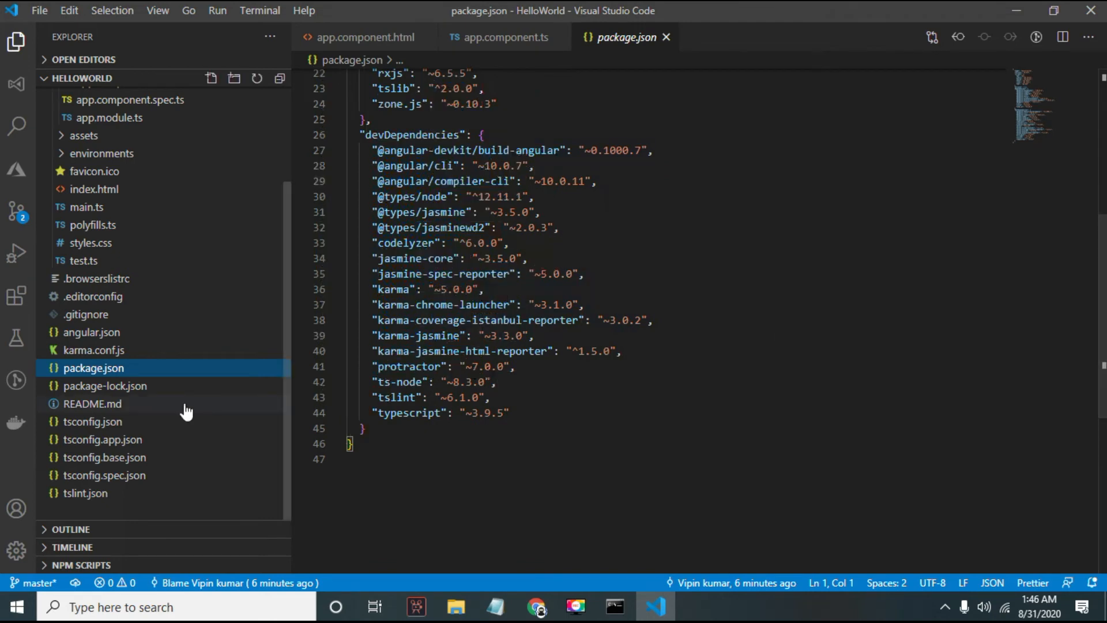
left_click(91, 332)
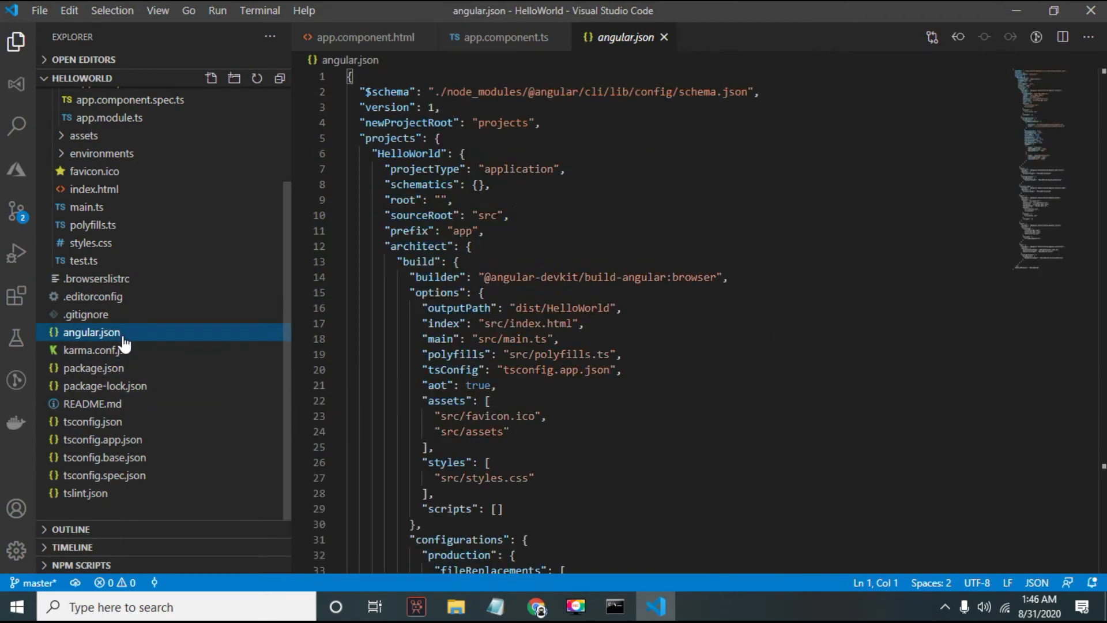
Step: Scroll angular.json down to the build's styles and empty scripts entries
scroll("down", 3)
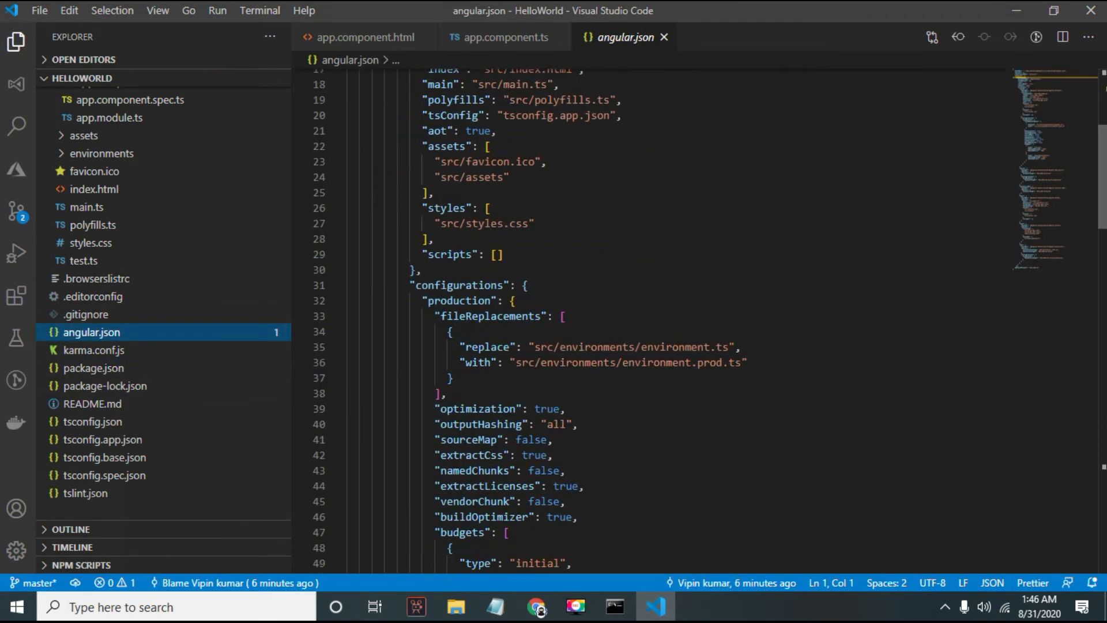
scroll("down", 3)
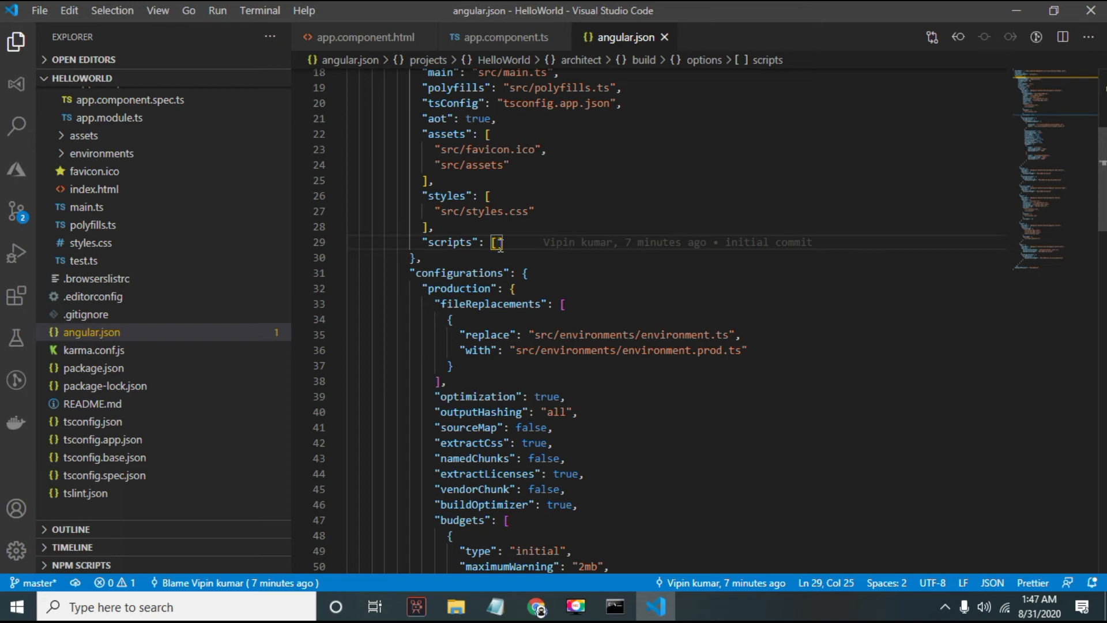
mouse_move(283, 317)
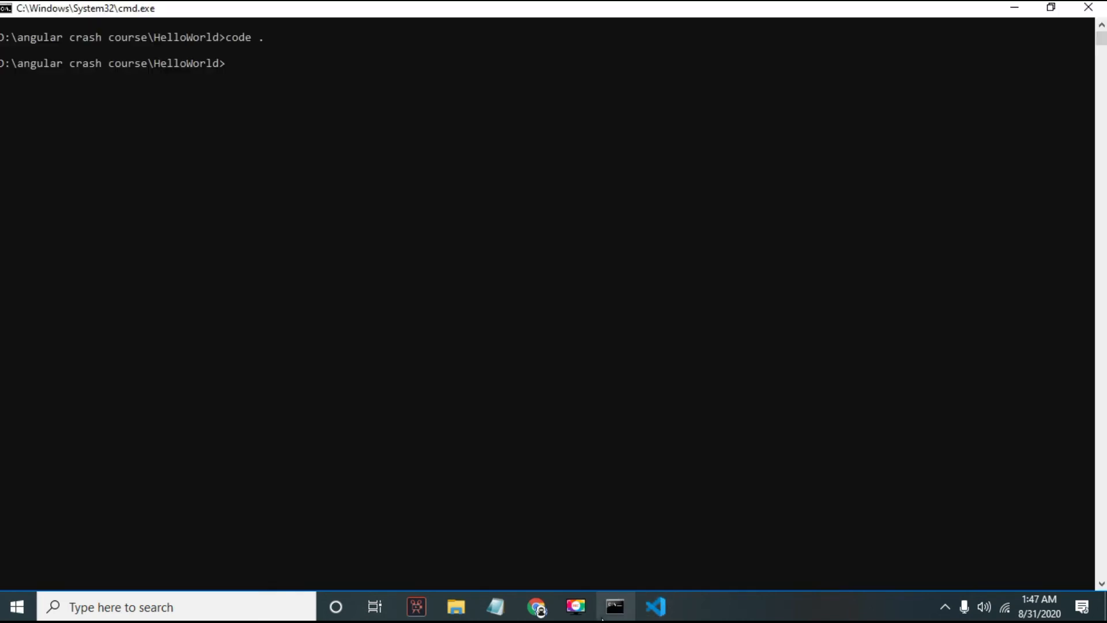
Step: Run 'ng serve' for HelloWorld and check localhost:4200 in Chrome while it builds
type("ng")
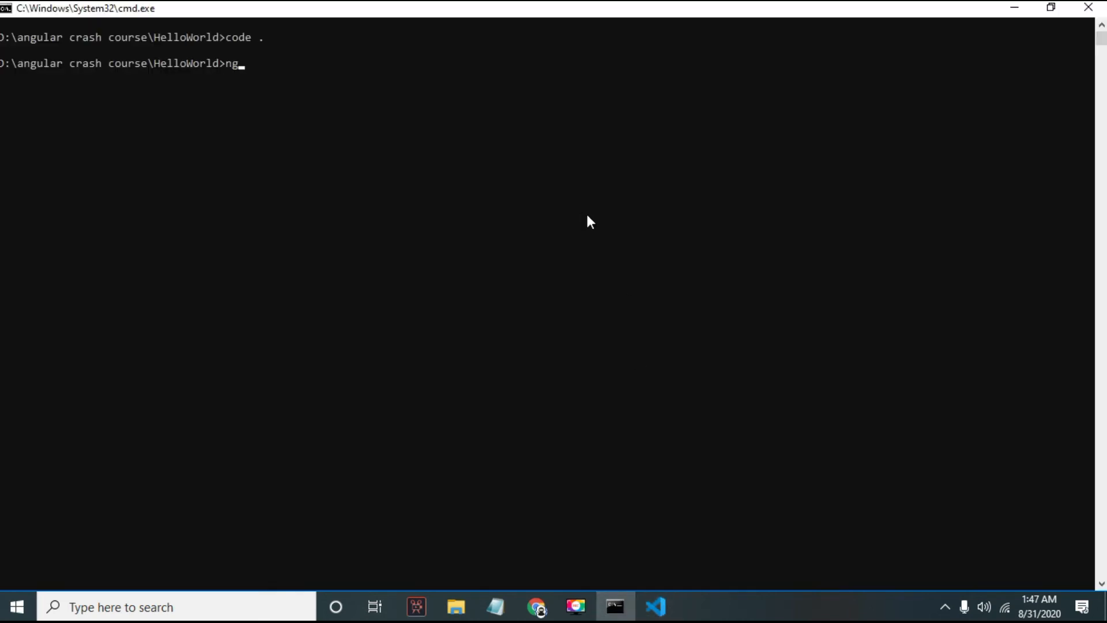
type("serve")
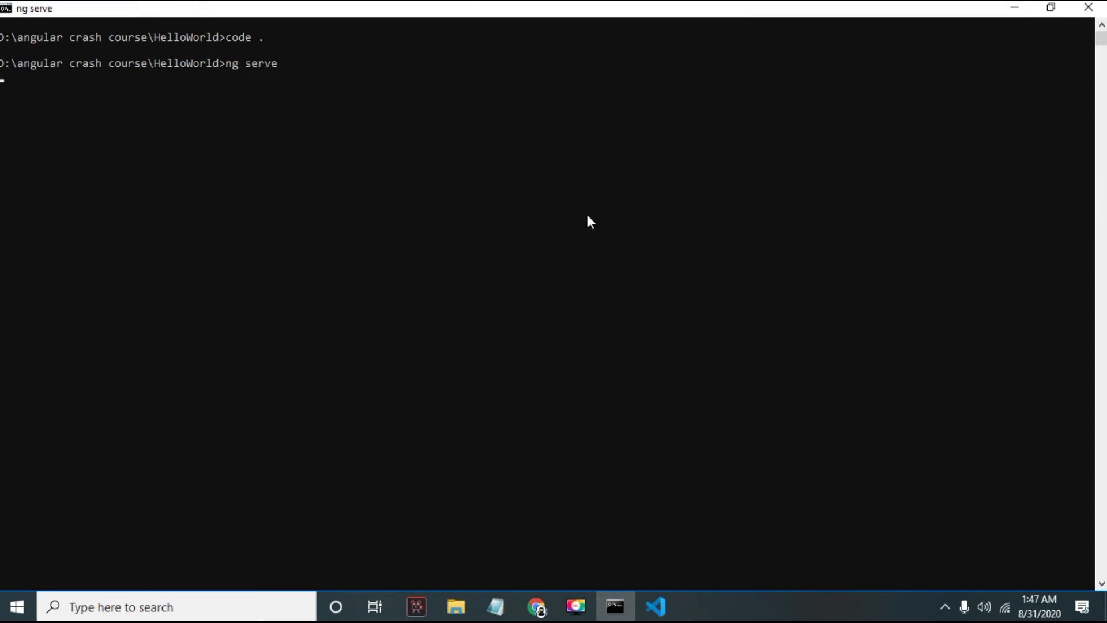
left_click(537, 607)
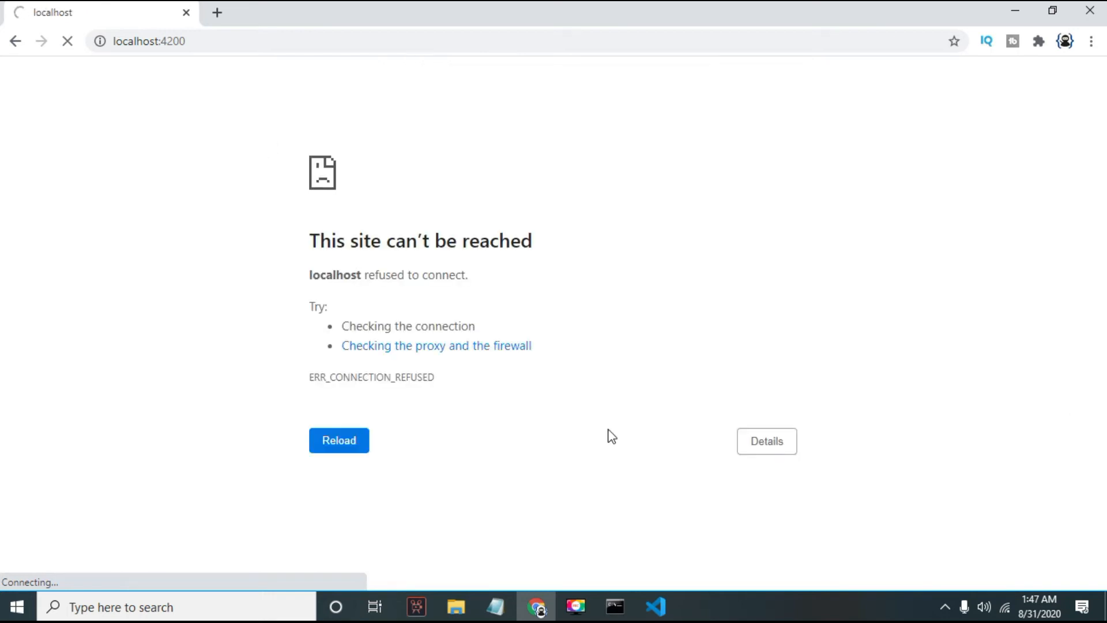
left_click(657, 607)
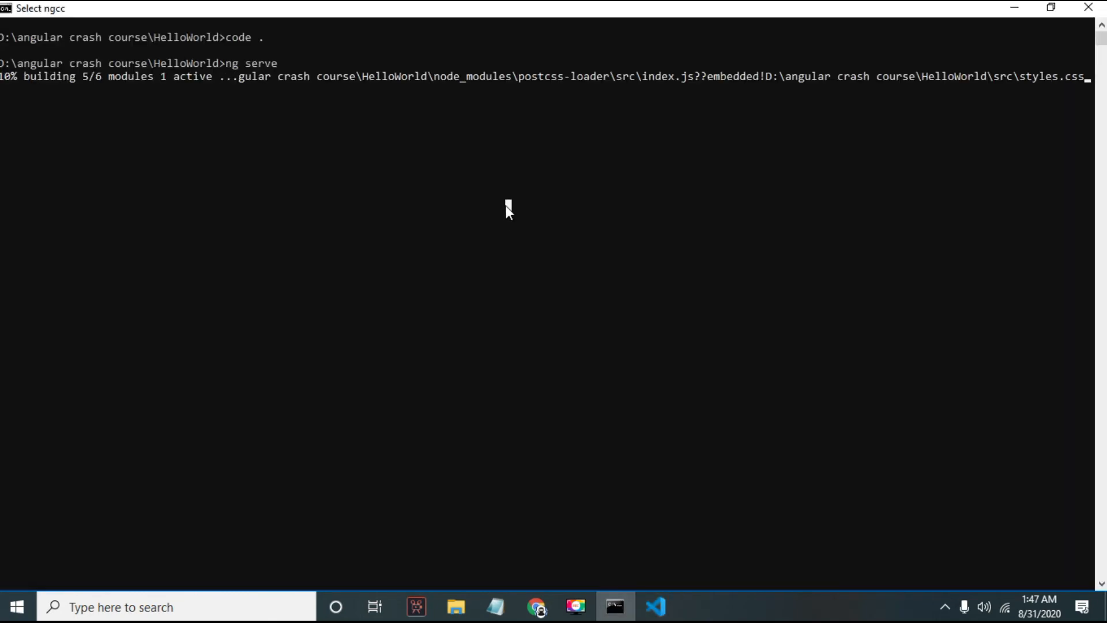
mouse_move(860, 130)
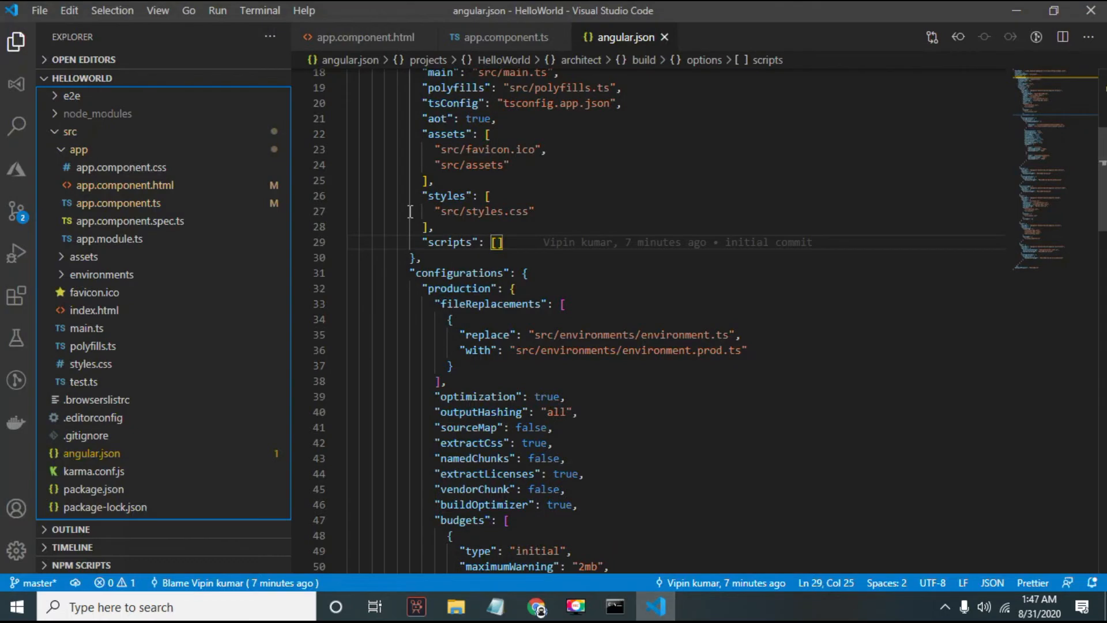
Step: Open a cmd terminal via View > Terminal and list the two modified files in Source Control
left_click(157, 10)
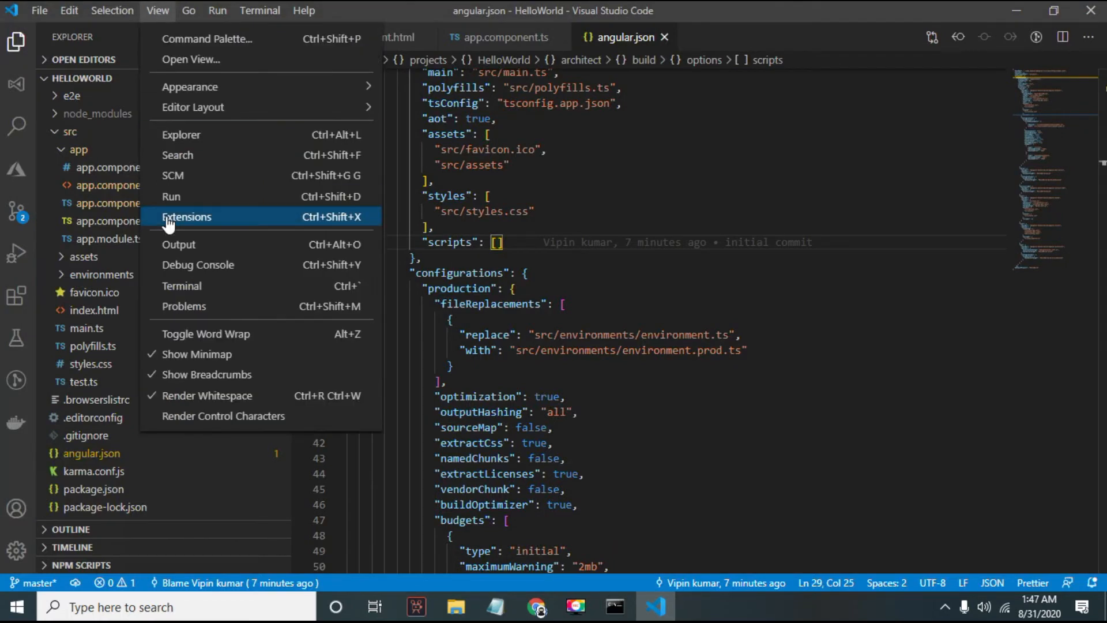
left_click(182, 286)
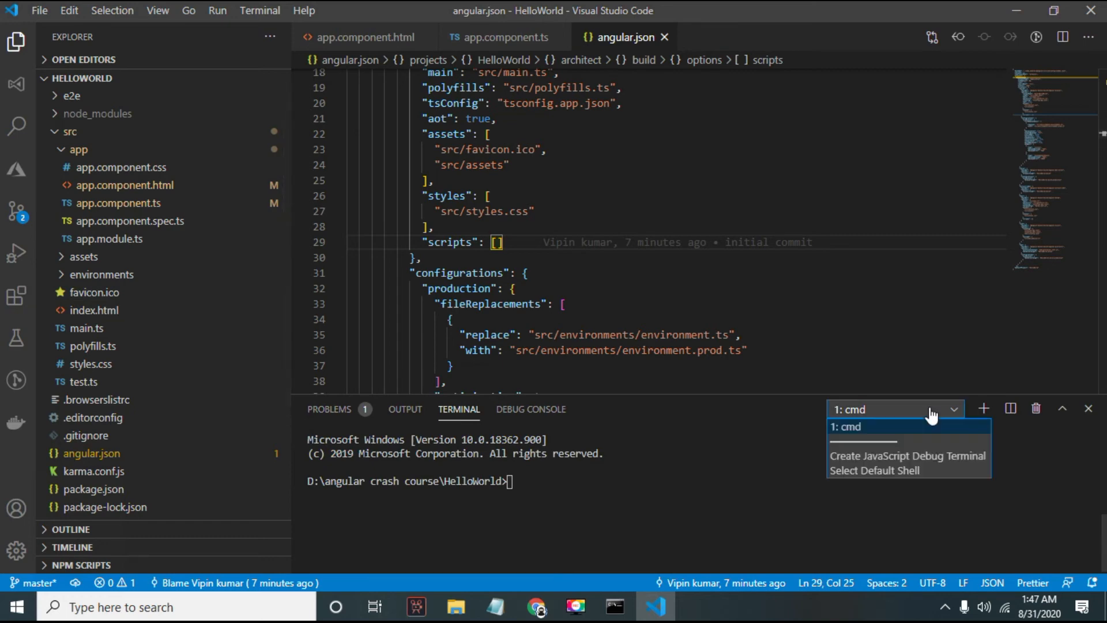
mouse_move(871, 410)
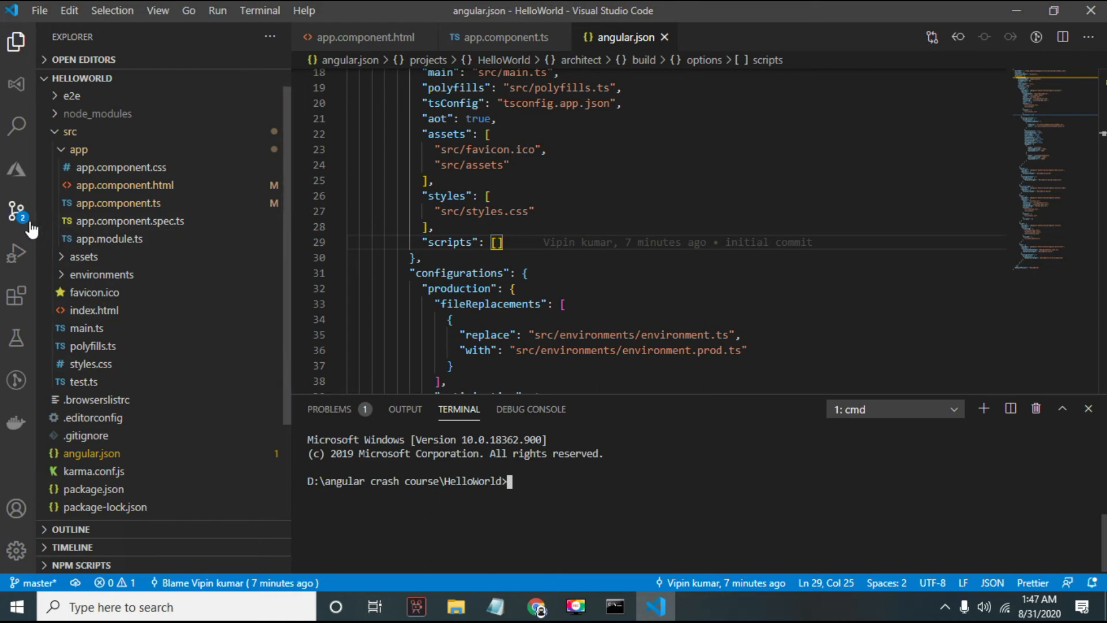
left_click(15, 210)
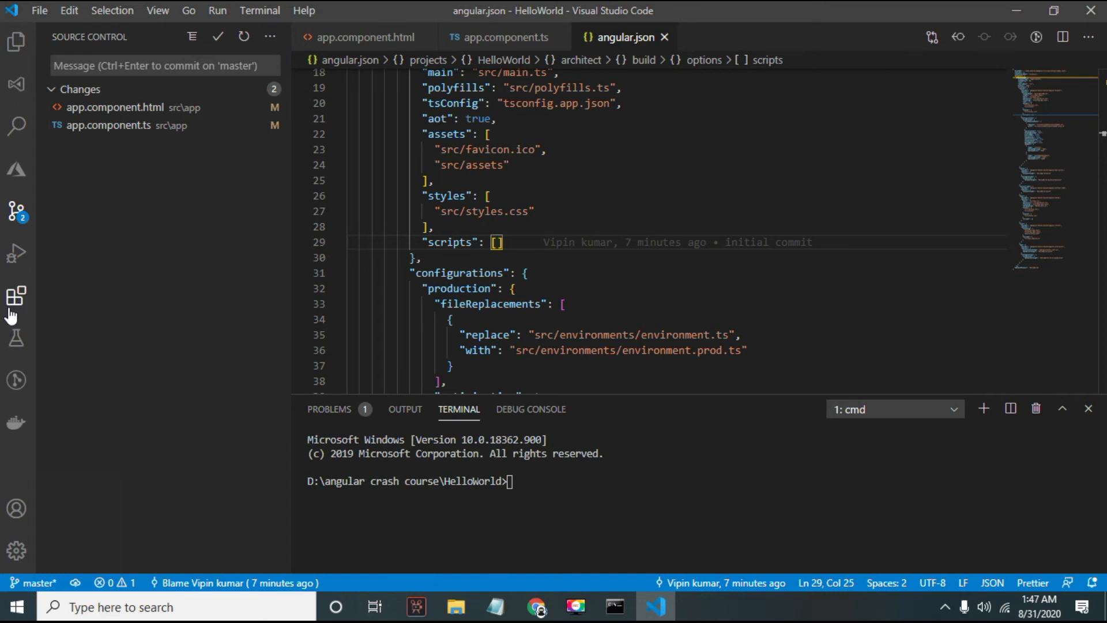
Step: Scroll through the installed extensions, return to Explorer, and check the building Command Prompt
left_click(16, 295)
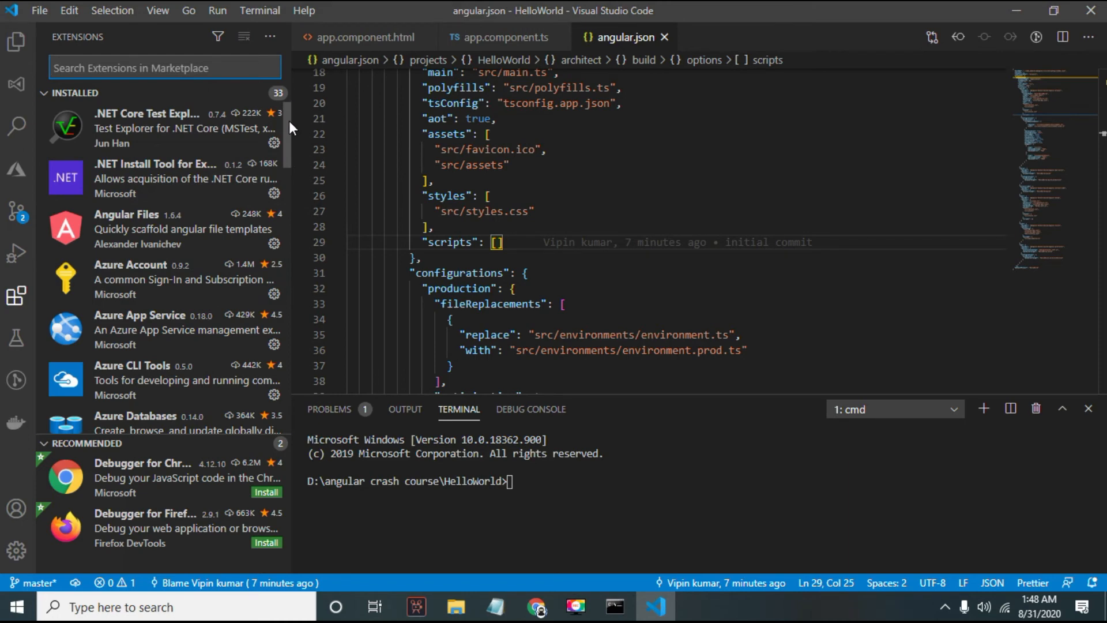
scroll("down", 3)
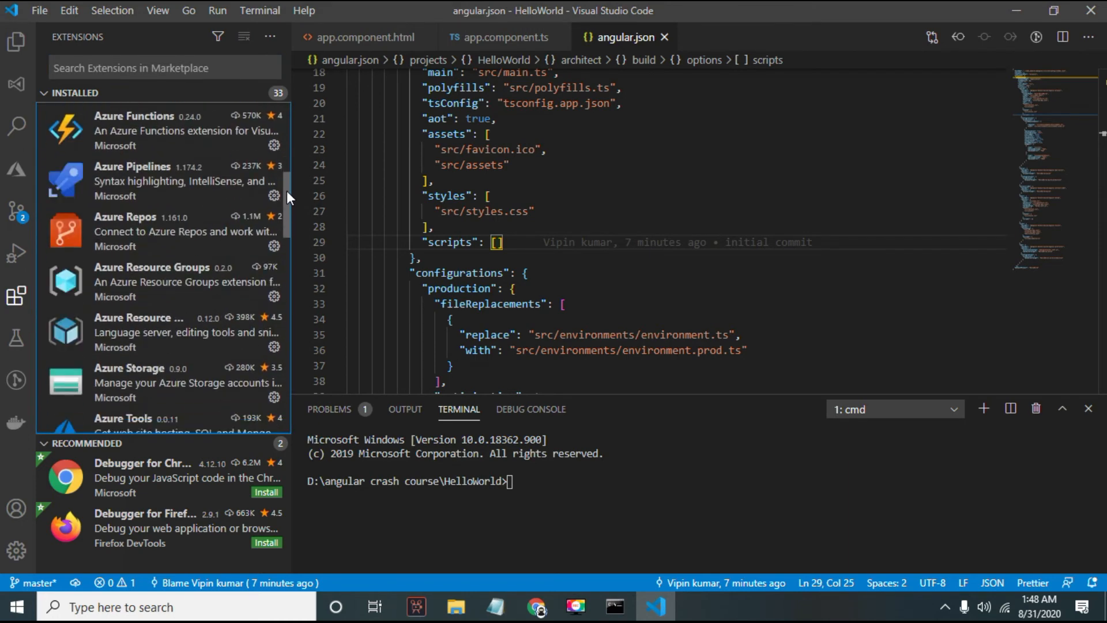
scroll("down", 3)
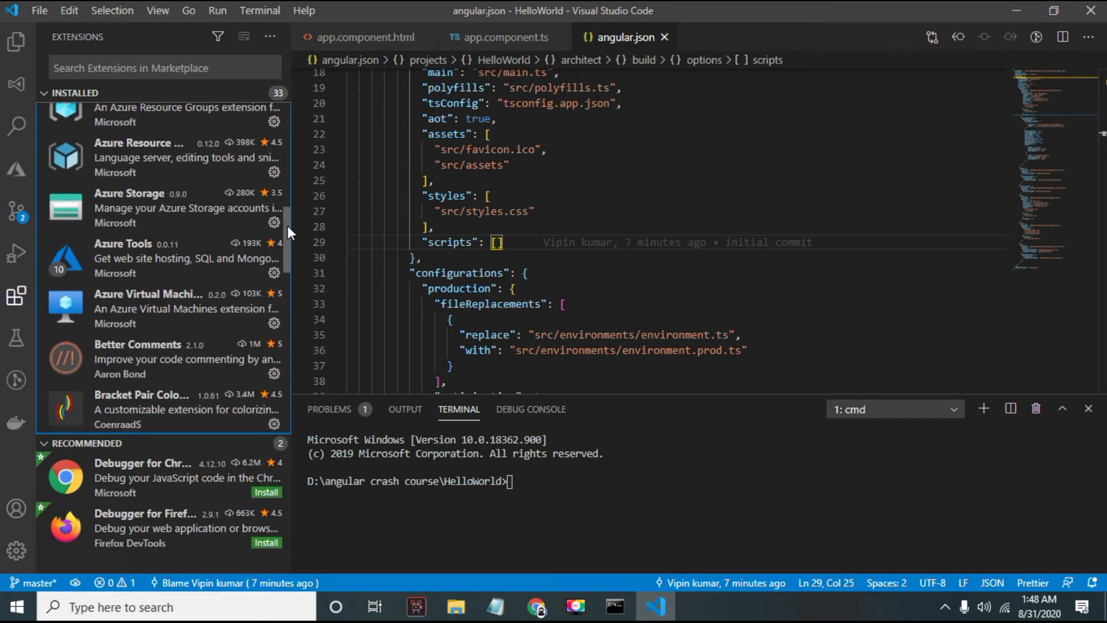
scroll("down", 3)
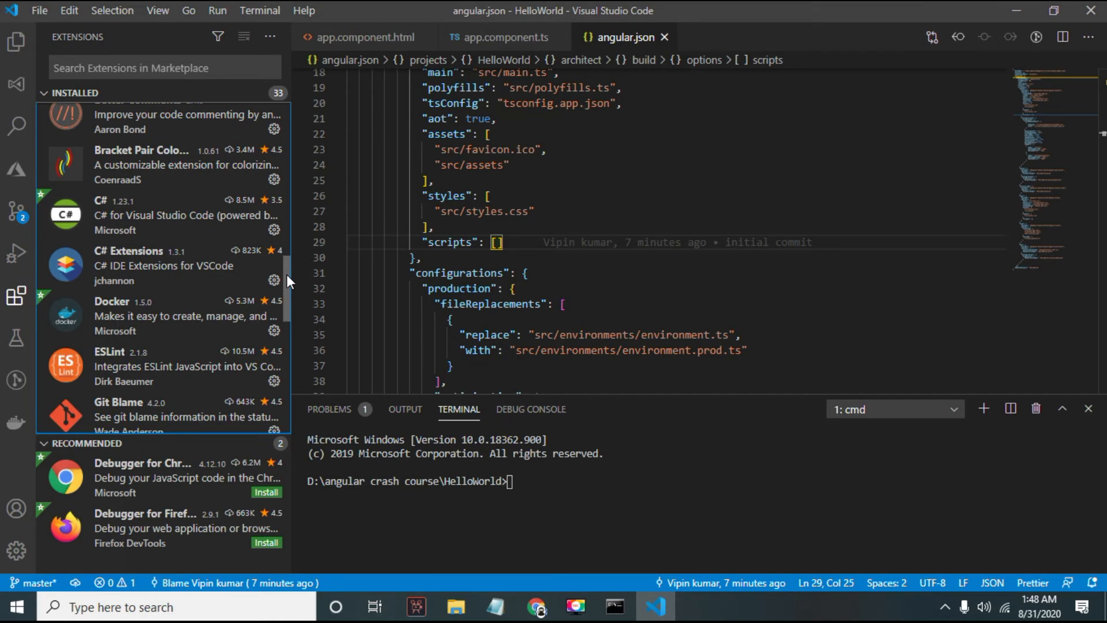
scroll("down", 3)
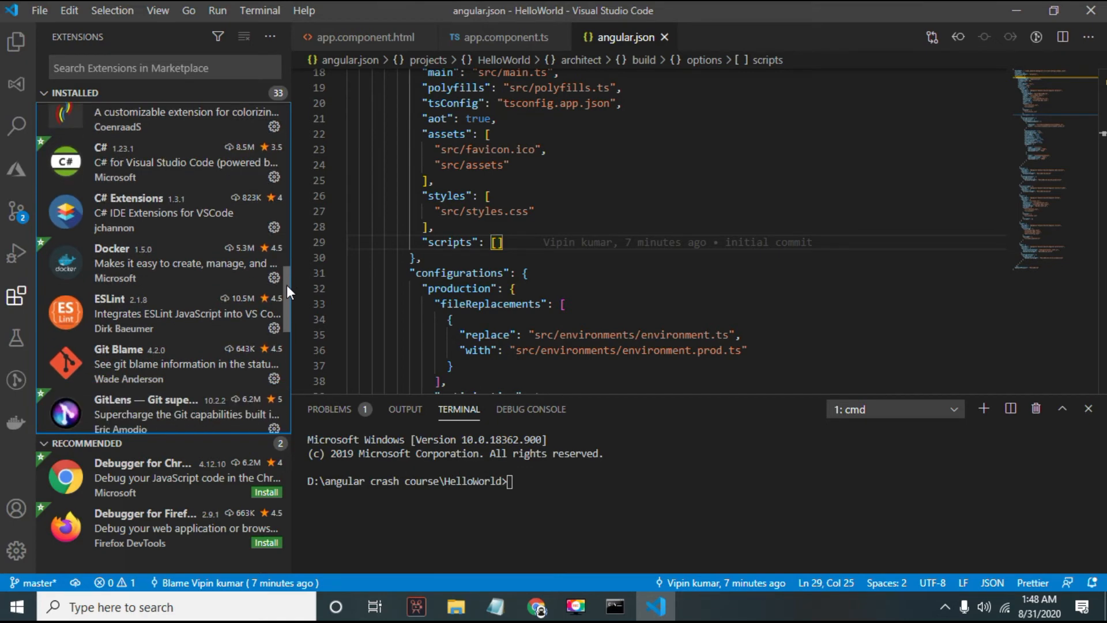
scroll("down", 3)
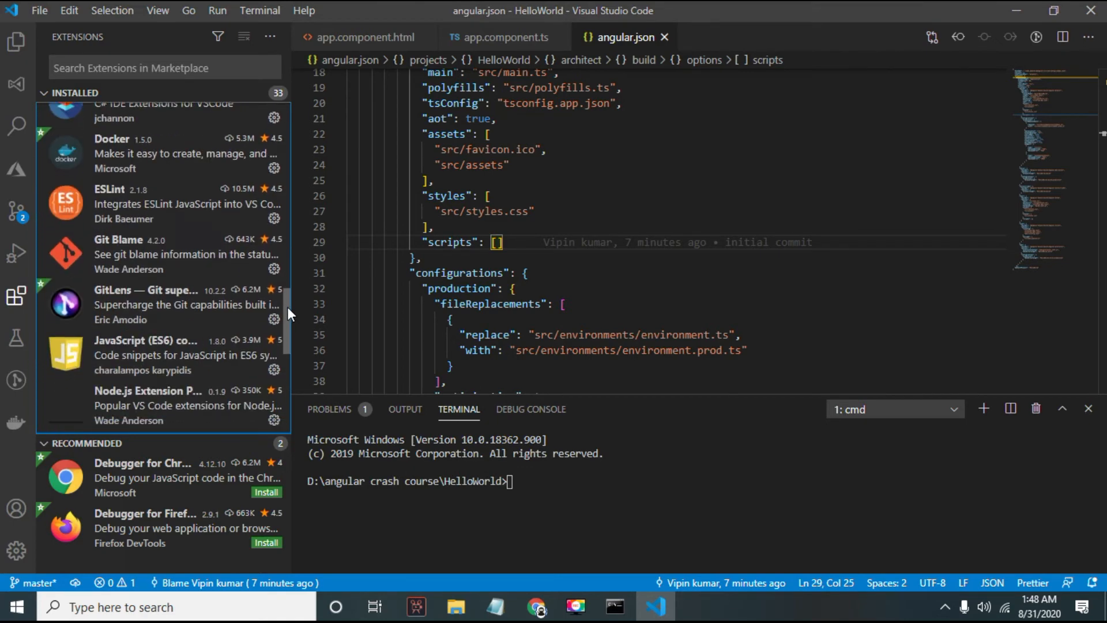
scroll("down", 3)
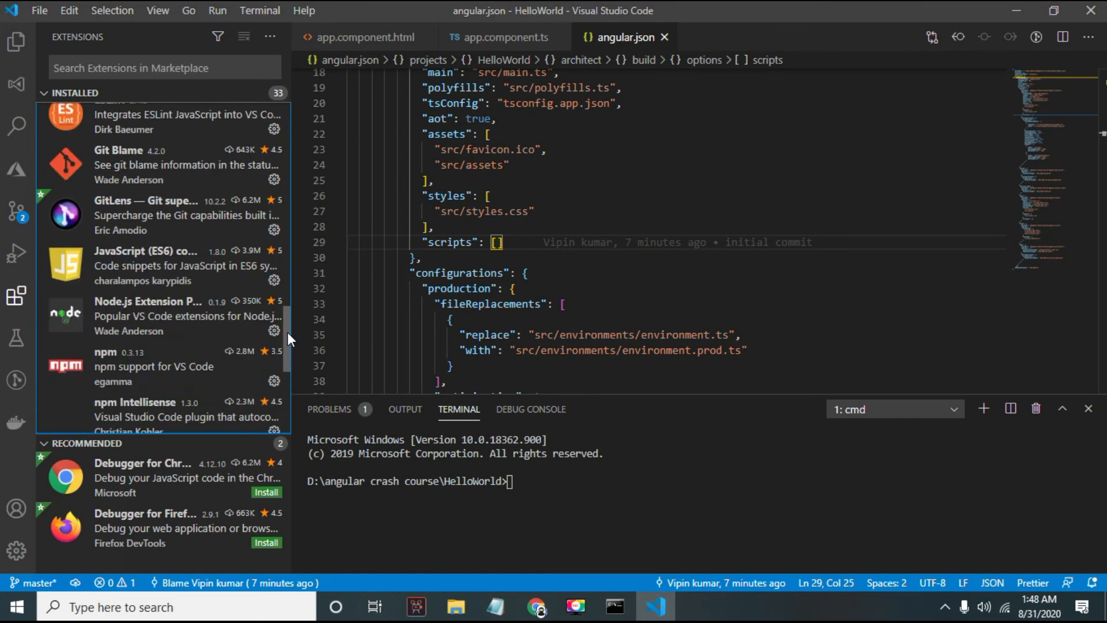
scroll("down", 3)
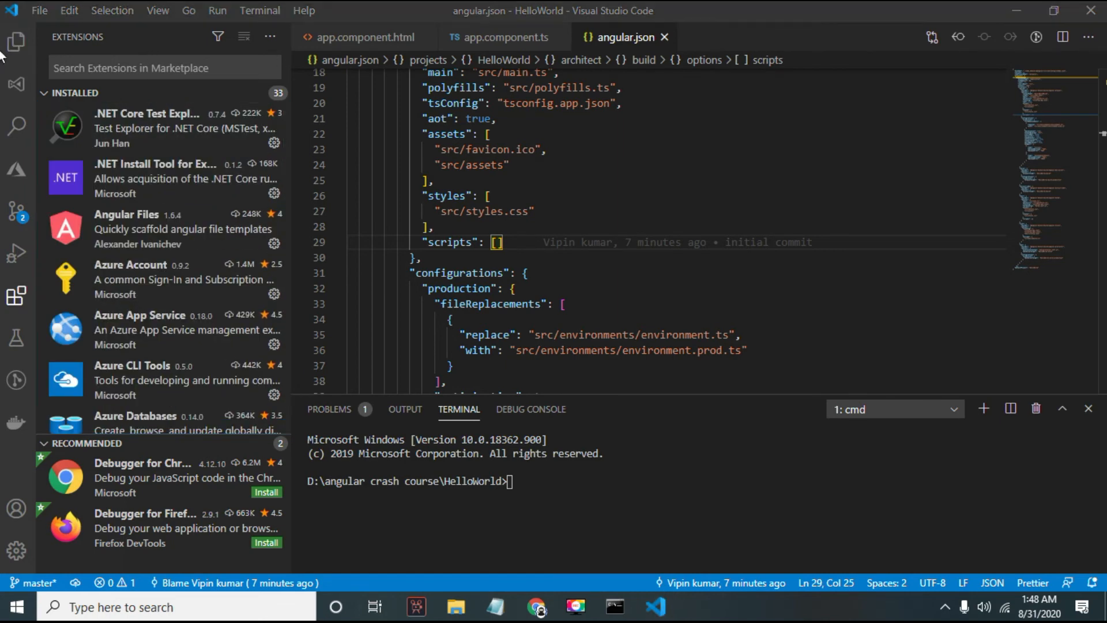
left_click(15, 43)
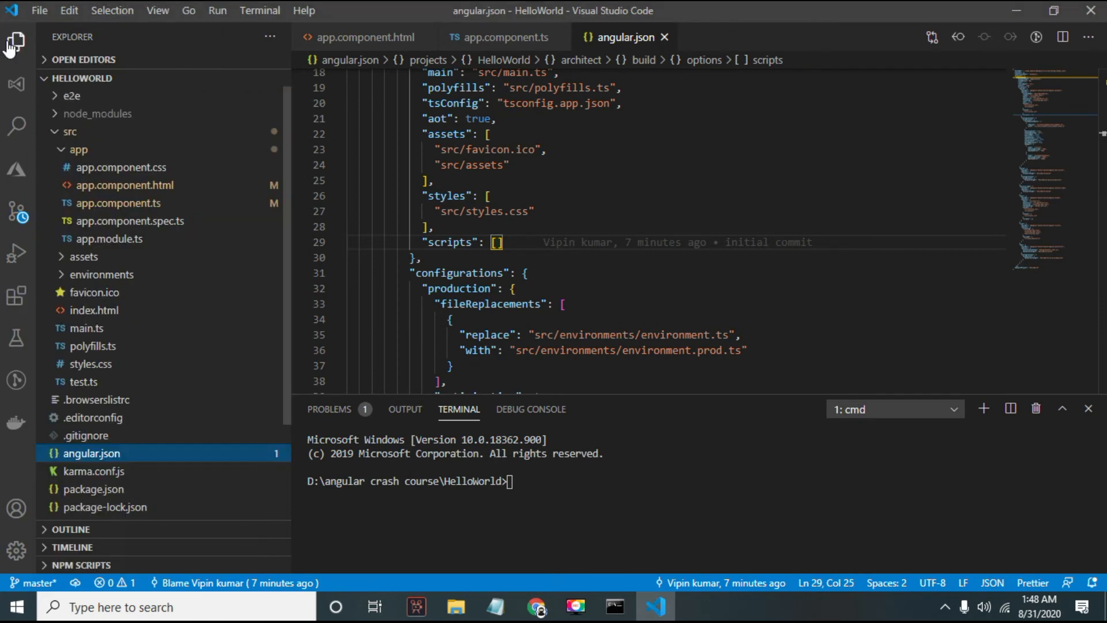
mouse_move(134, 149)
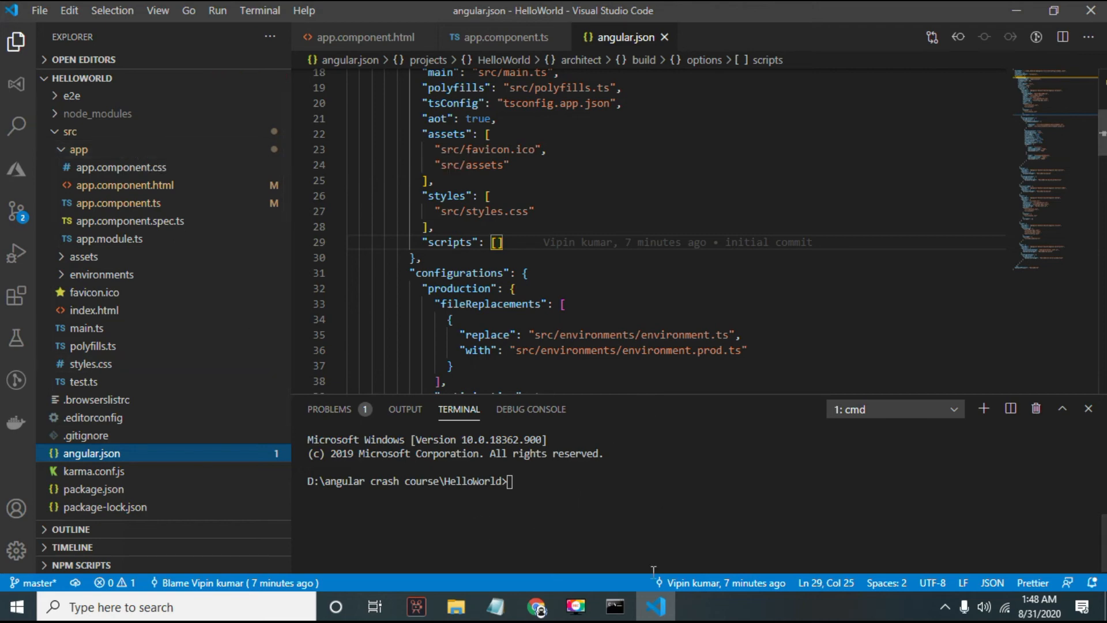
left_click(614, 607)
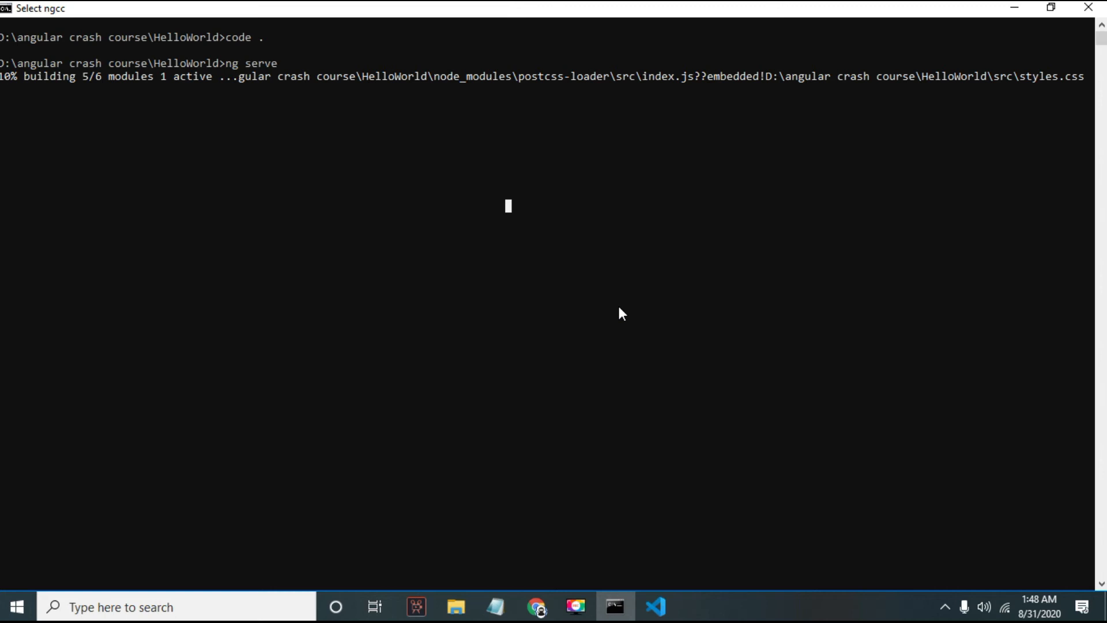
mouse_move(535, 239)
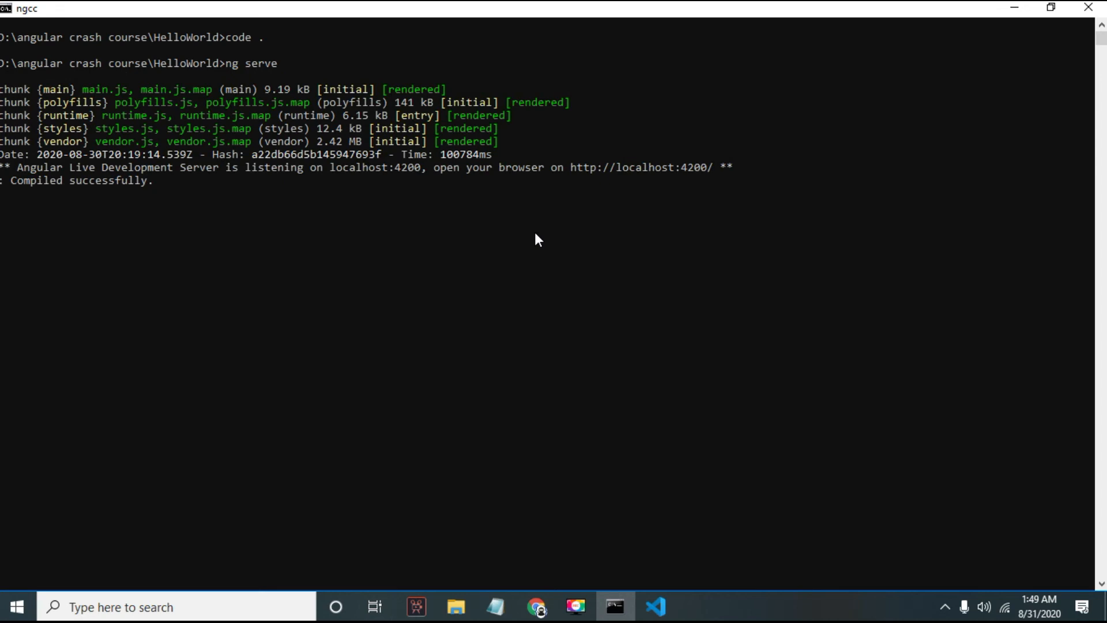
mouse_move(174, 216)
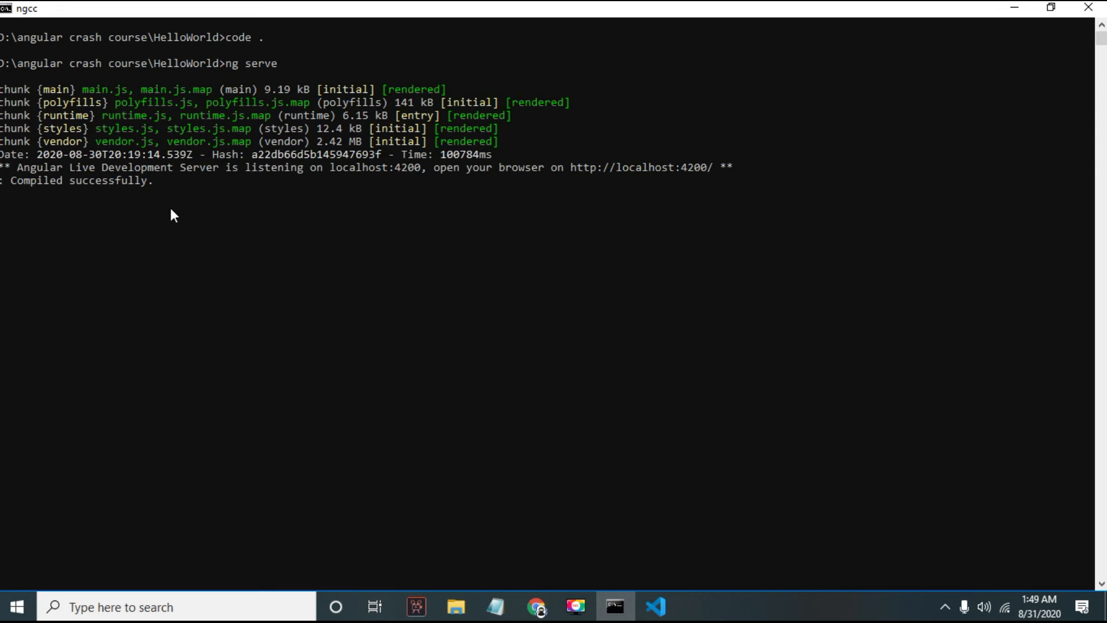
Step: After ng serve compiles successfully on localhost:4200, switch back to Visual Studio Code
left_click(653, 606)
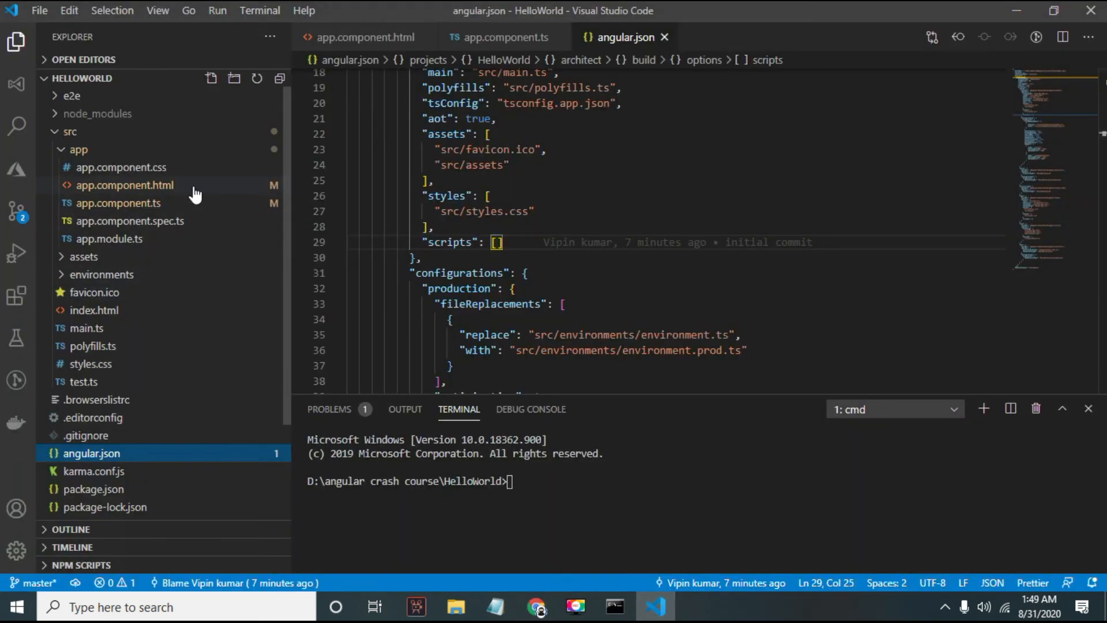
Step: Revisit the {{title}} template in app.component.html and reopen app.module.ts
left_click(125, 184)
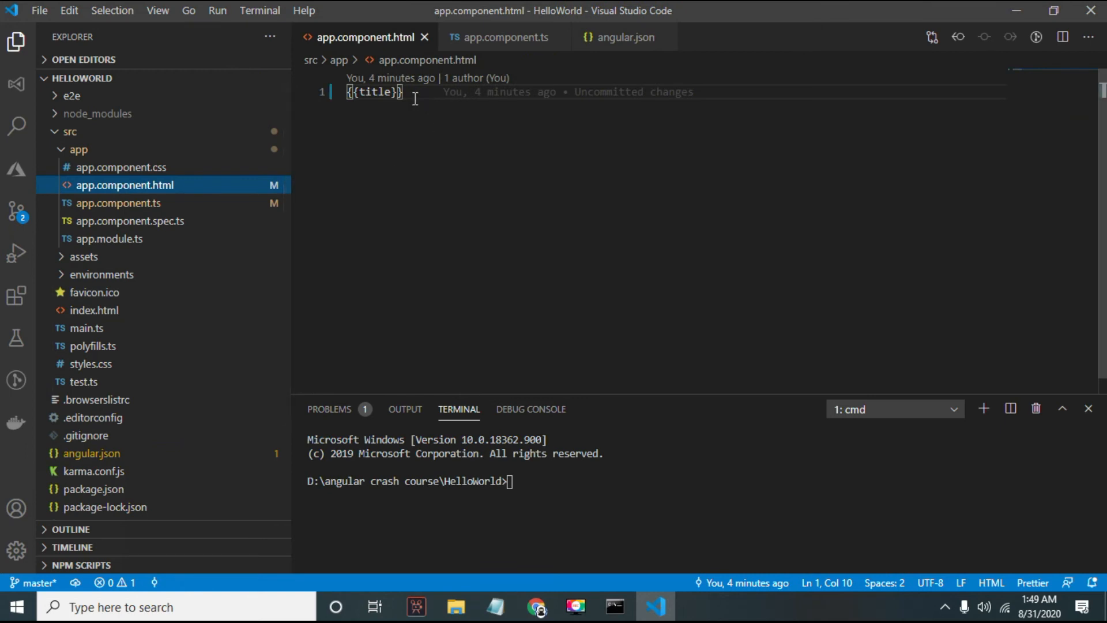
mouse_move(207, 204)
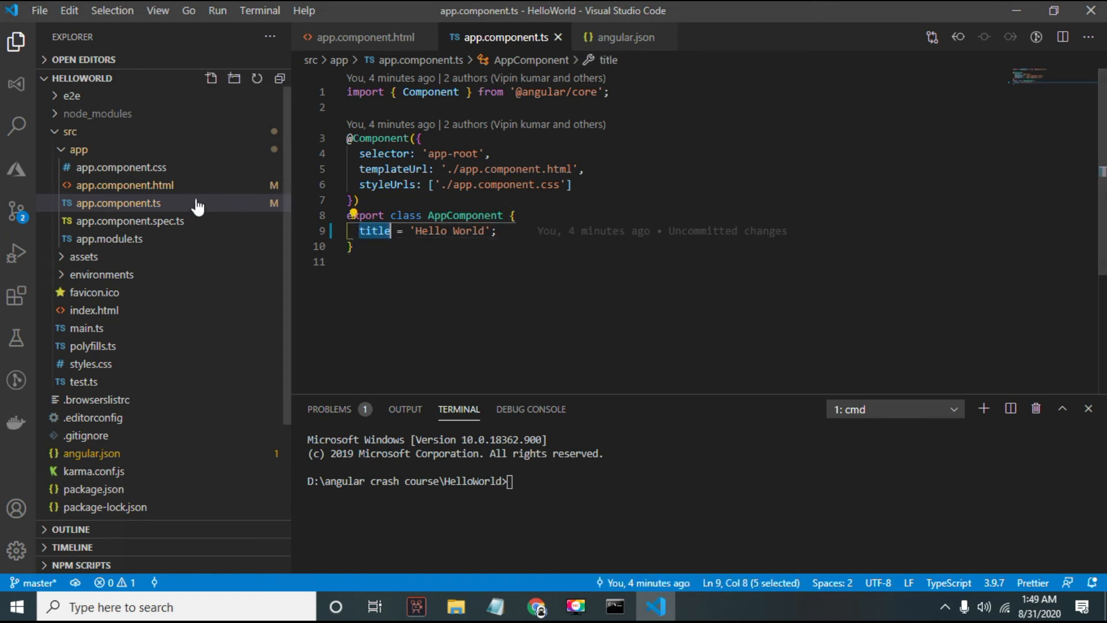
left_click(126, 184)
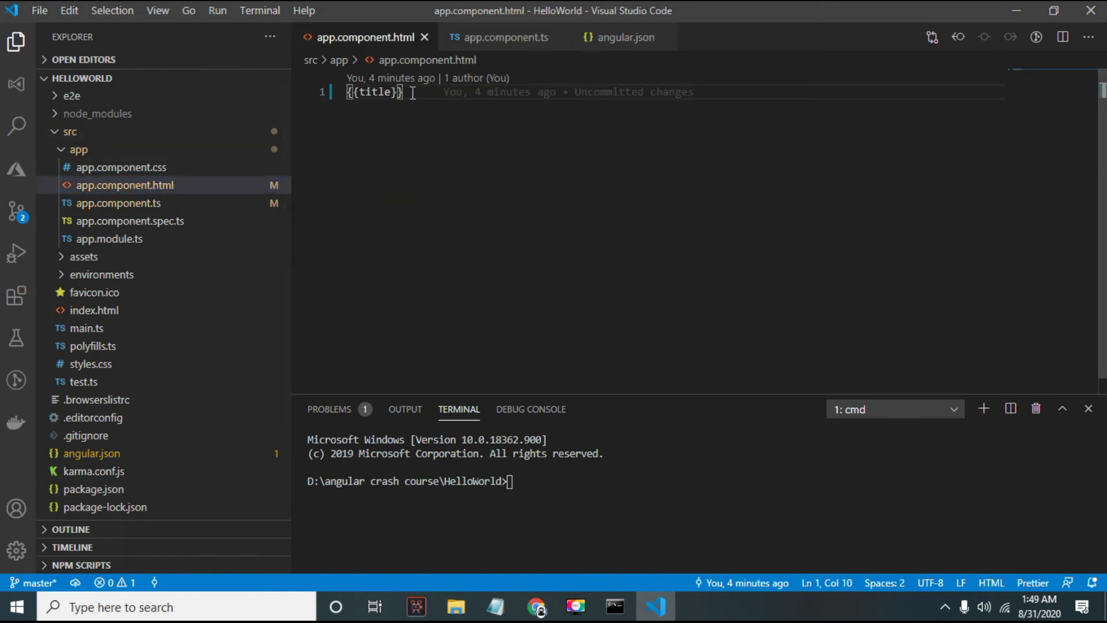
mouse_move(162, 196)
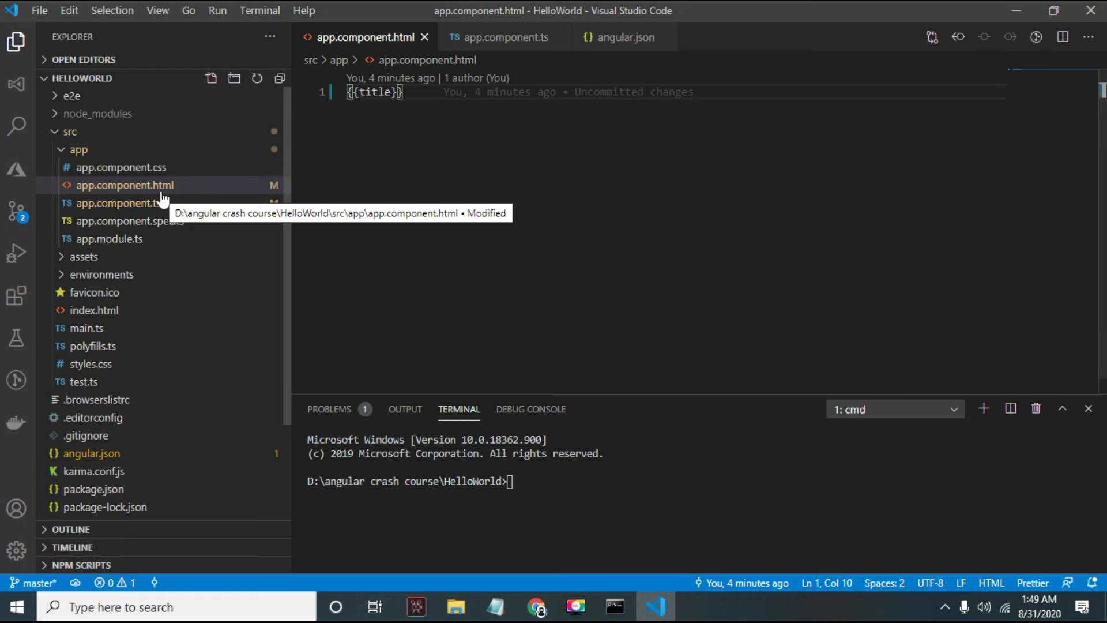
left_click(125, 185)
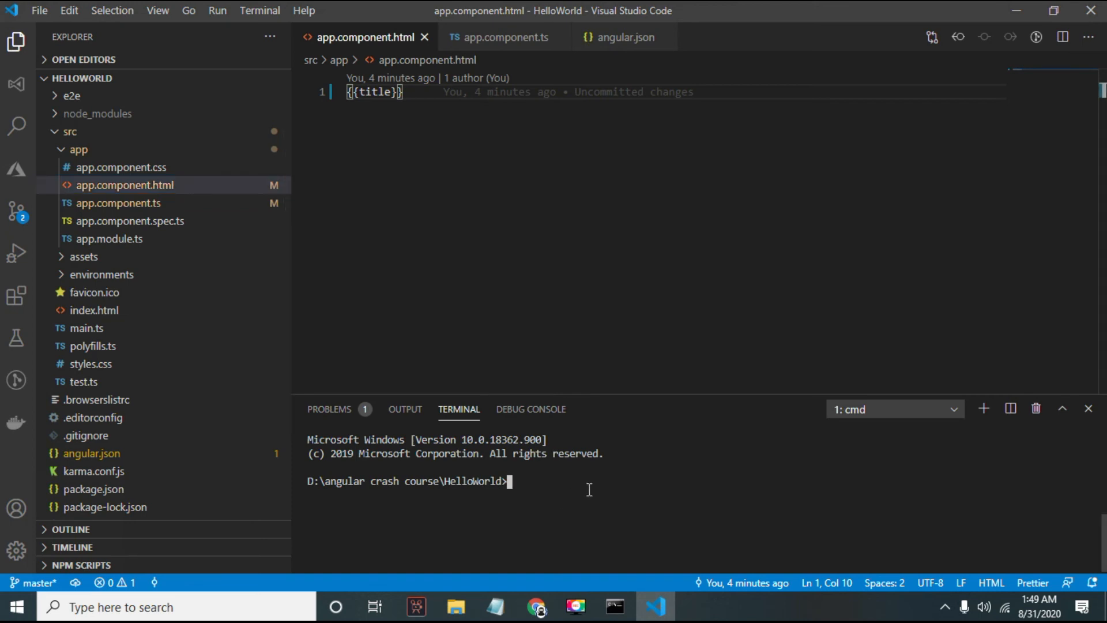
left_click(124, 184)
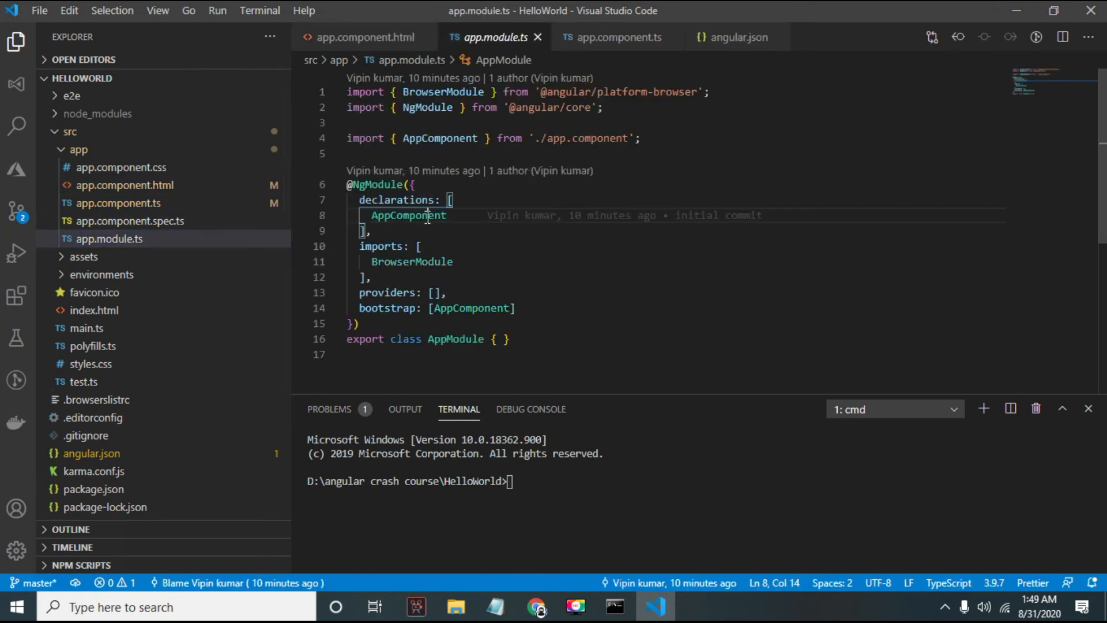
Step: Delete BrowserModule from the imports array in app.module.ts
left_click(427, 261)
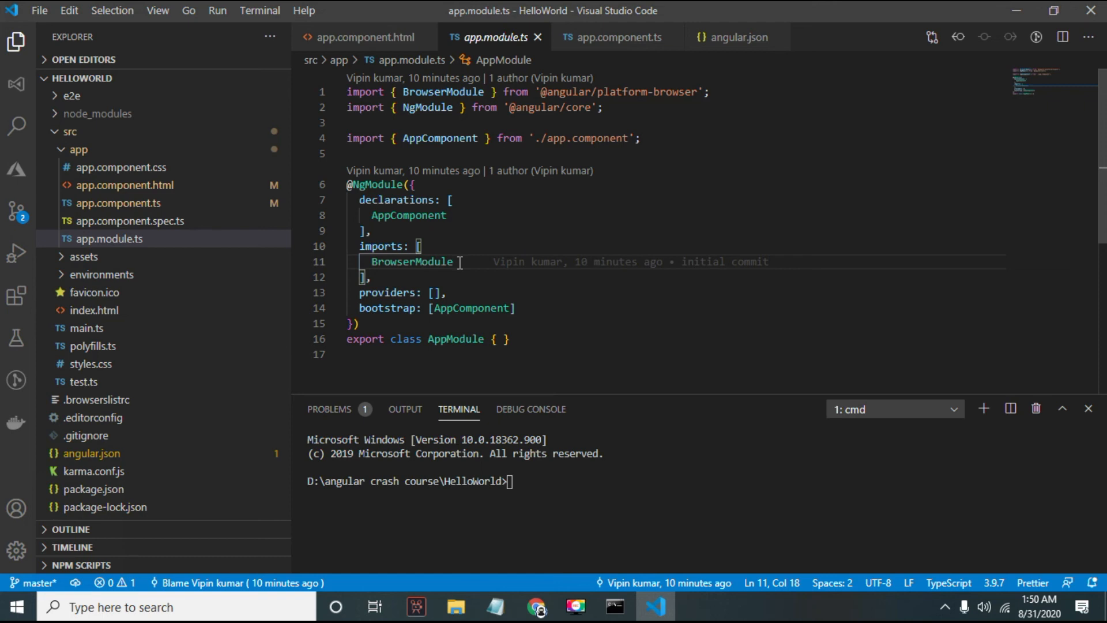
double_click(411, 261)
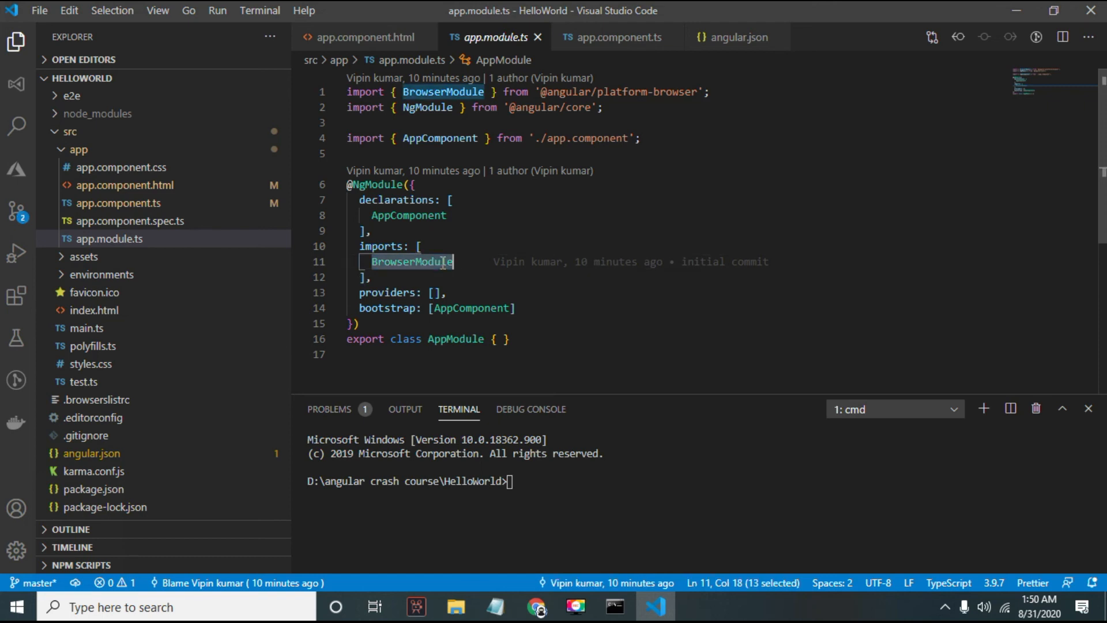
key("Delete")
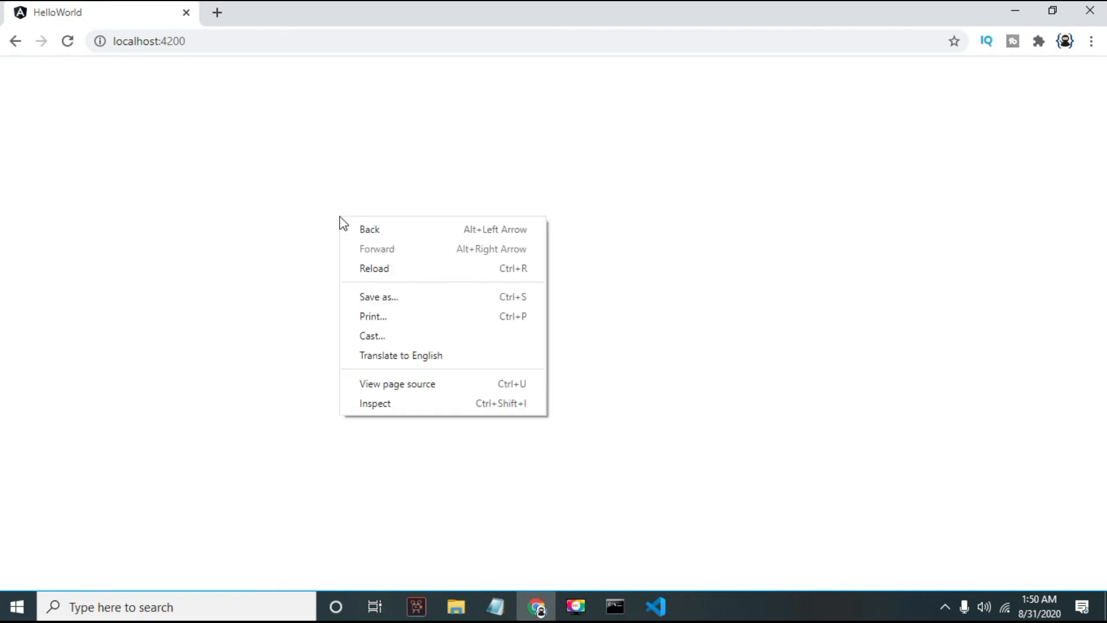
left_click(374, 403)
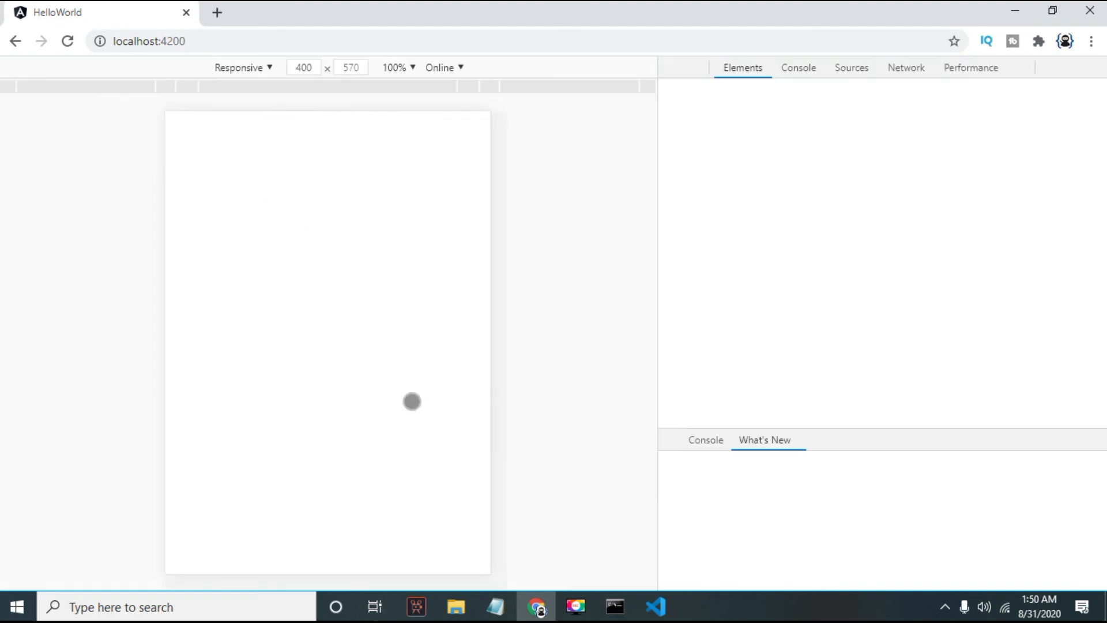
left_click(798, 67)
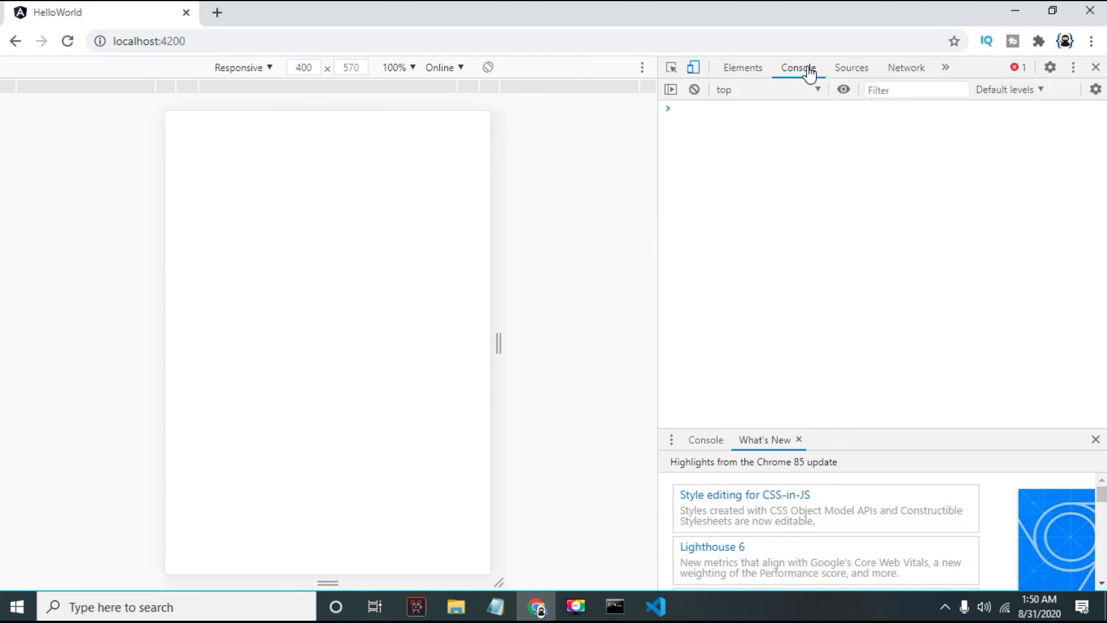
left_click(797, 66)
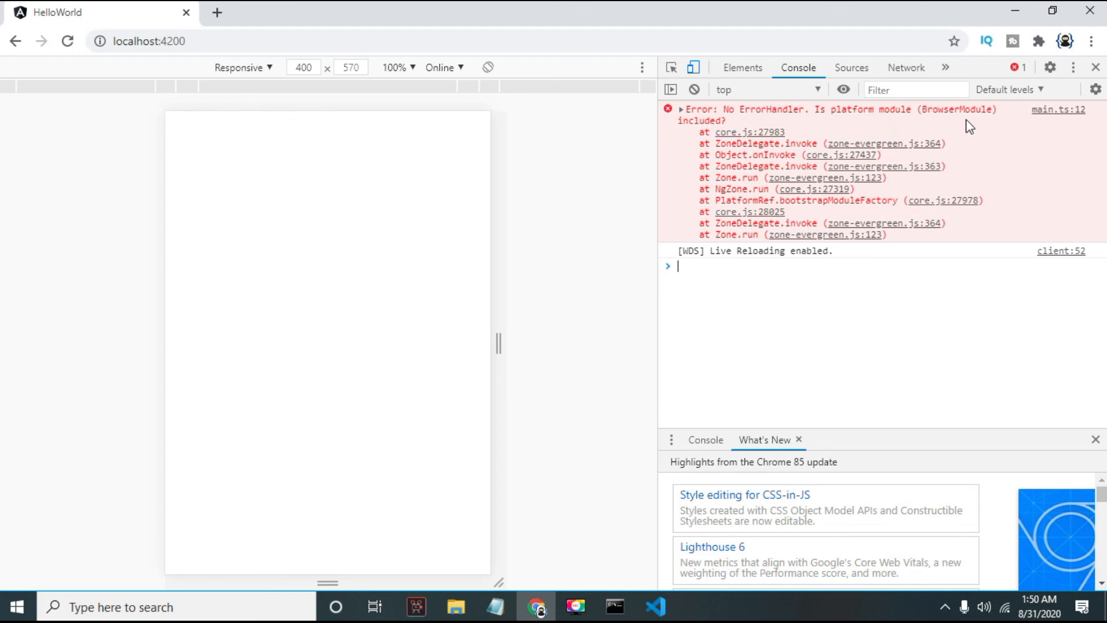
mouse_move(886, 171)
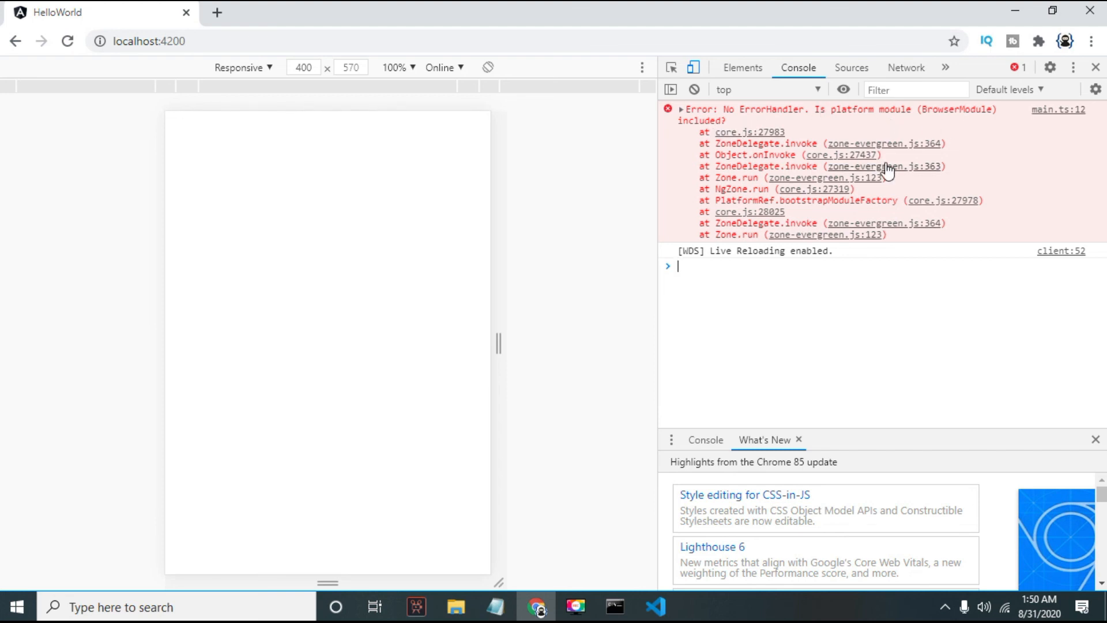
mouse_move(731, 123)
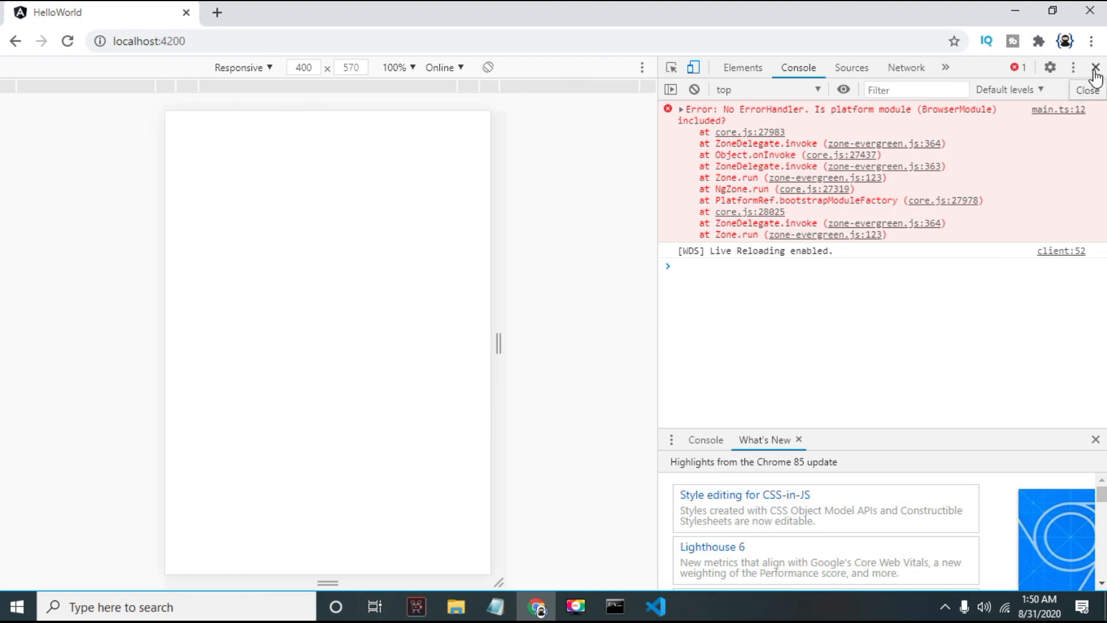
left_click(655, 607)
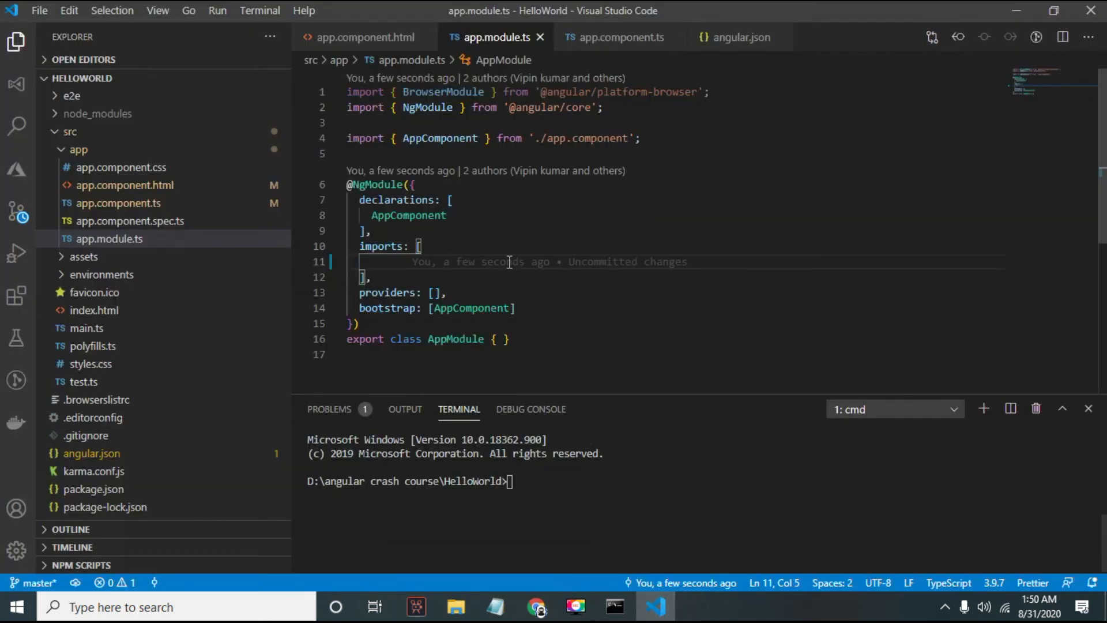
Step: Type BrowserModule back into the imports array of app.module.ts
type("BrowserModule")
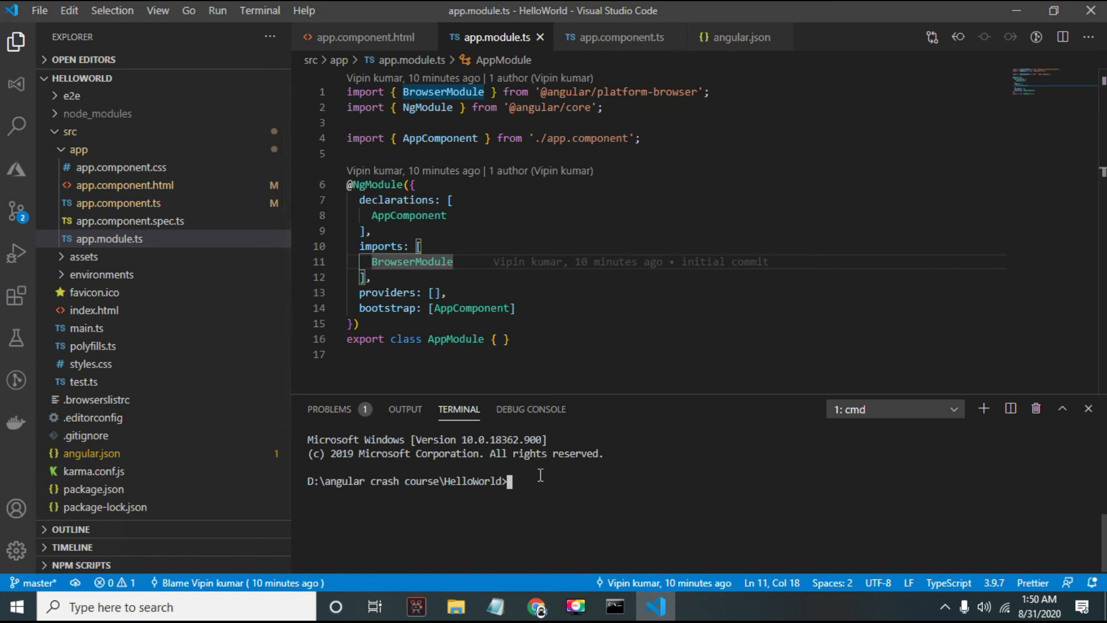
Step: Run 'ng g c Test' in the integrated terminal to generate the Test component
type("ng g")
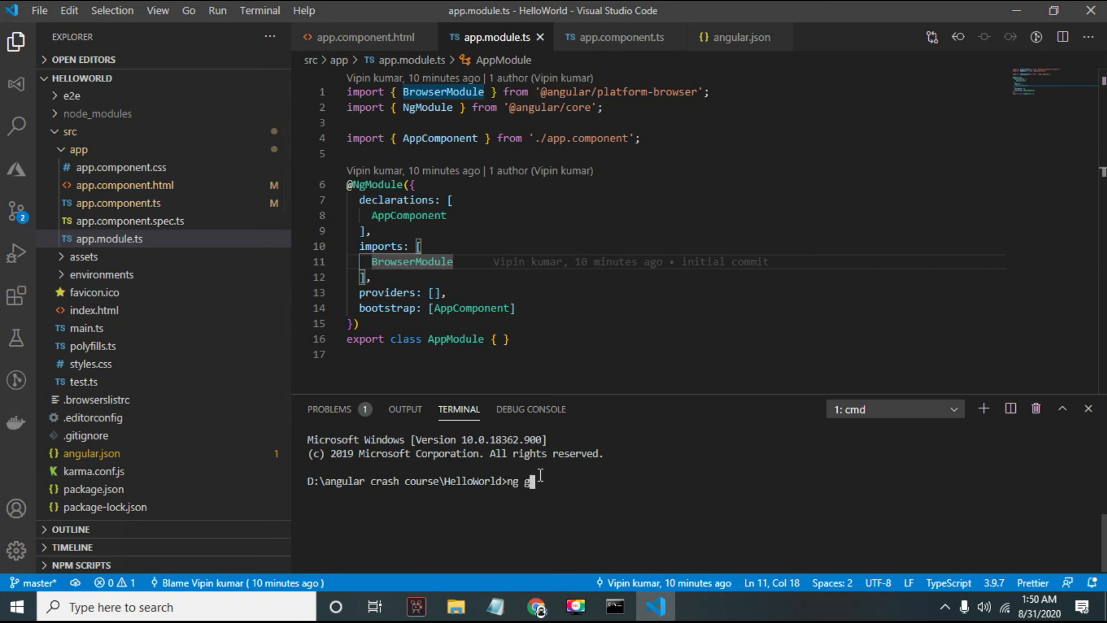
type("c")
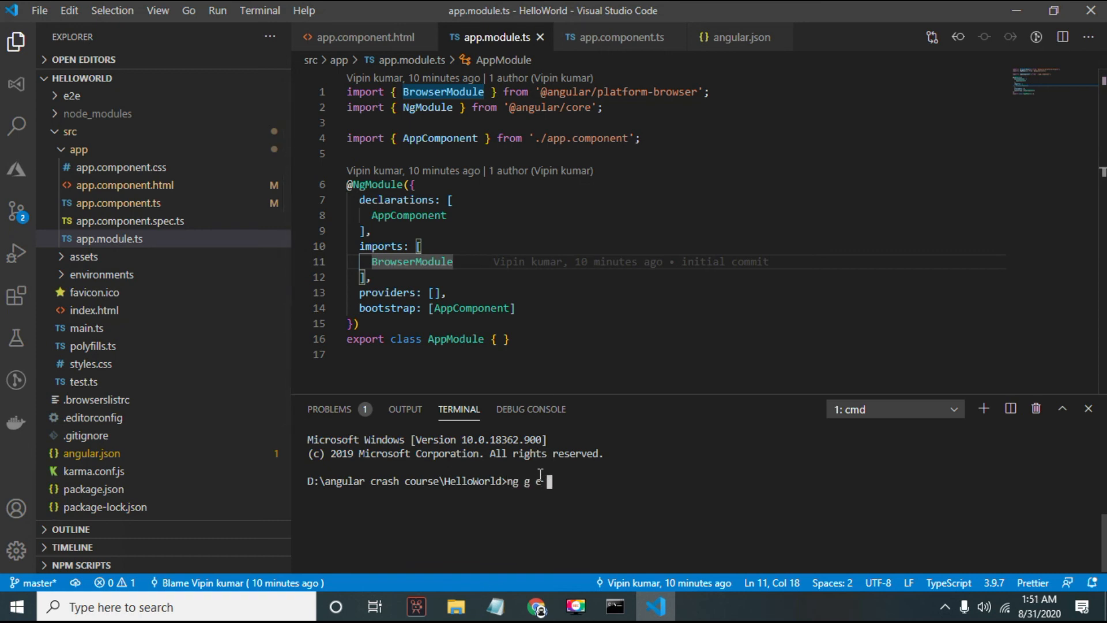
type("Test")
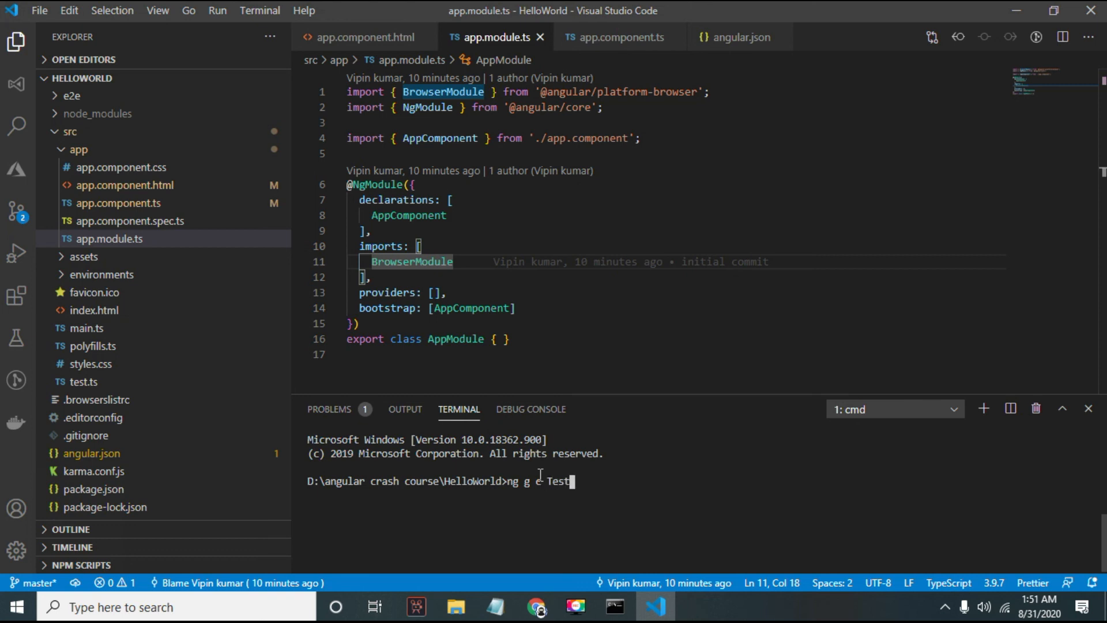
key("Enter")
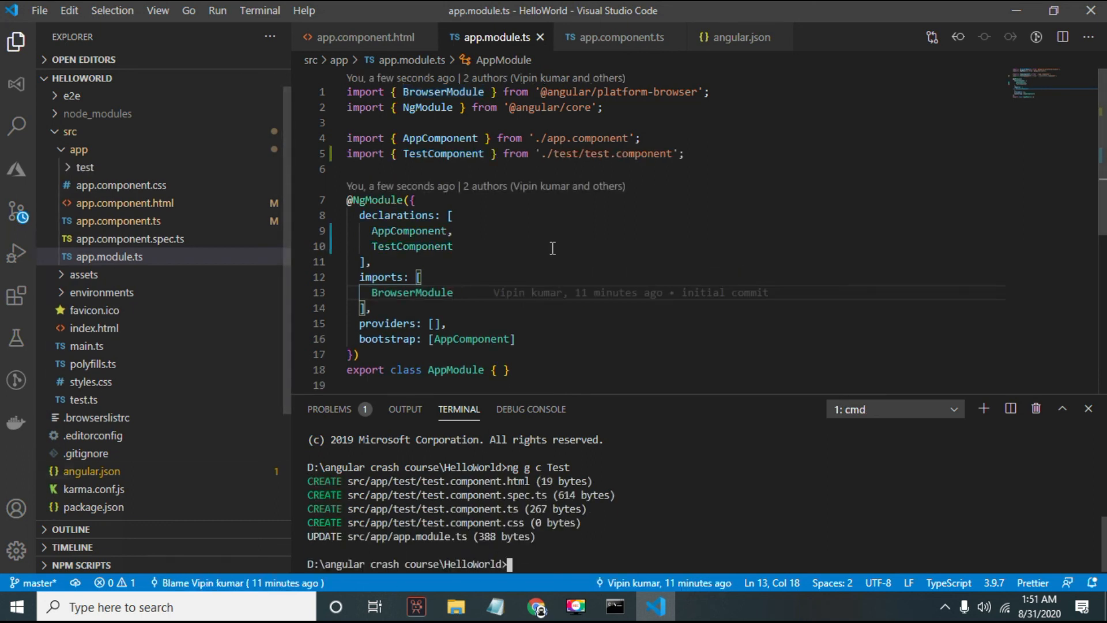
Step: Review the new TestComponent import and declaration lines in app.module.ts
left_click(411, 245)
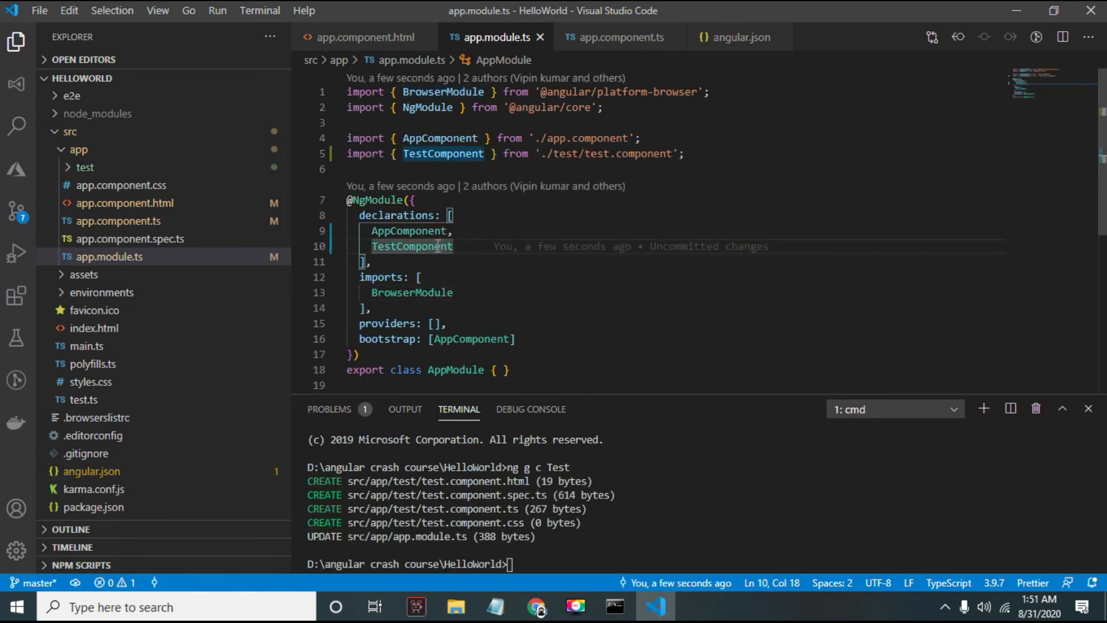
double_click(412, 246)
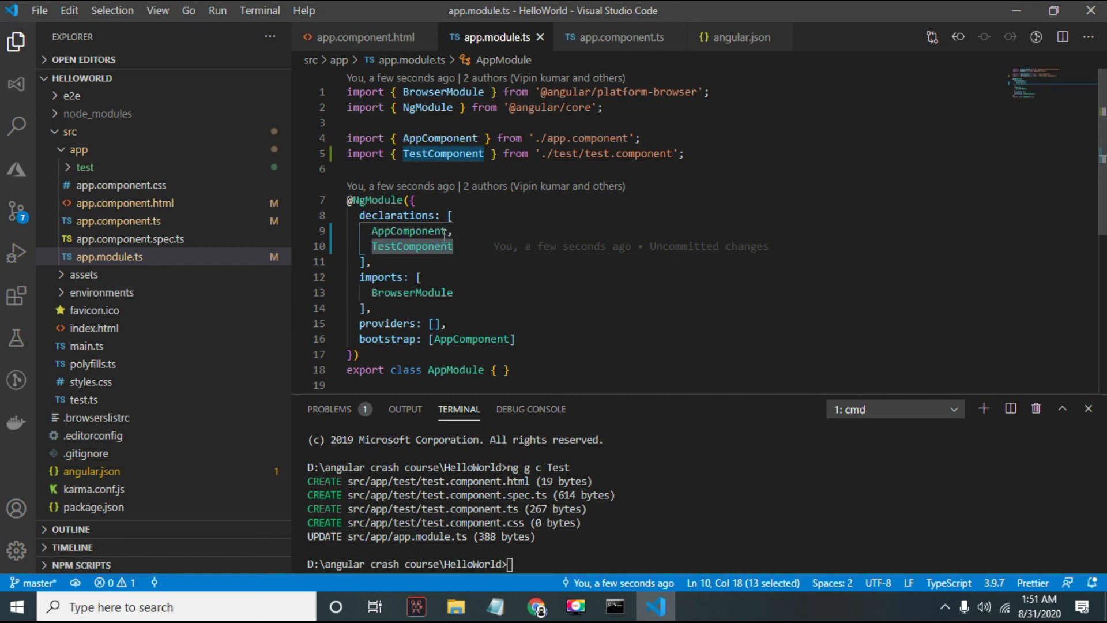
left_click(458, 248)
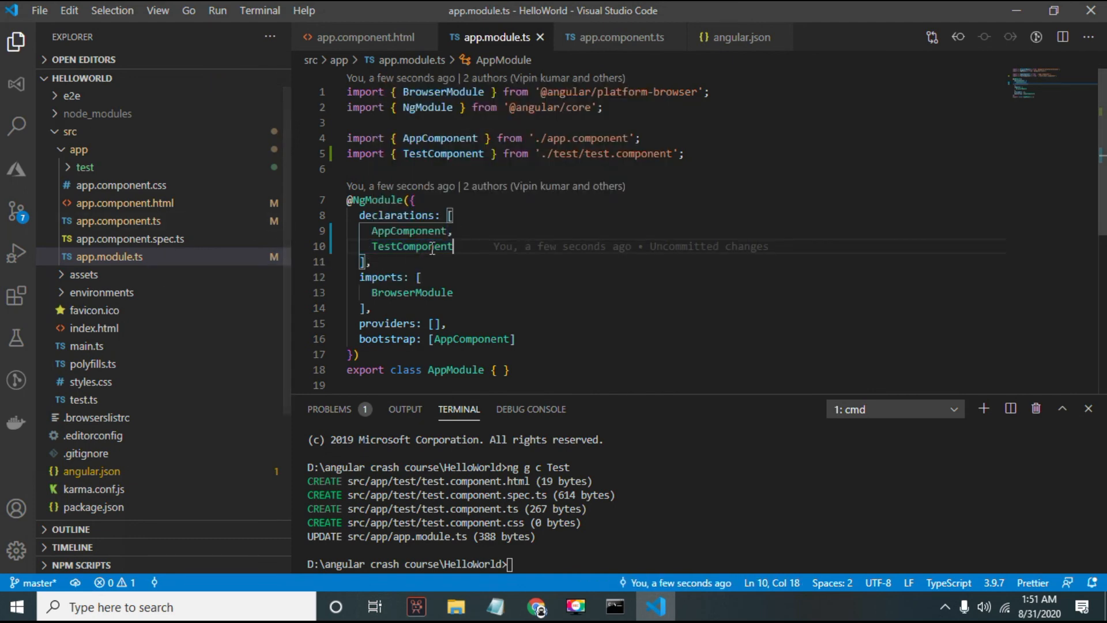
left_click_drag(372, 230, 452, 246)
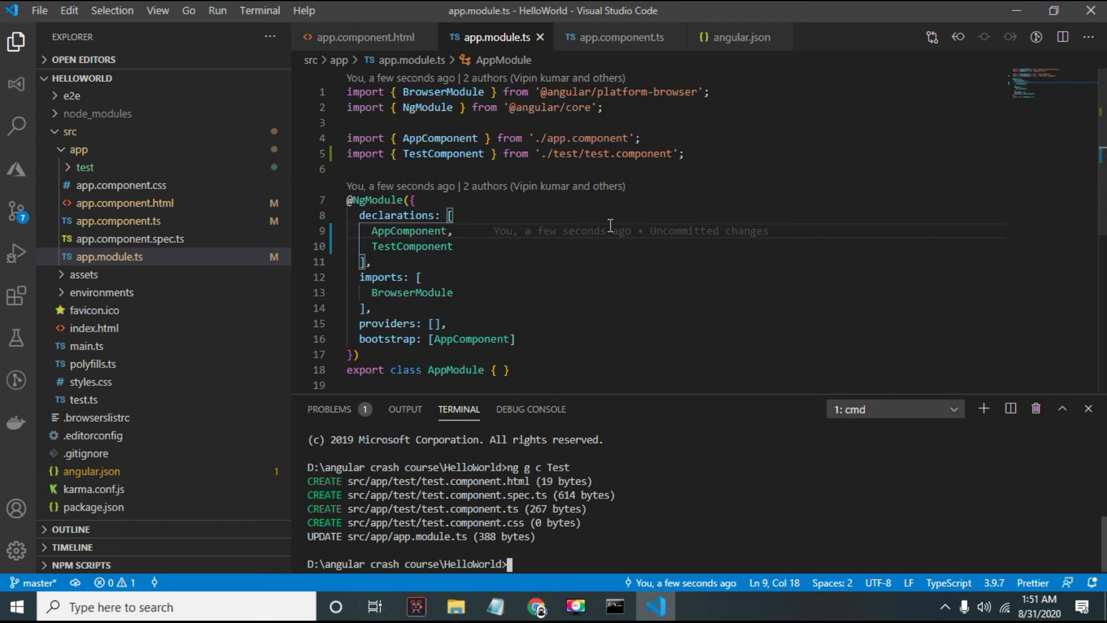
mouse_move(149, 174)
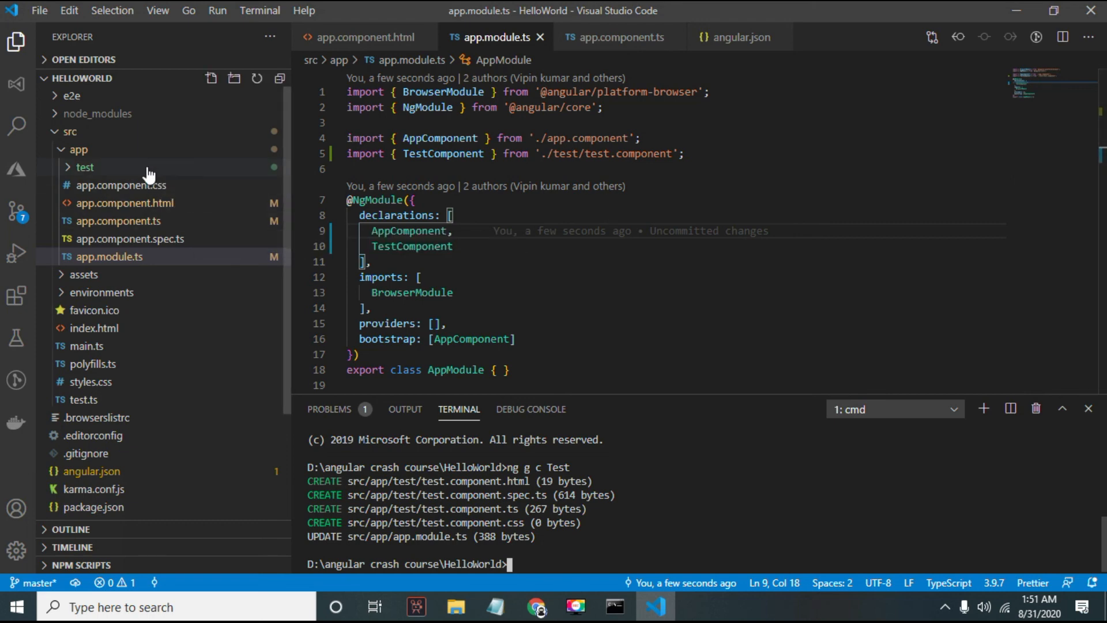
left_click(84, 167)
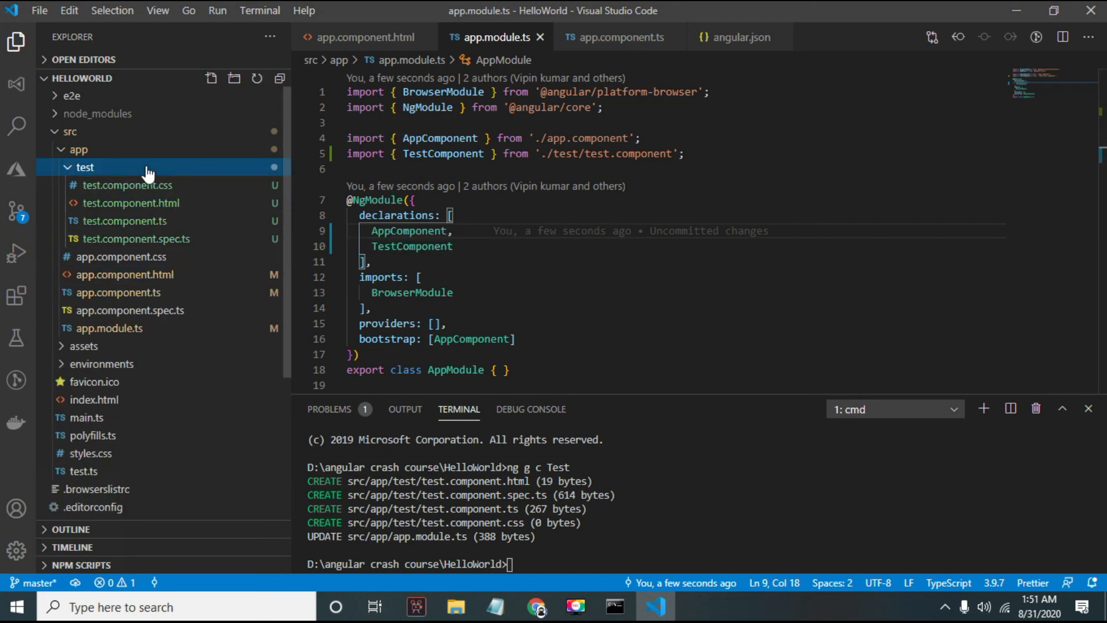
mouse_move(210, 224)
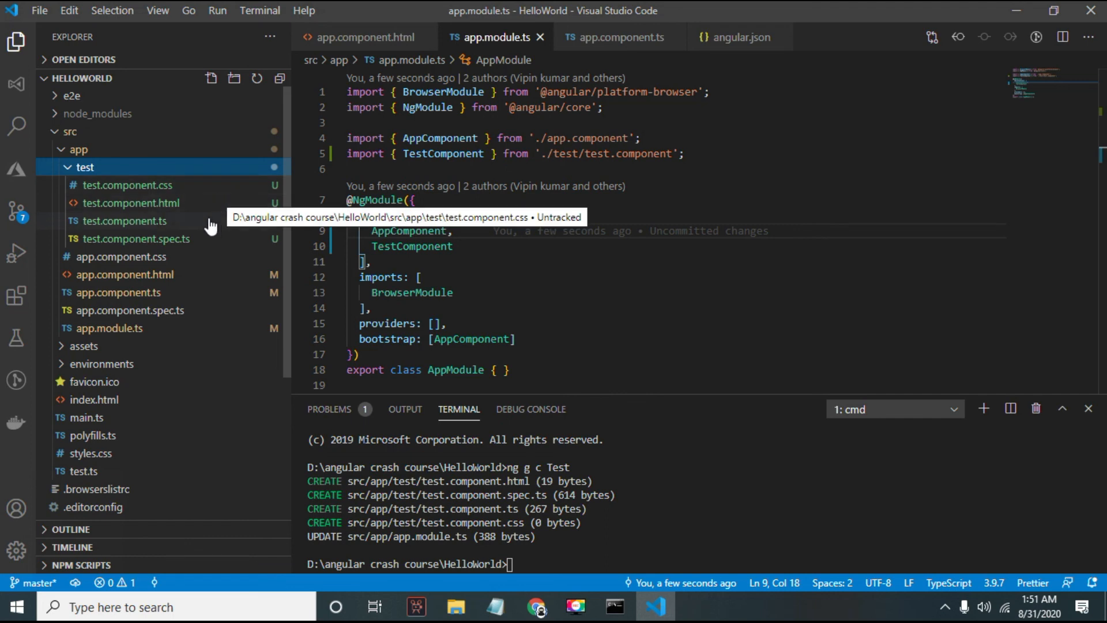
mouse_move(200, 245)
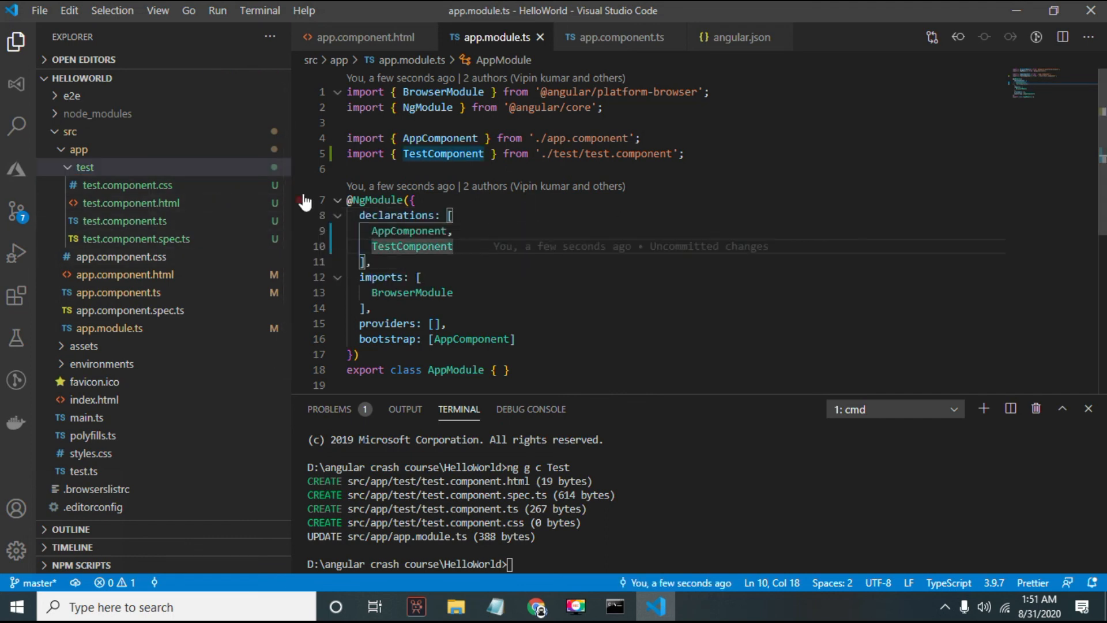
left_click(85, 167)
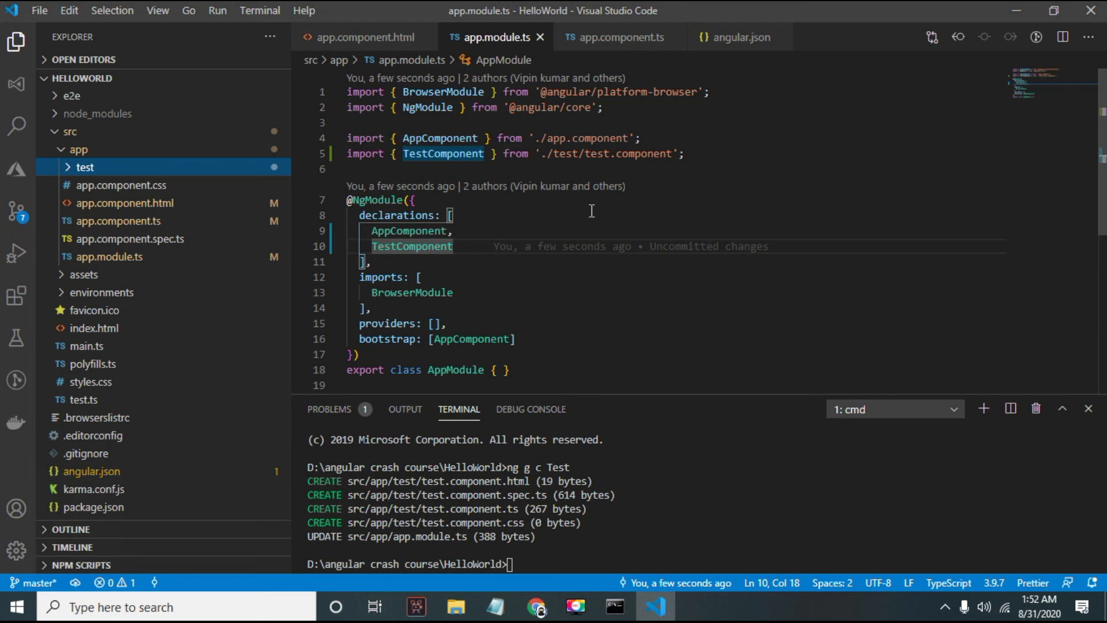
mouse_move(504, 313)
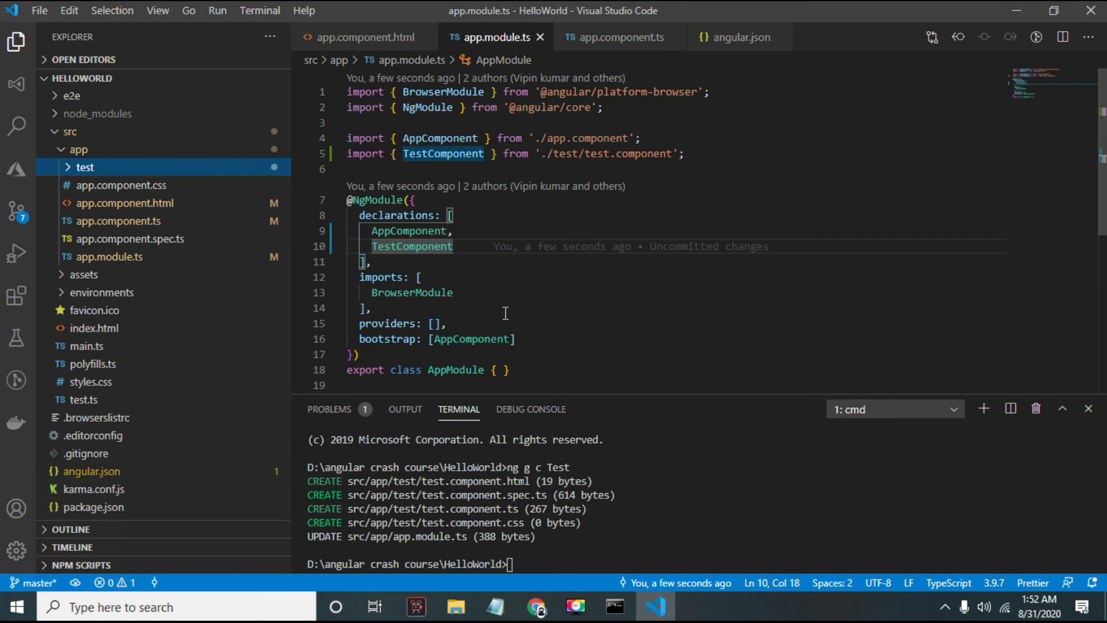
mouse_move(90, 521)
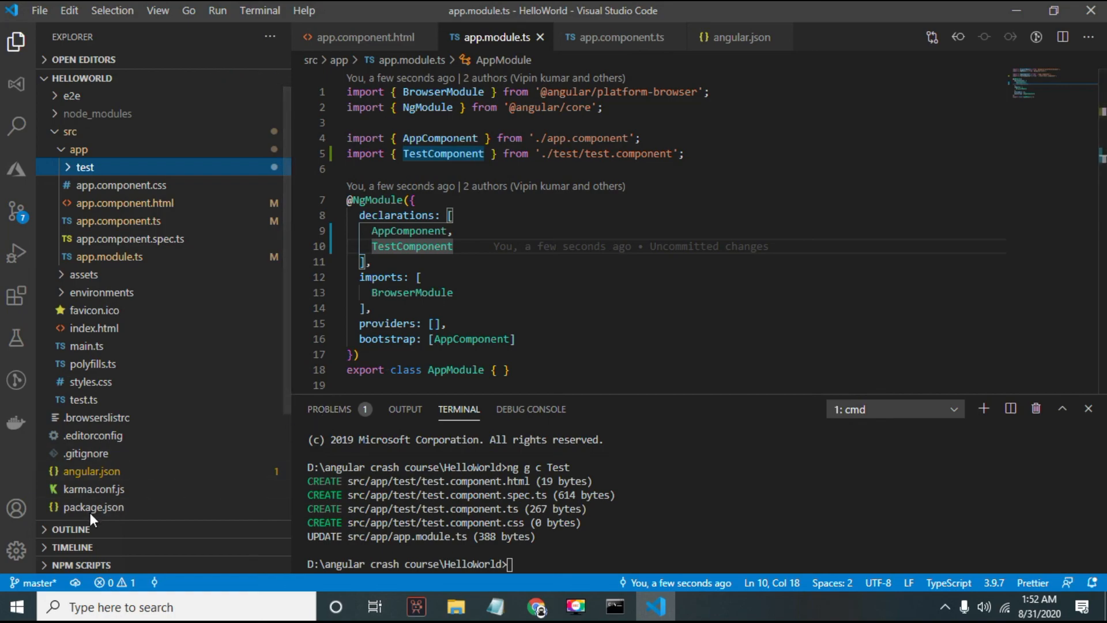